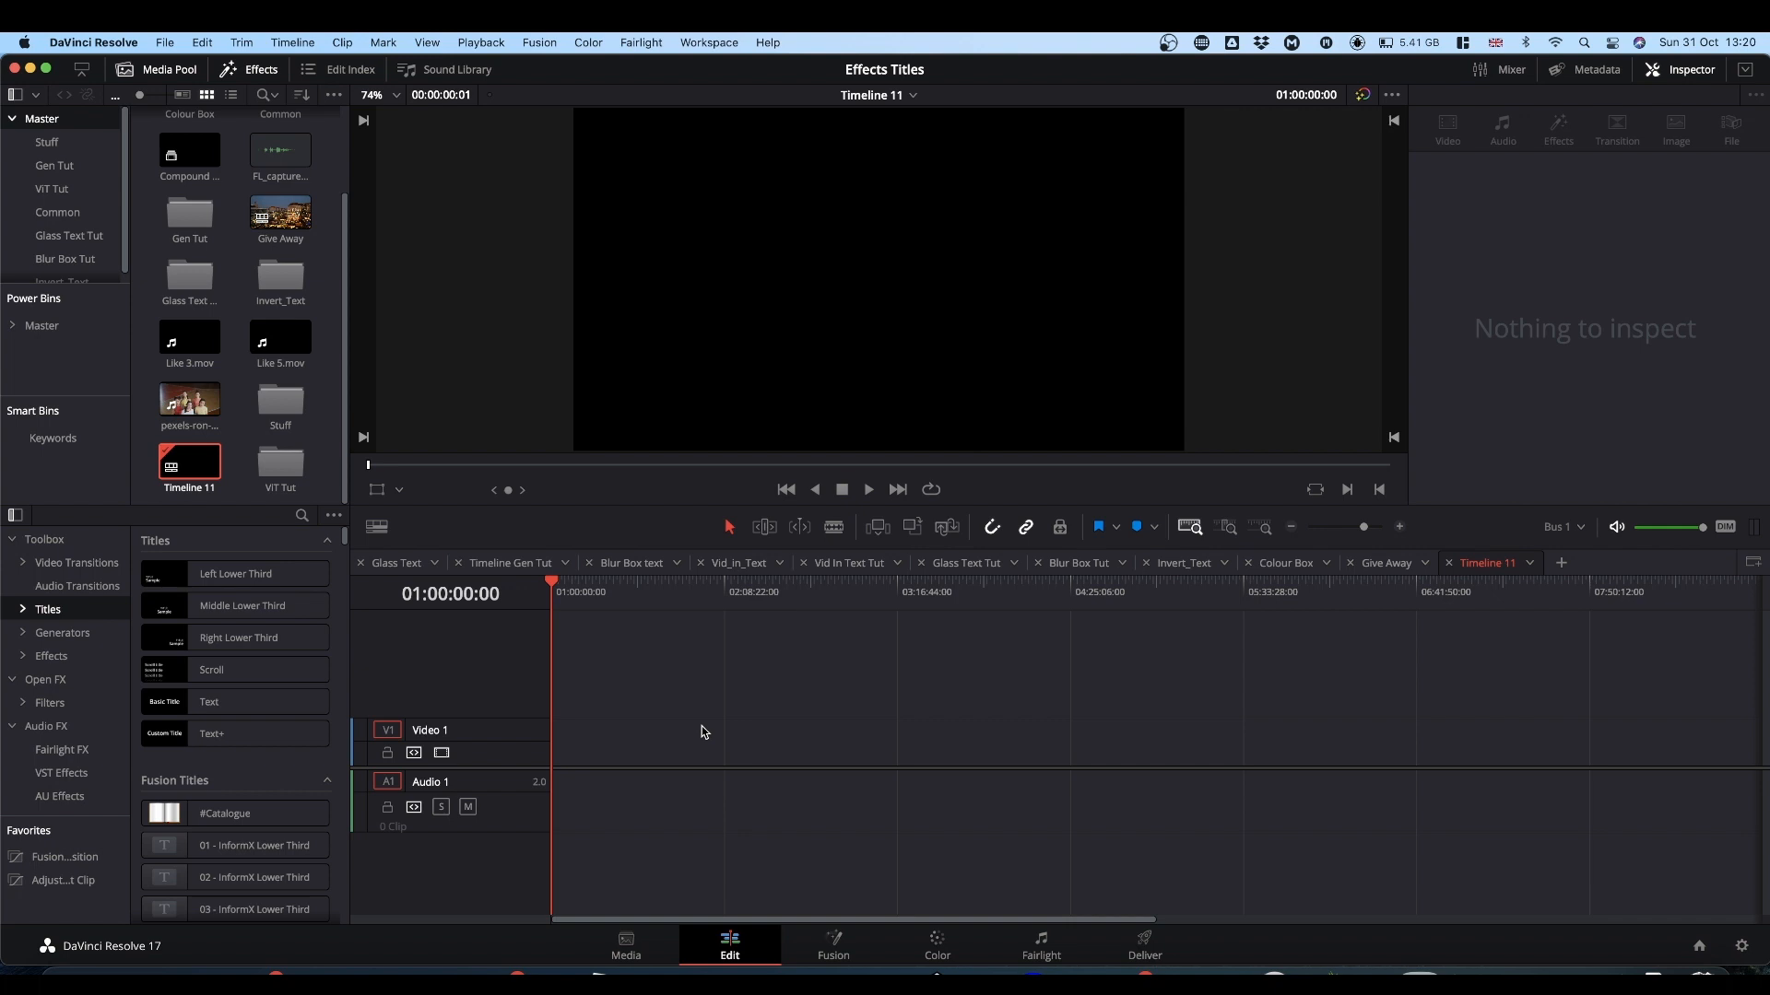
{"action": "mouse_move", "coordinate": [476, 682]}
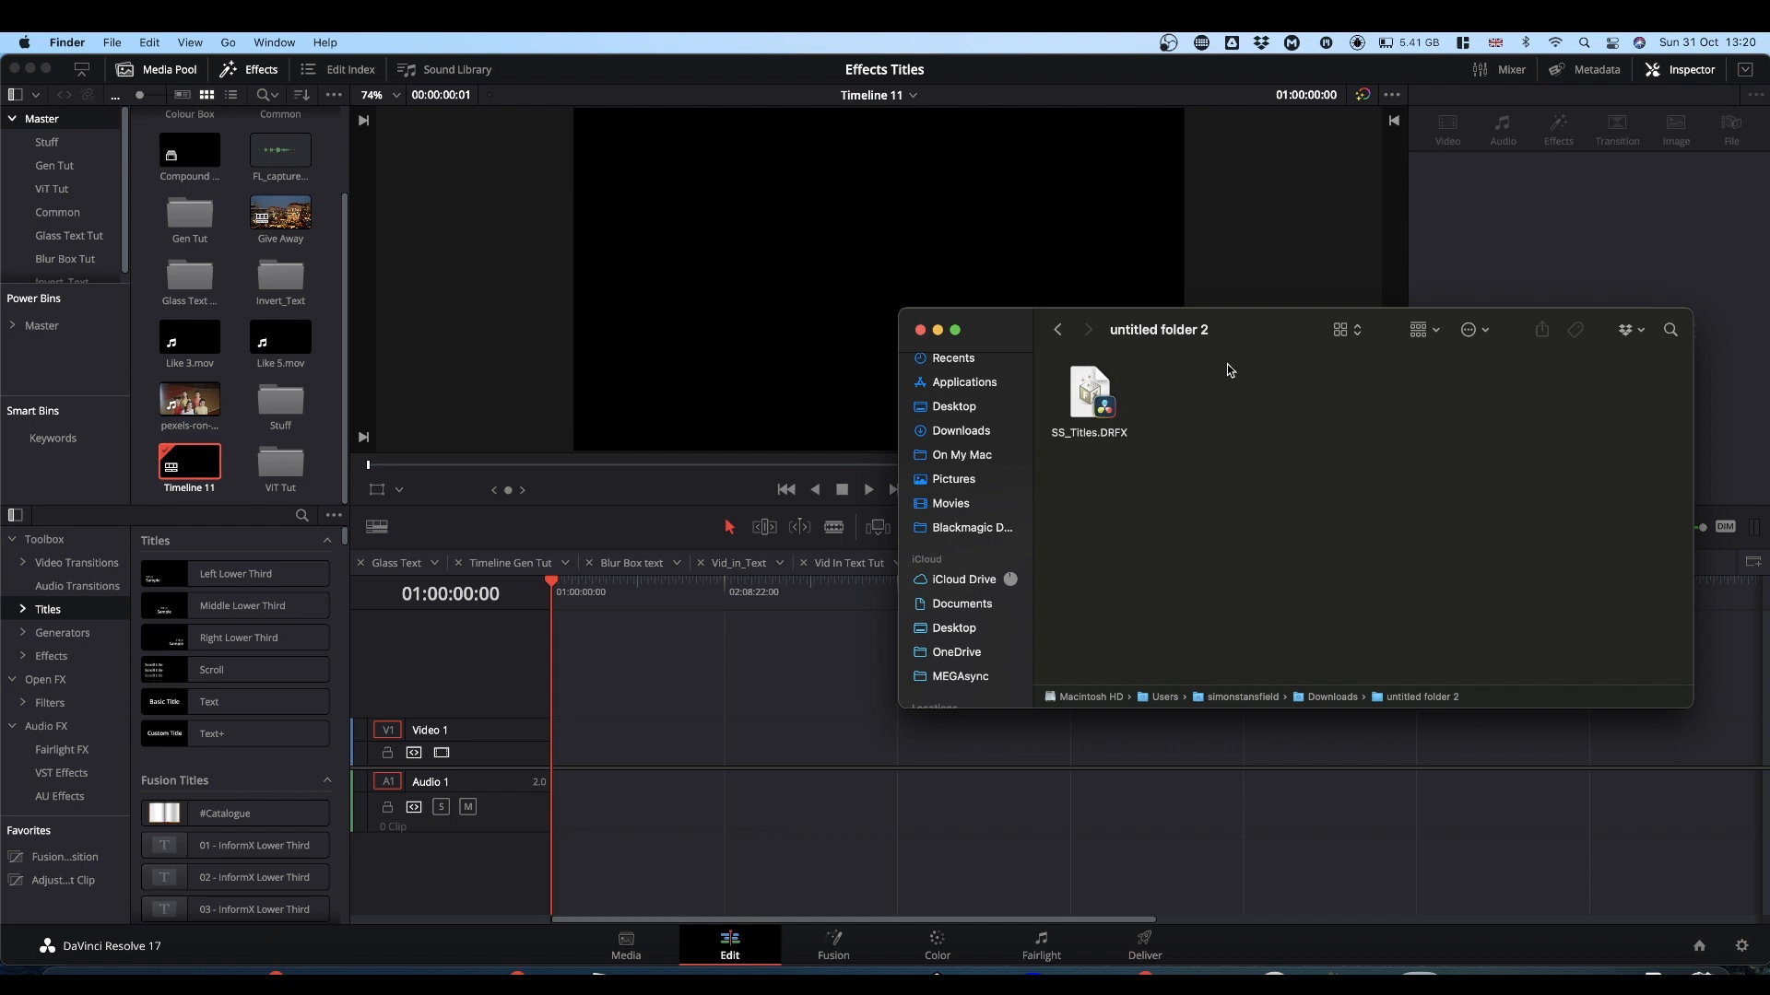
{"action": "mouse_move", "coordinate": [1022, 514]}
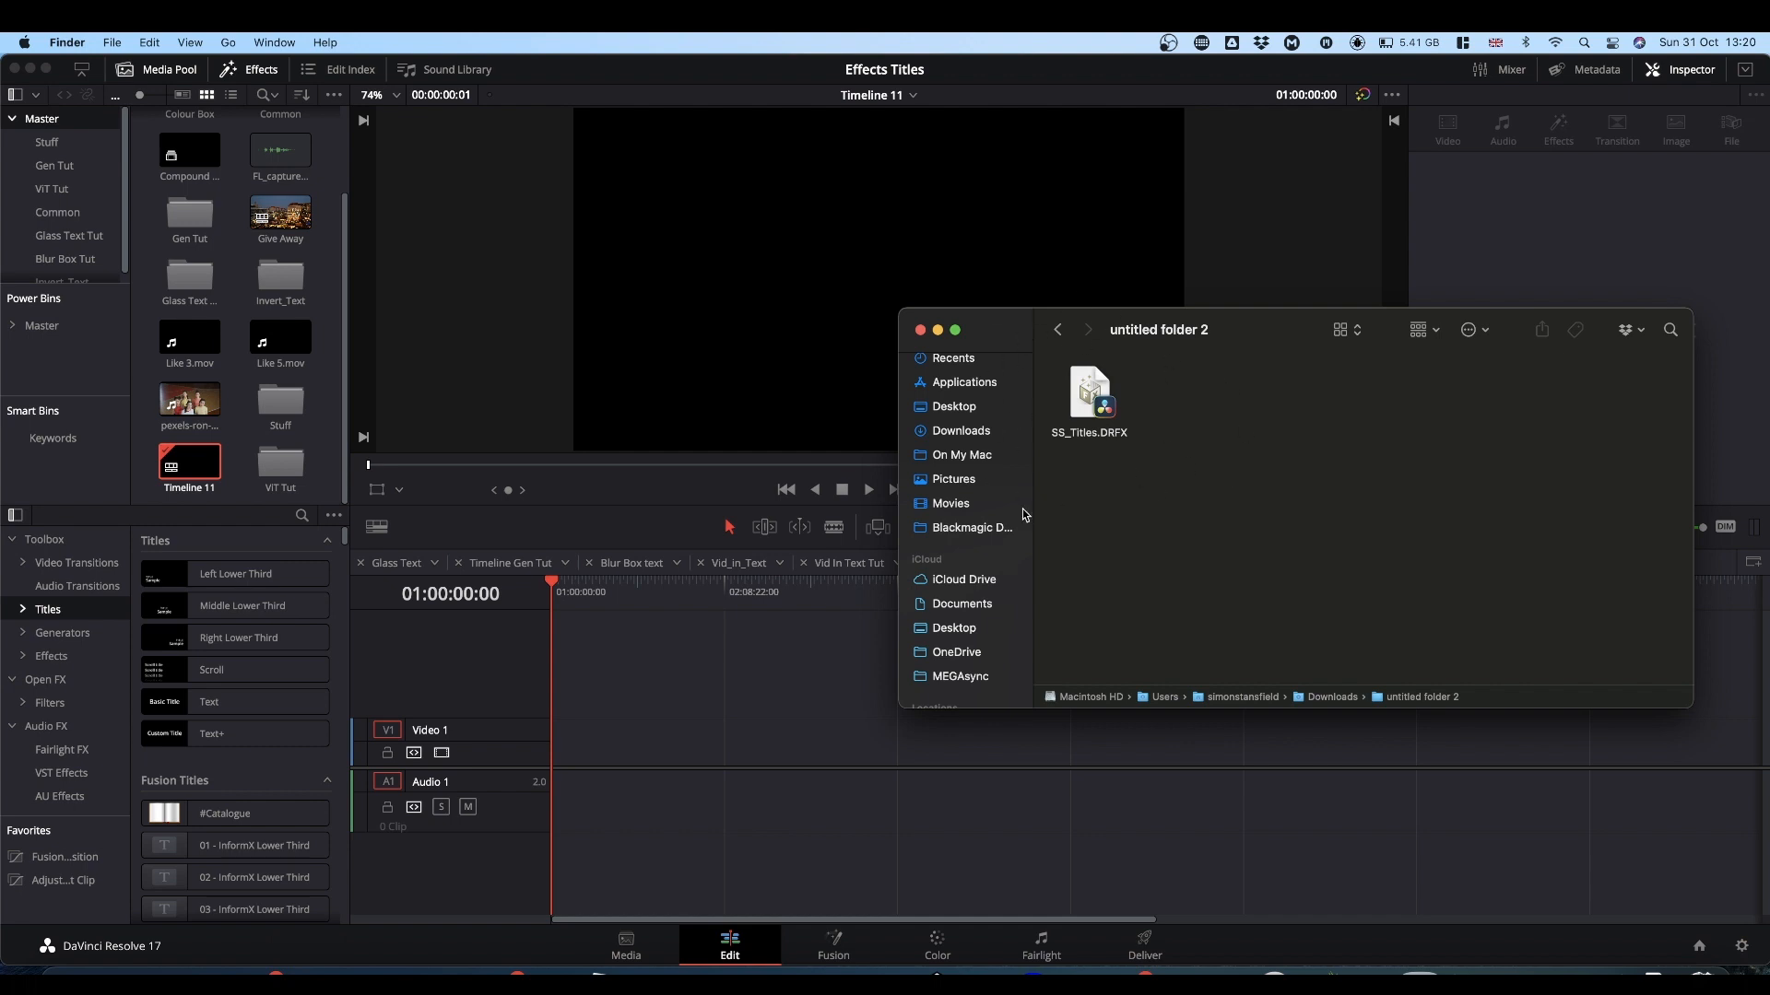
{"action": "mouse_move", "coordinate": [1156, 492]}
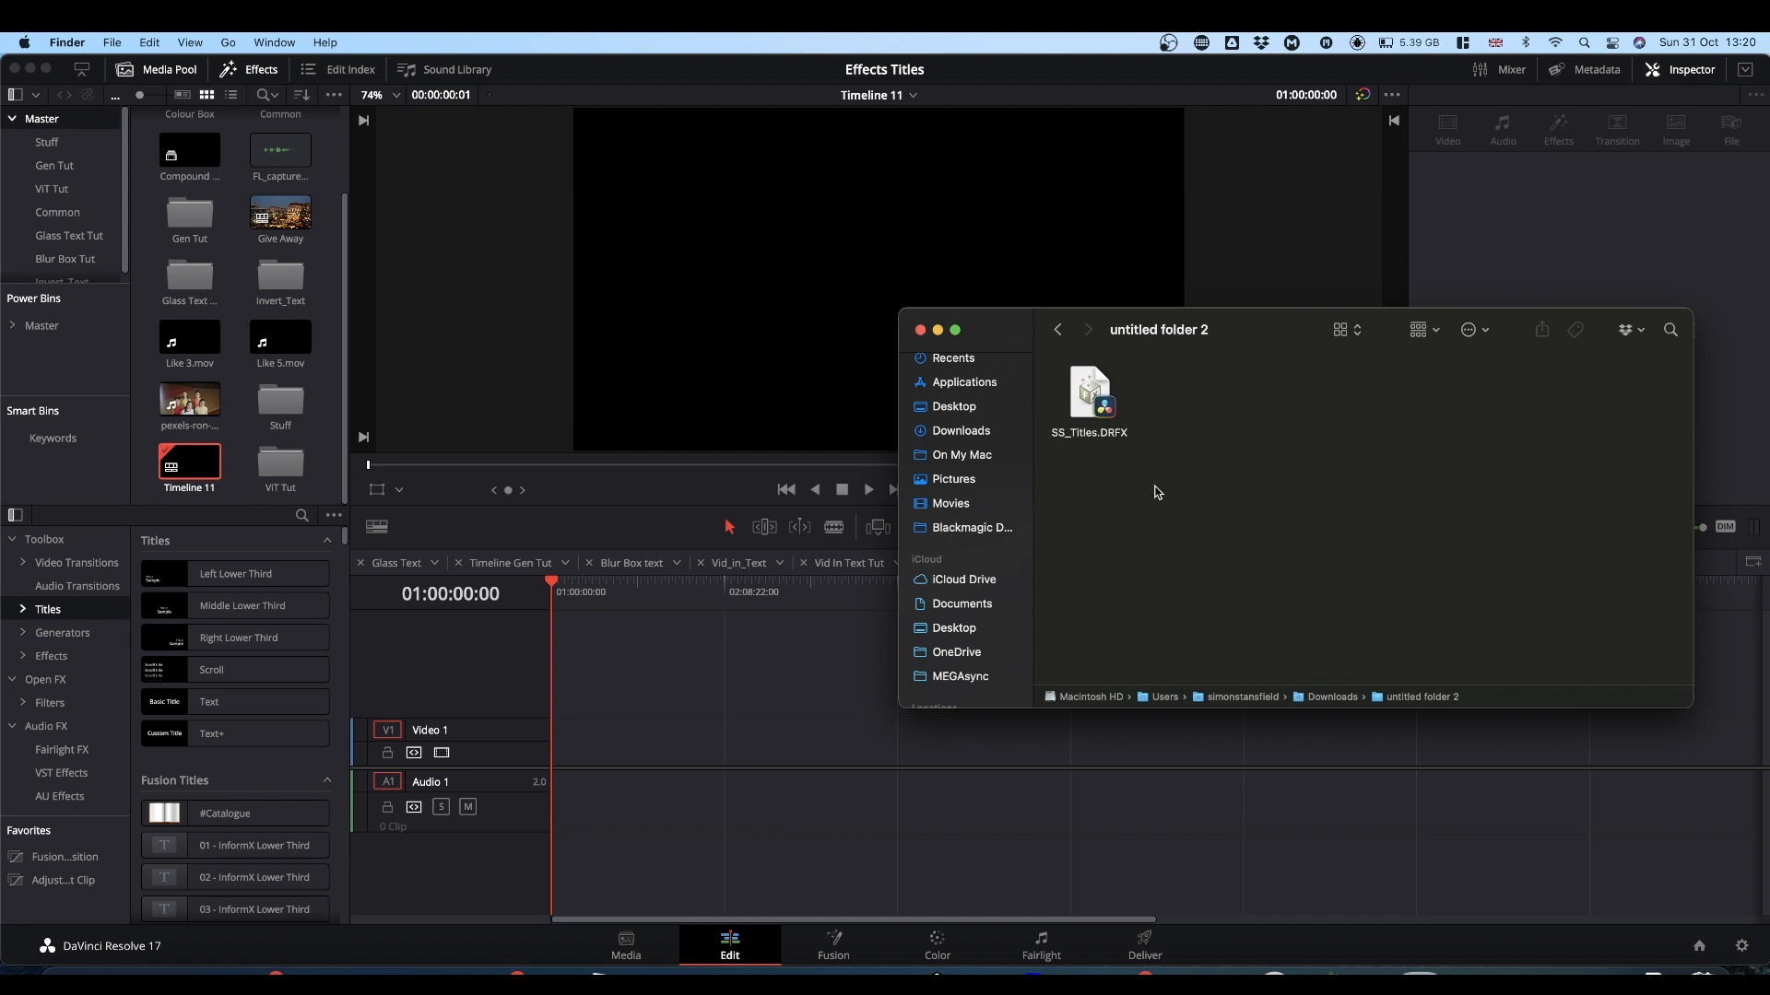
{"action": "mouse_move", "coordinate": [1106, 503]}
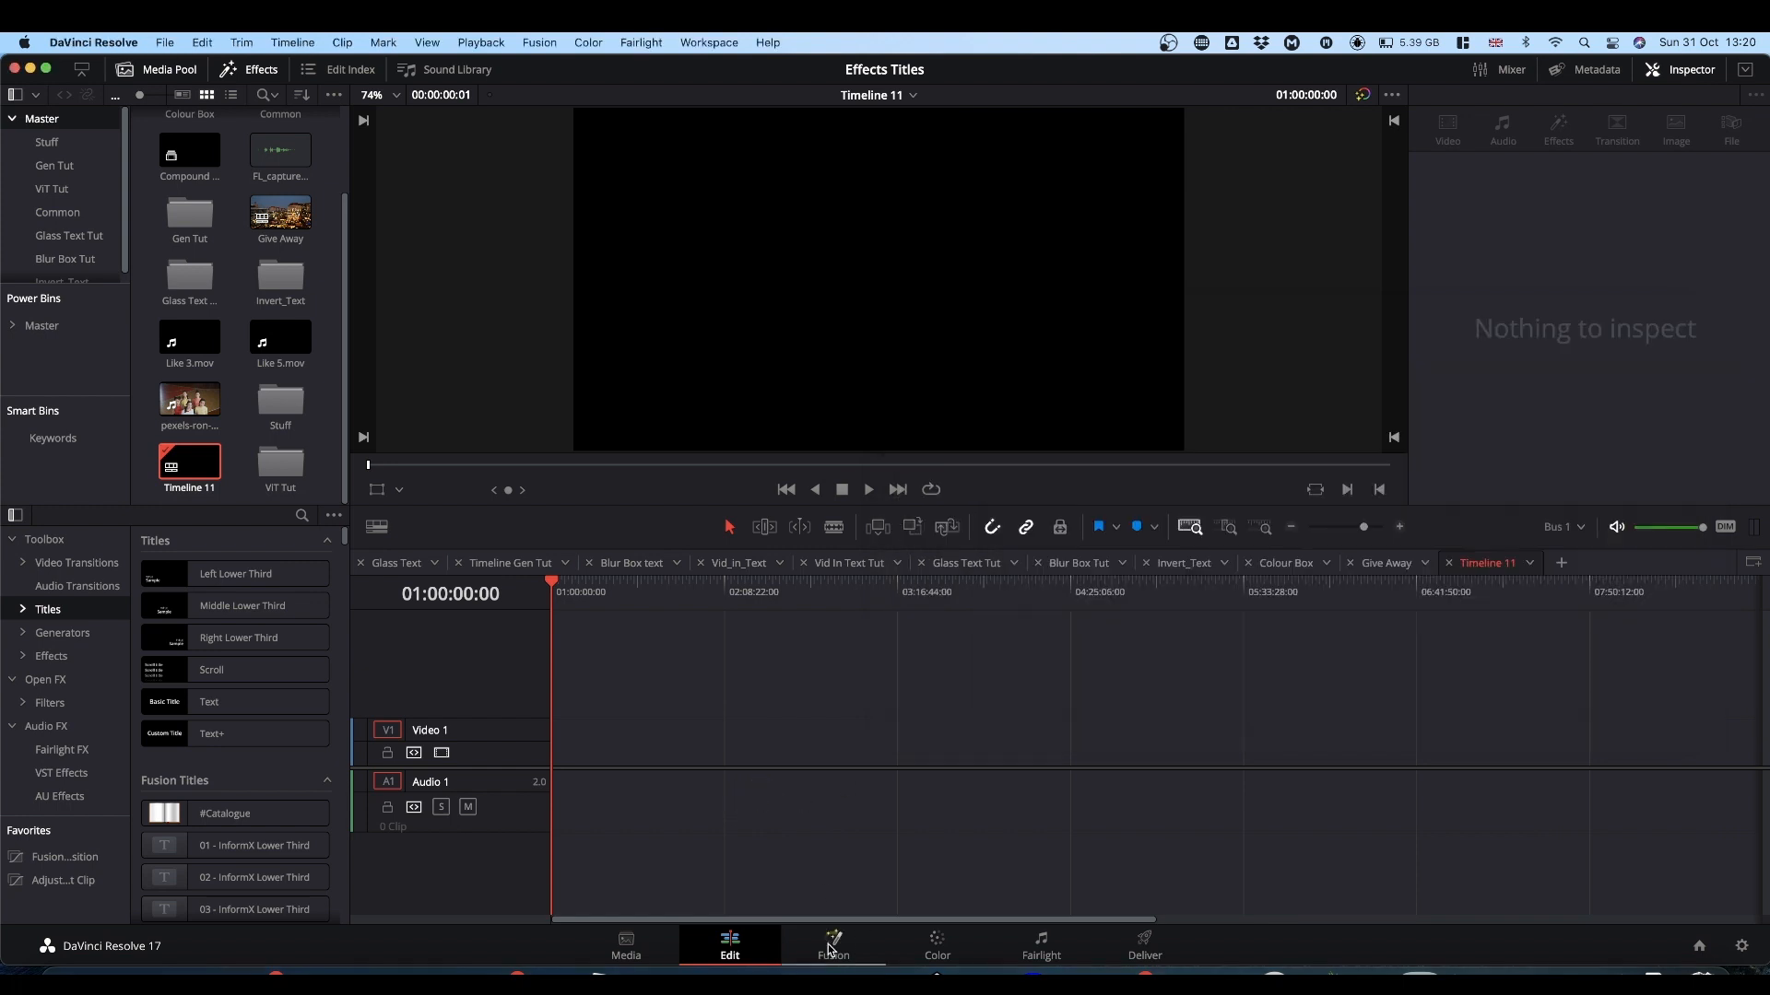
- On the Fusion page, open the SS_Titles.DRFX bundle and confirm its installation
{"action": "left_click", "coordinate": [834, 945]}
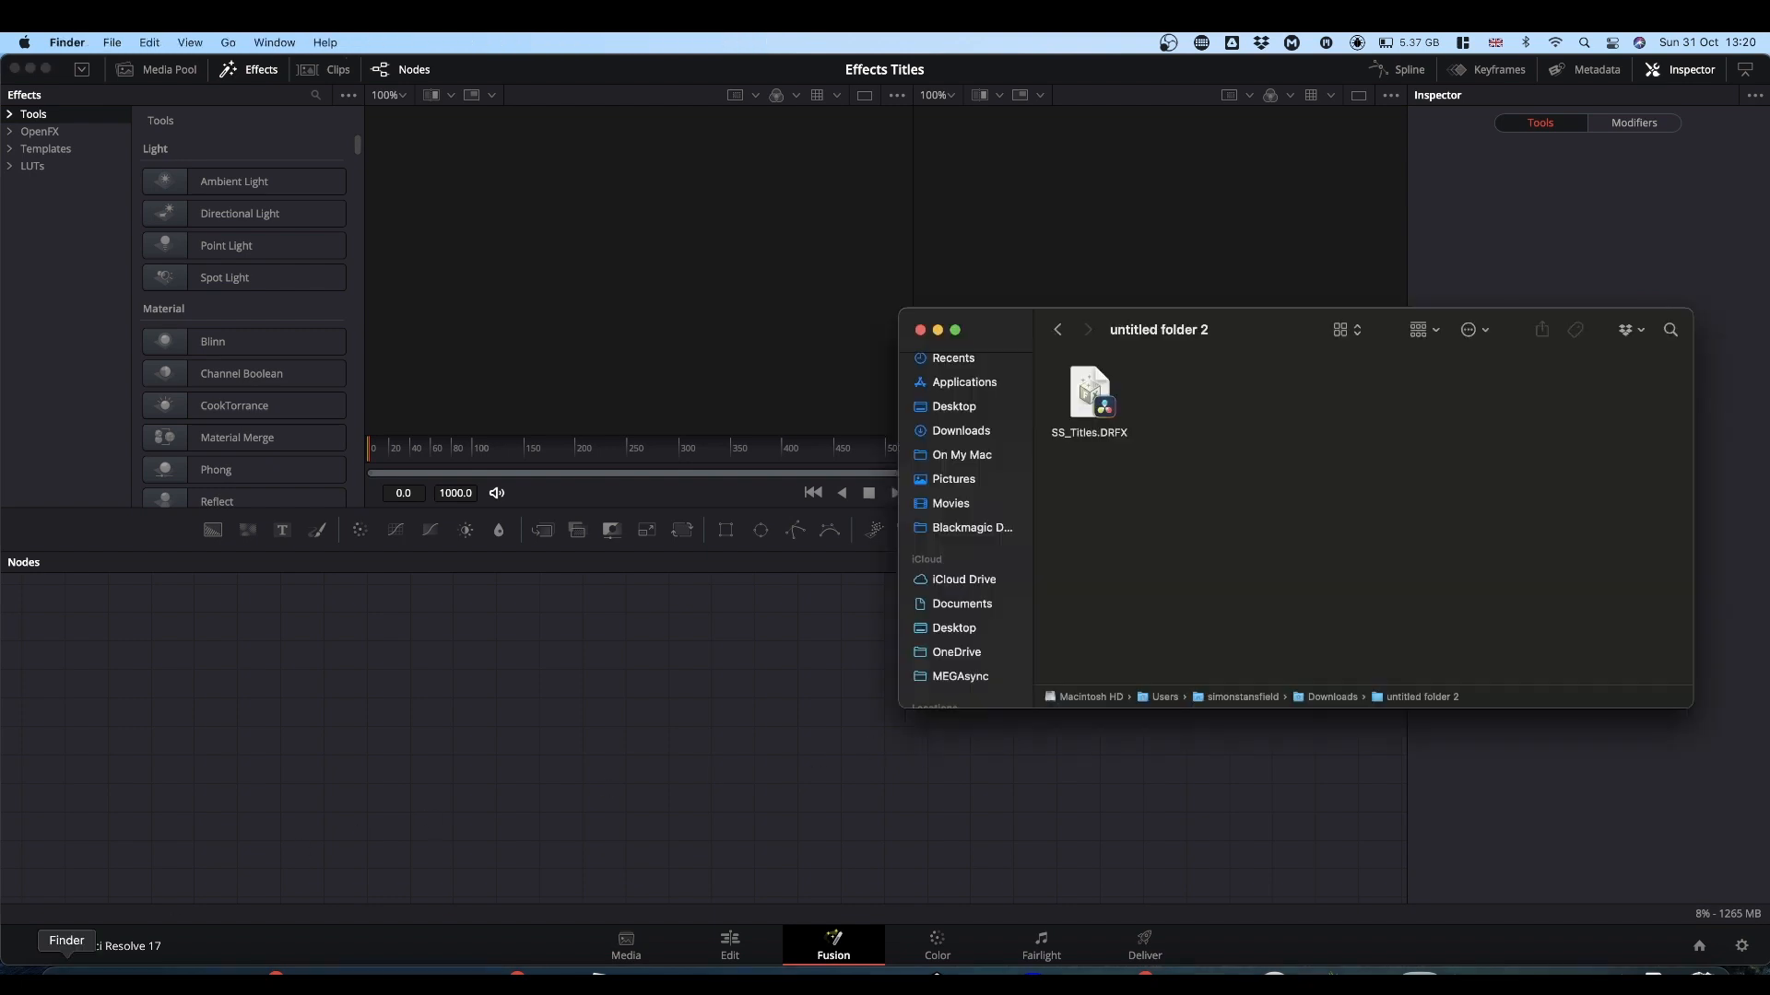
{"action": "mouse_move", "coordinate": [1490, 428]}
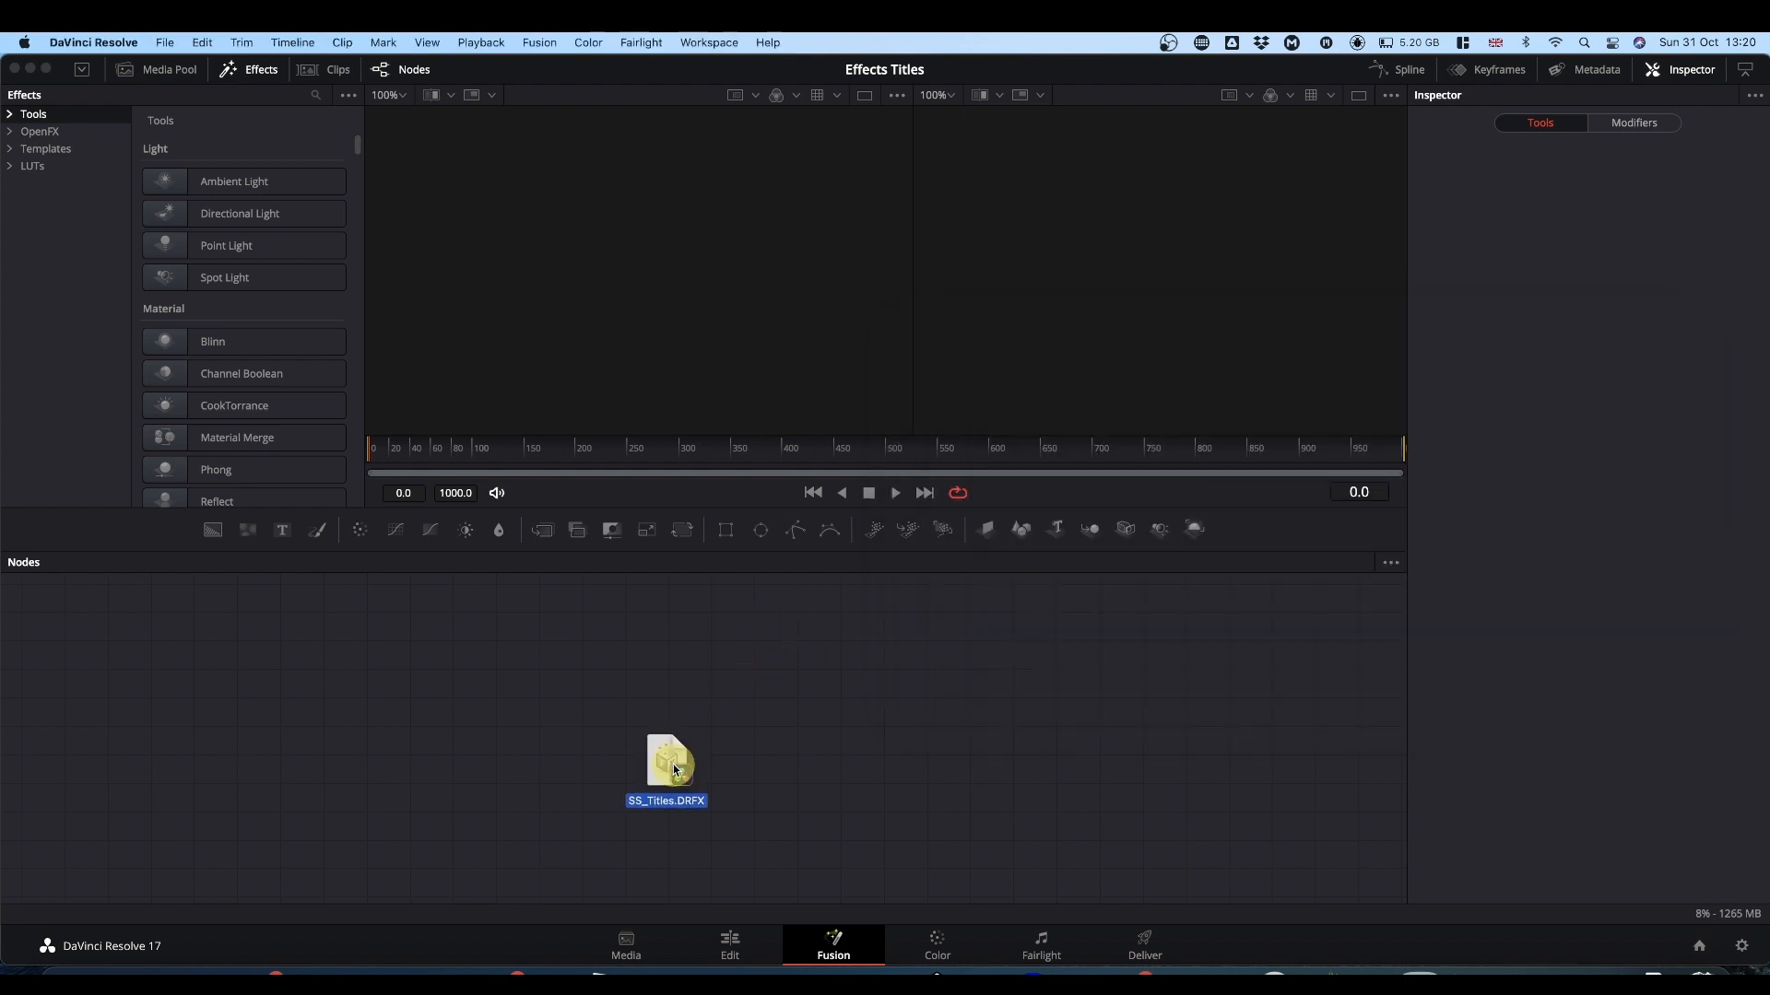
{"action": "double_click", "coordinate": [666, 762]}
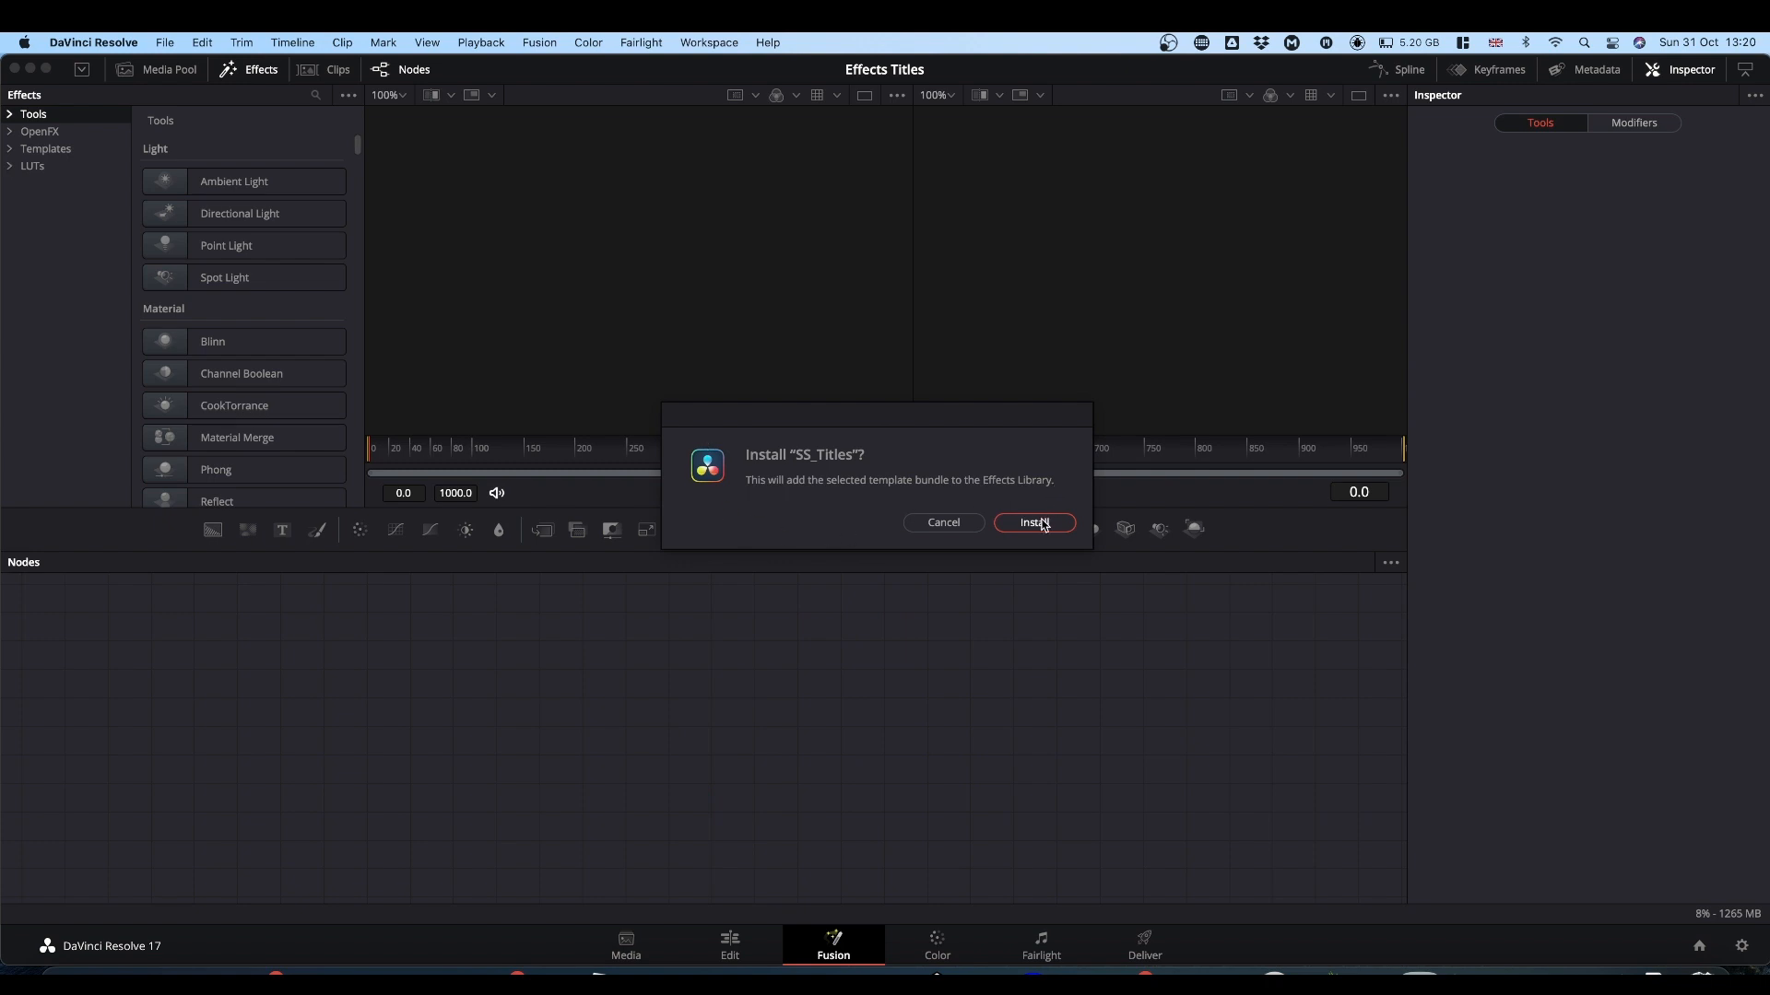
{"action": "left_click", "coordinate": [1031, 522]}
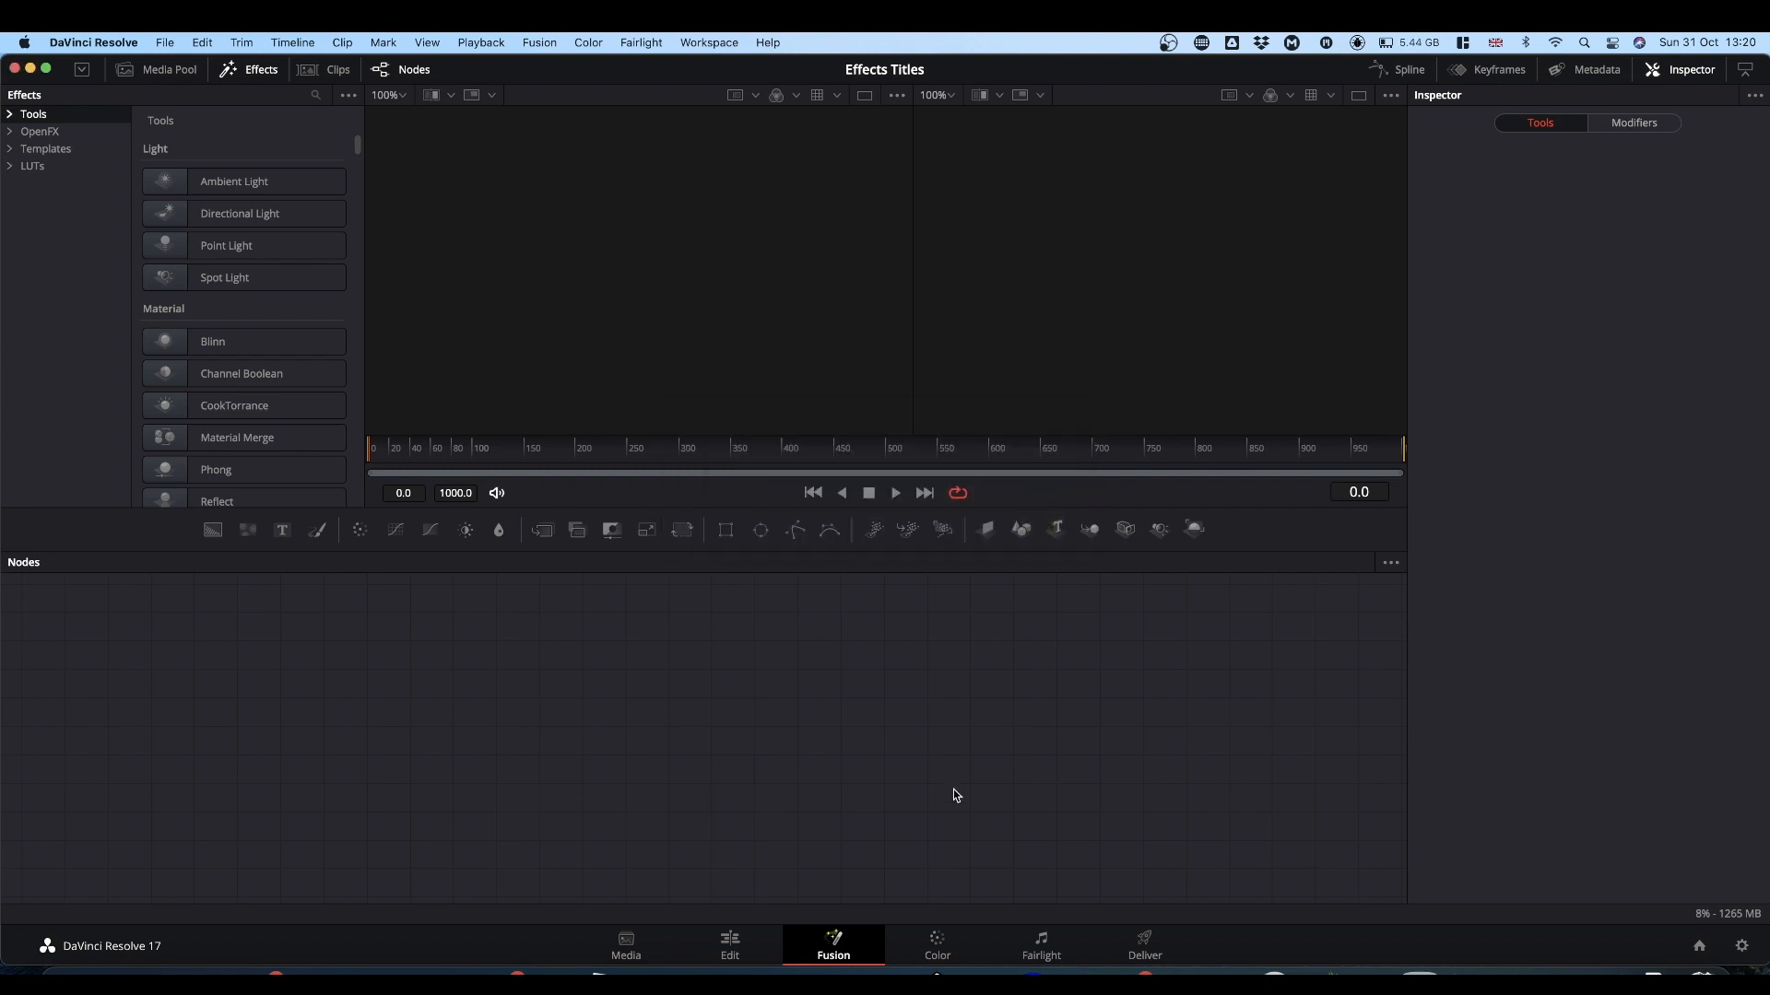
{"action": "mouse_move", "coordinate": [112, 308]}
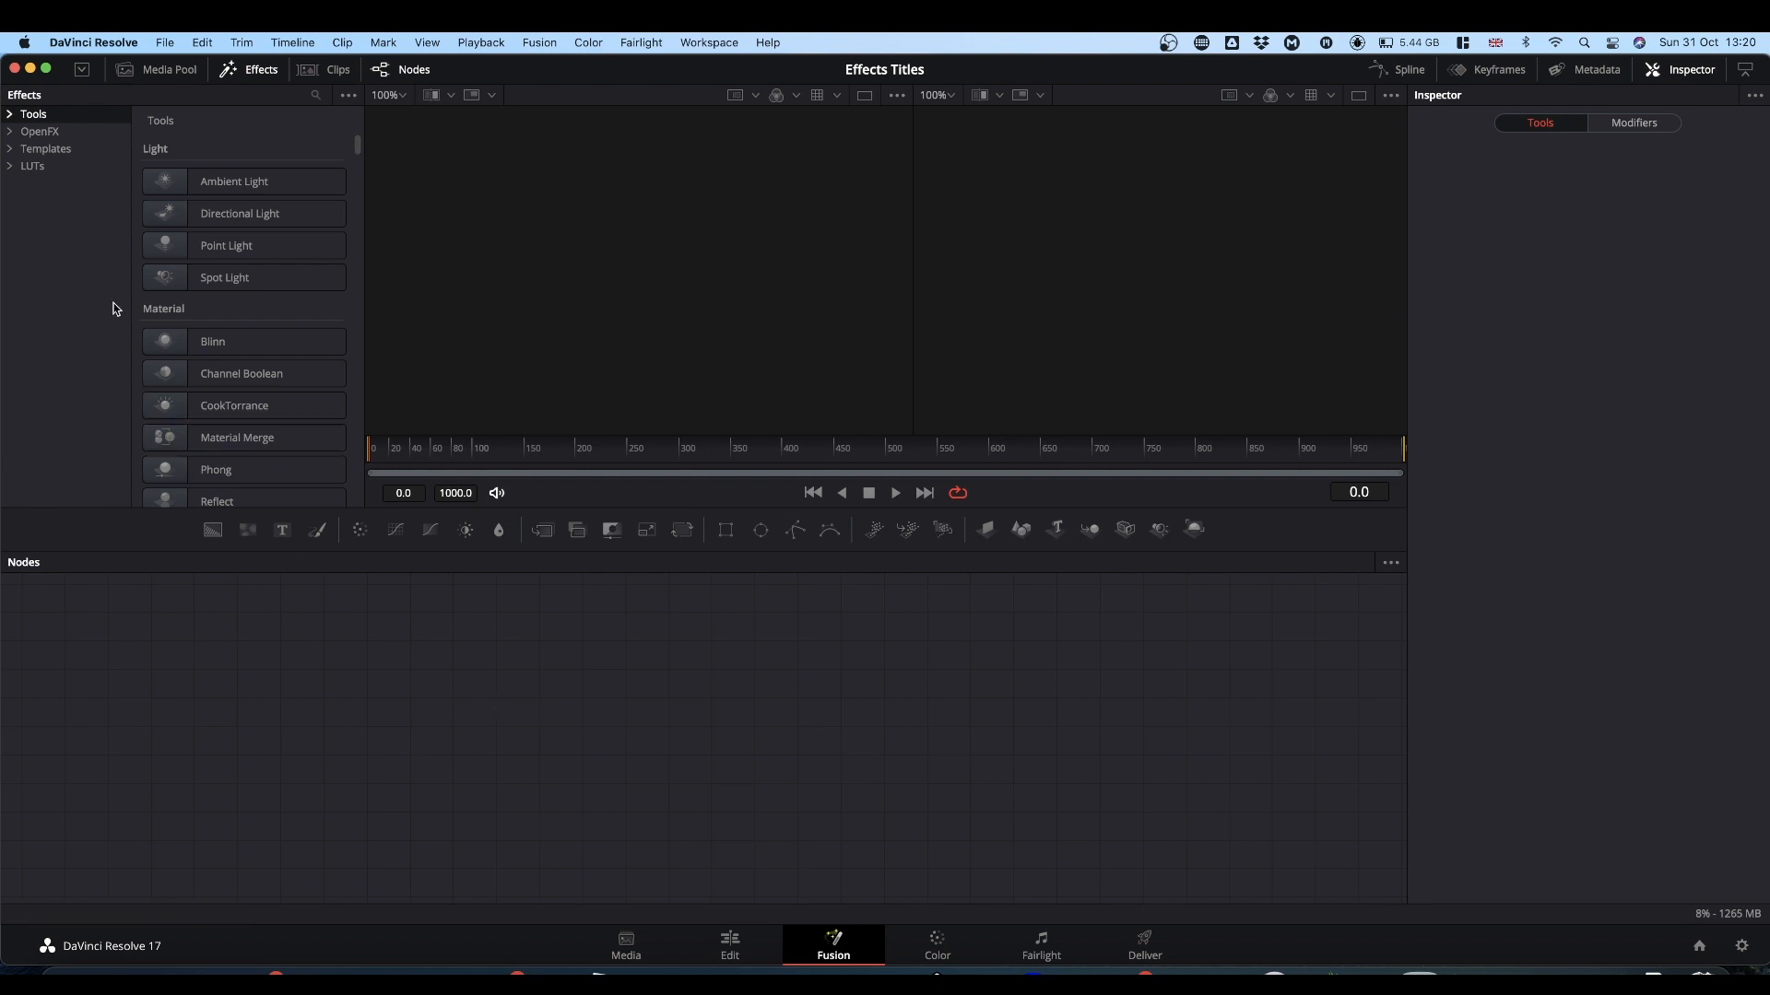
- Expand Templates > Edit > Effects in the Effects panel
{"action": "left_click", "coordinate": [9, 148]}
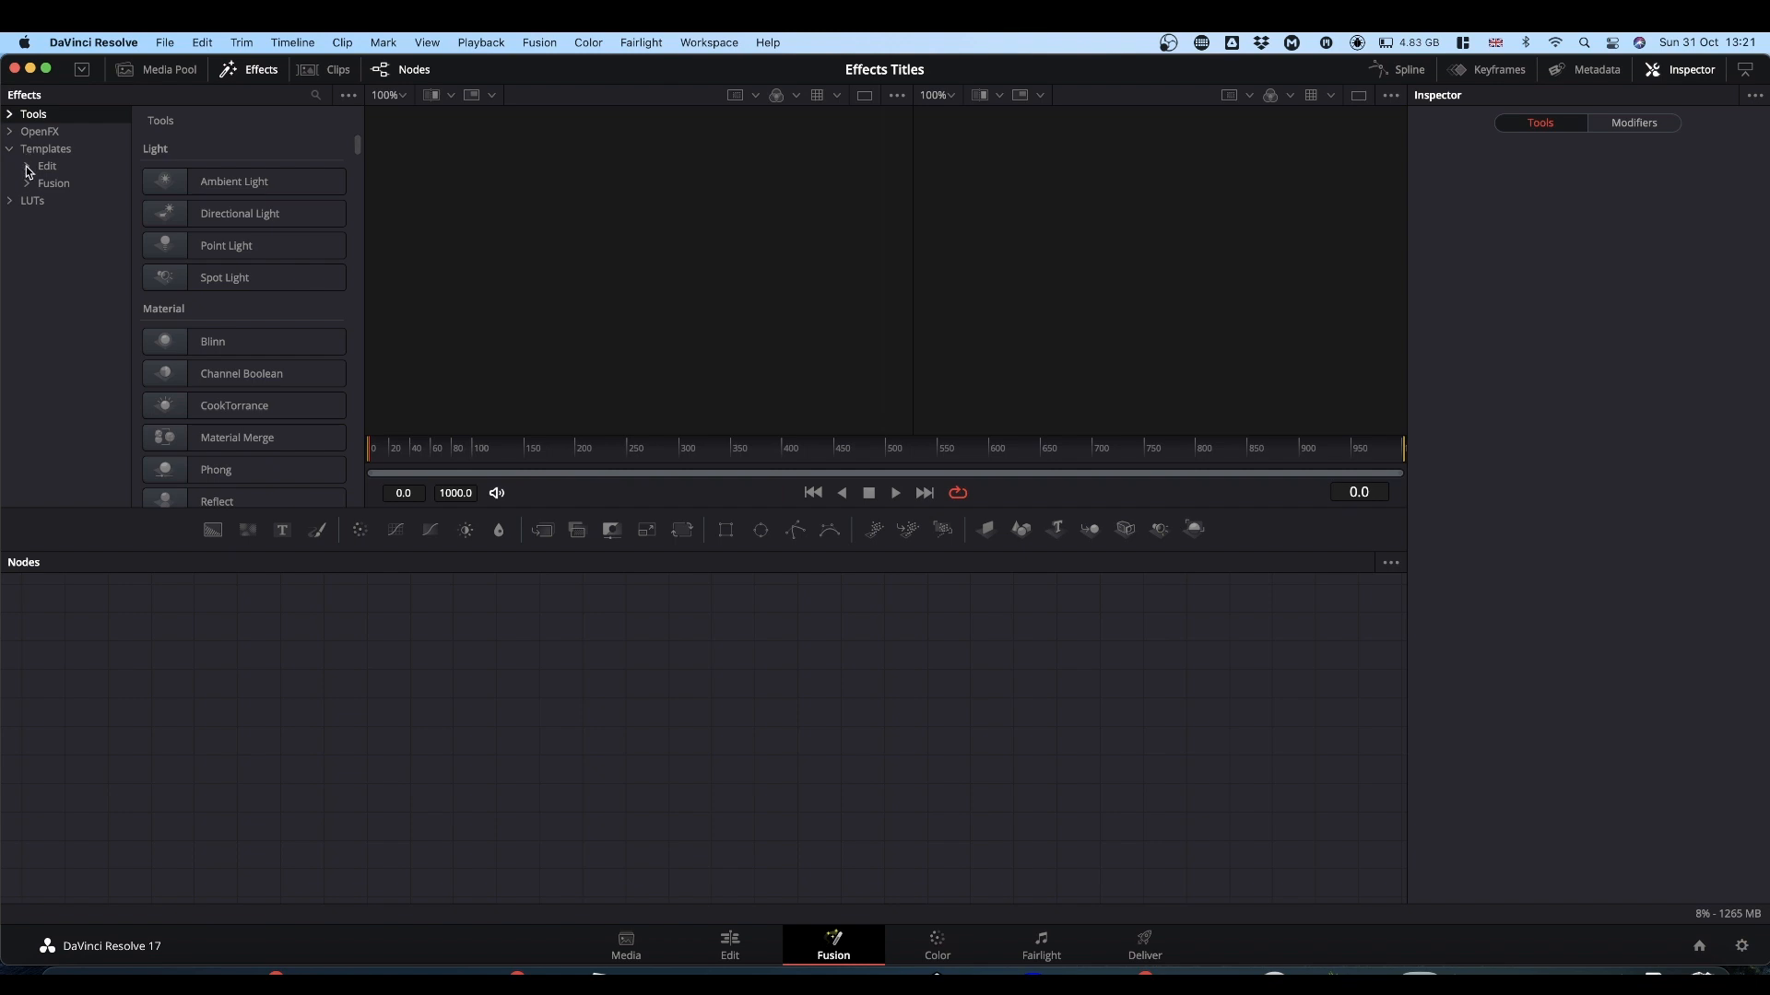
{"action": "left_click", "coordinate": [46, 166]}
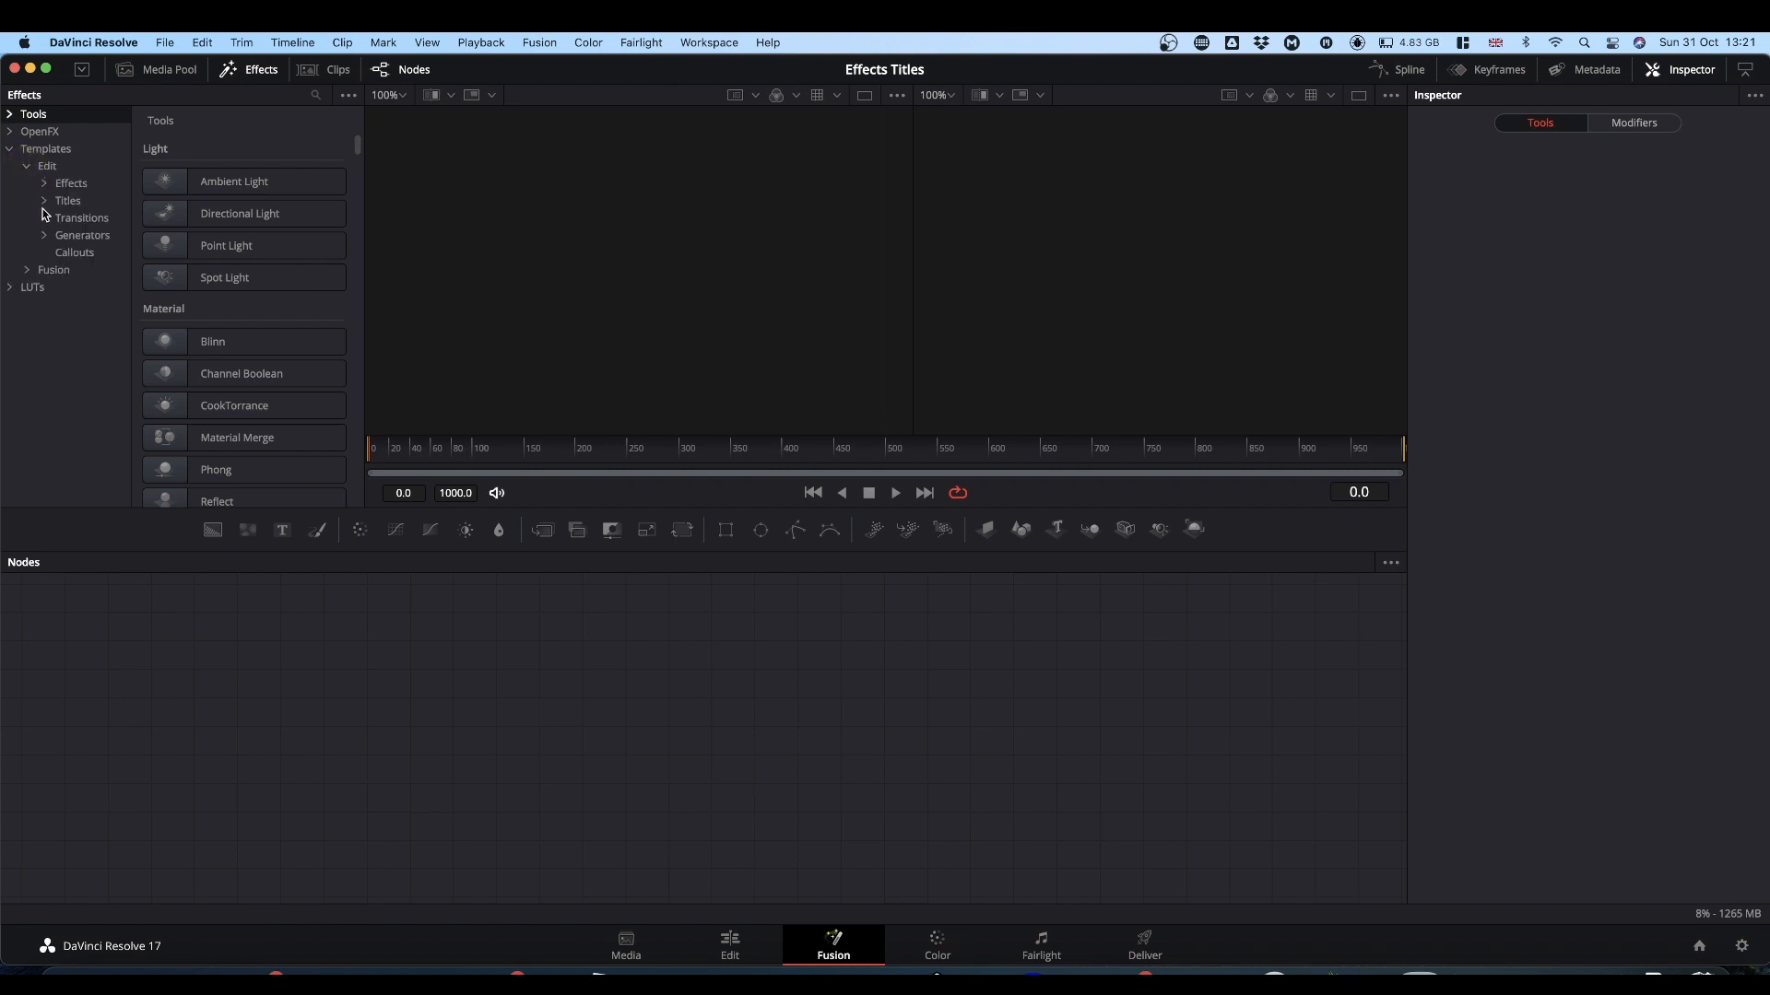
{"action": "left_click", "coordinate": [43, 183]}
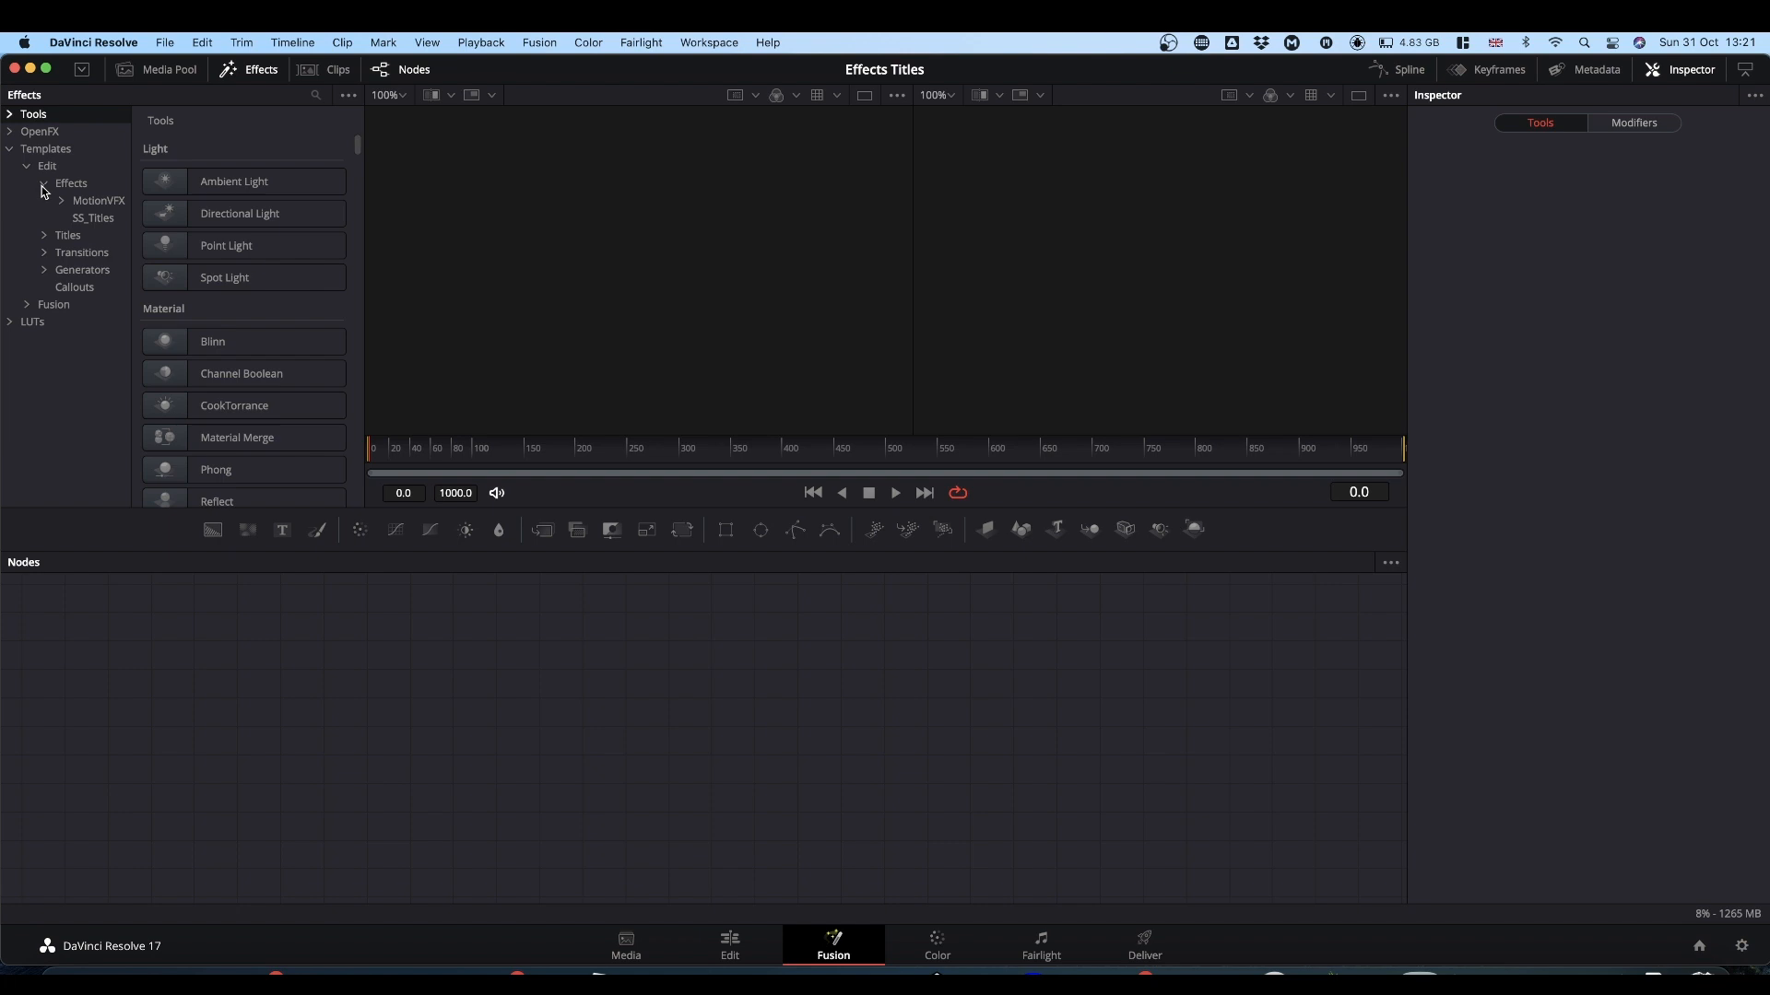
{"action": "mouse_move", "coordinate": [95, 222]}
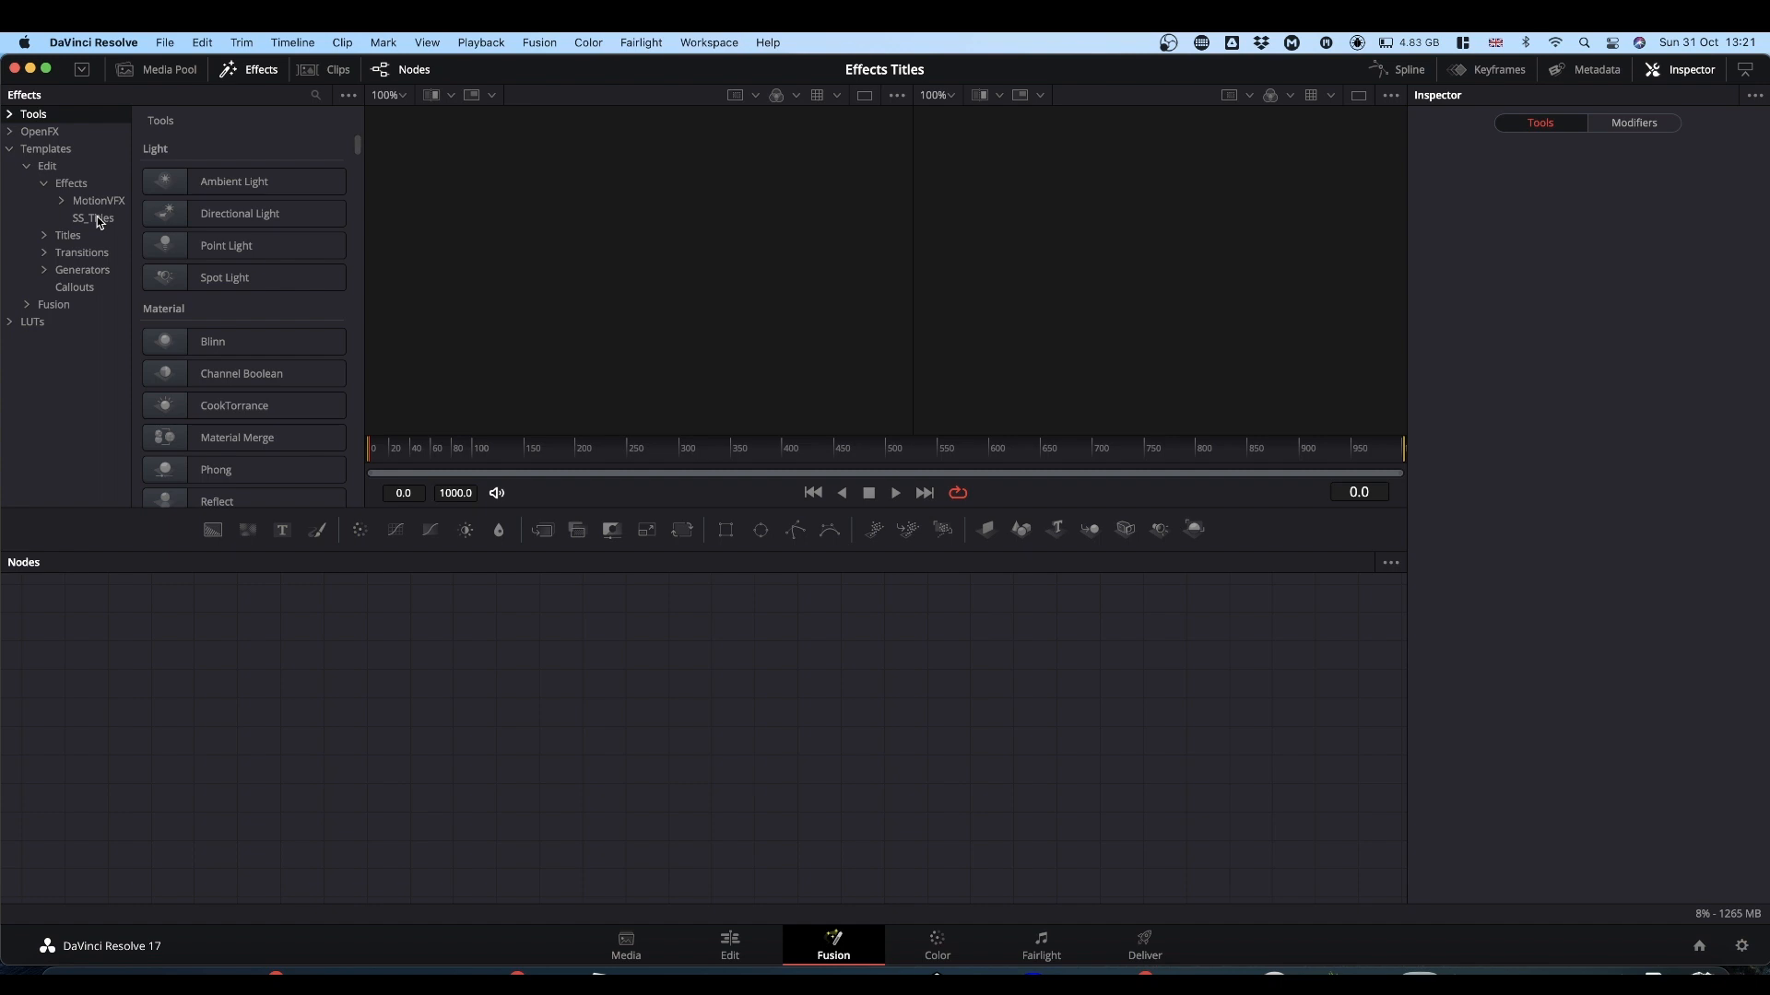
{"action": "left_click", "coordinate": [70, 182]}
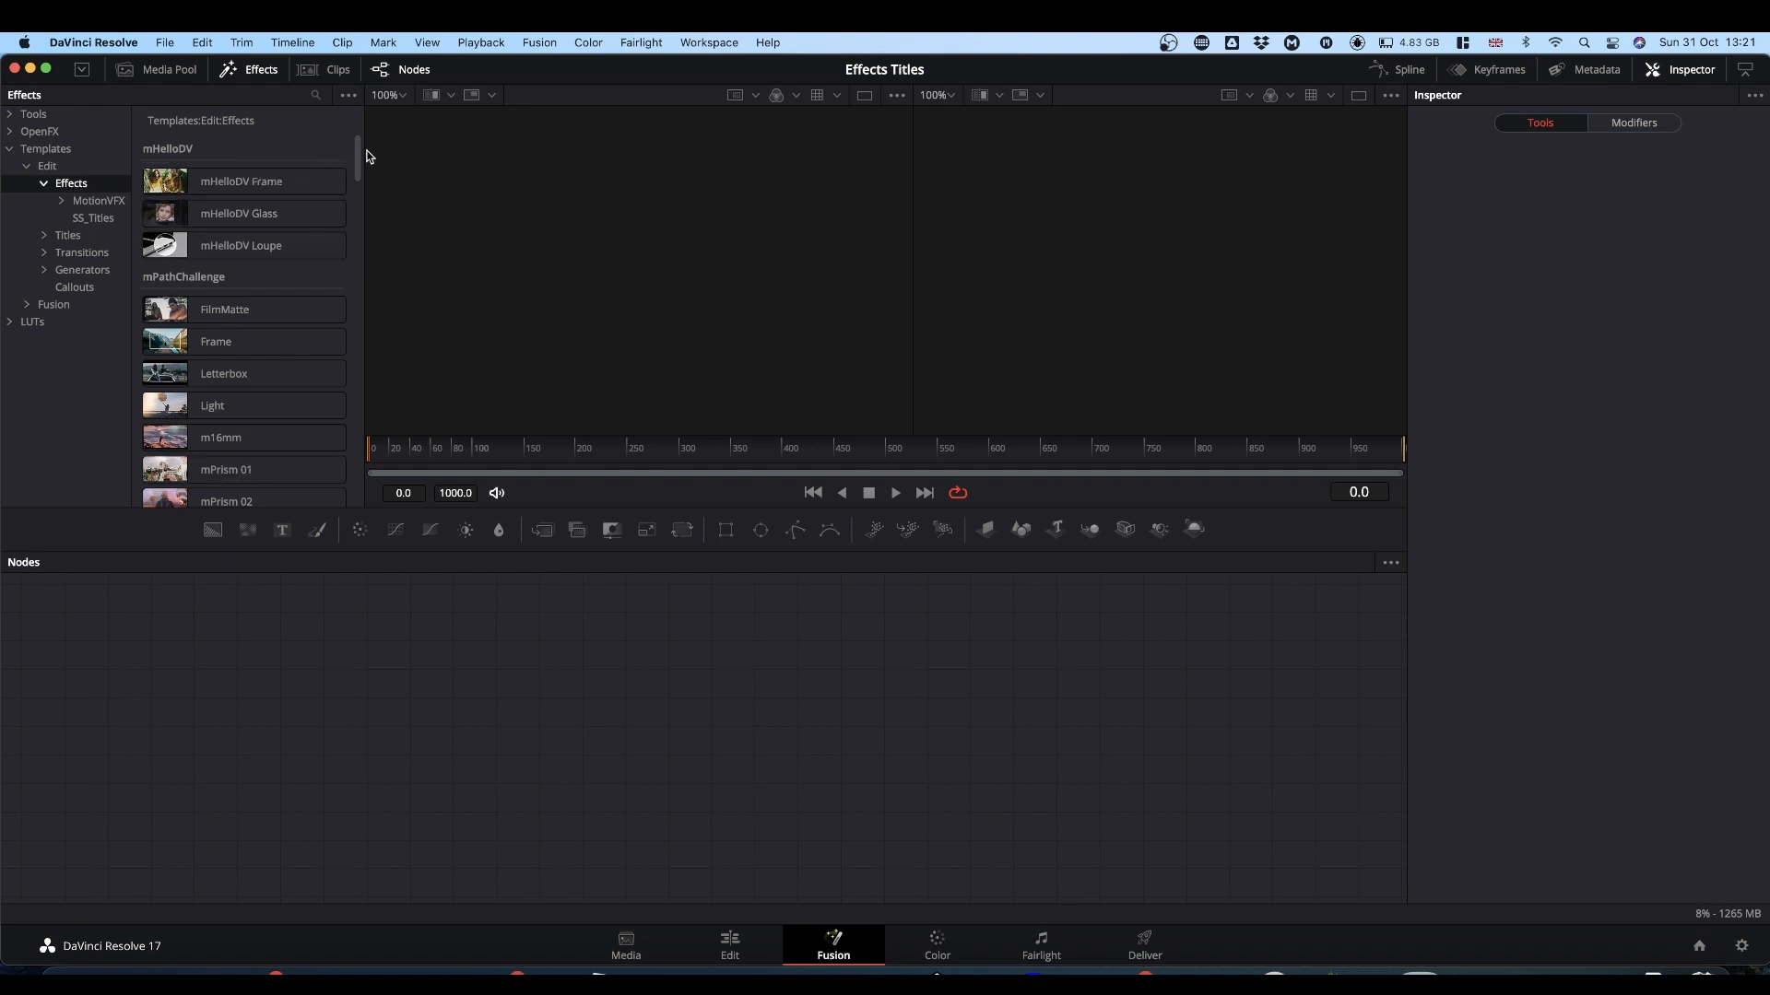
- Scroll the edit effect templates list to locate the SS_Titles group
{"action": "scroll", "scroll_direction": "up", "scroll_amount": 3}
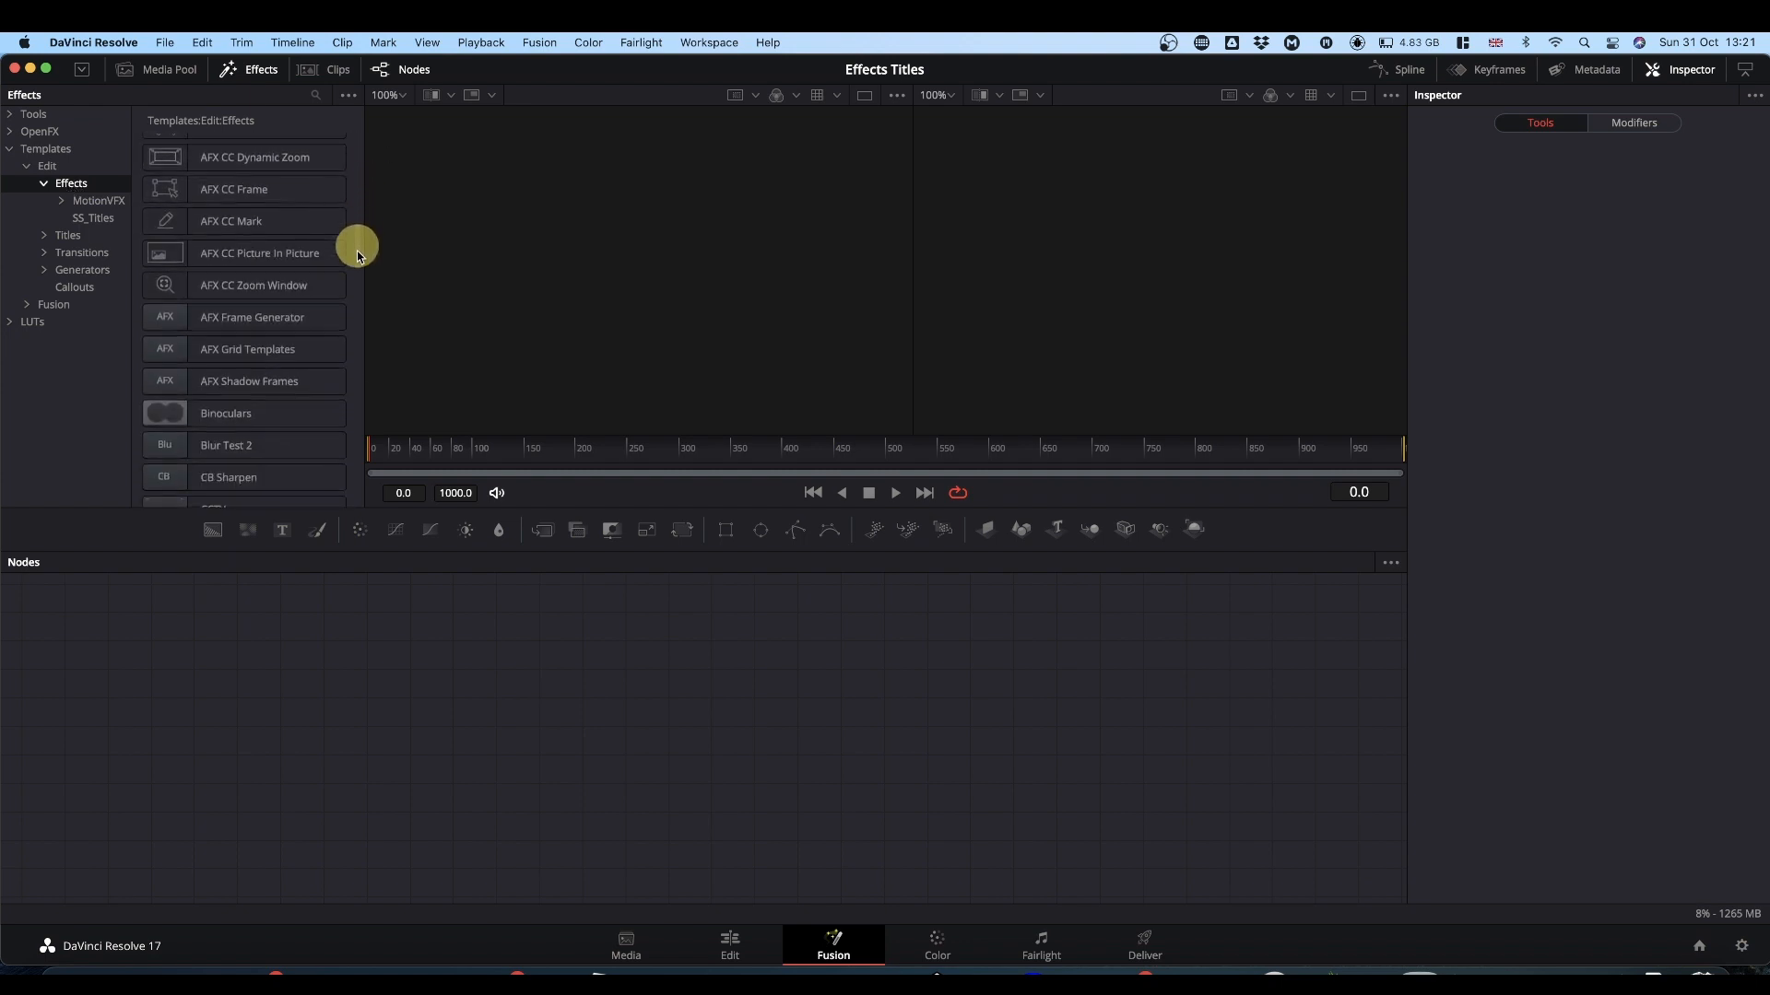
{"action": "scroll", "scroll_direction": "down", "scroll_amount": 3}
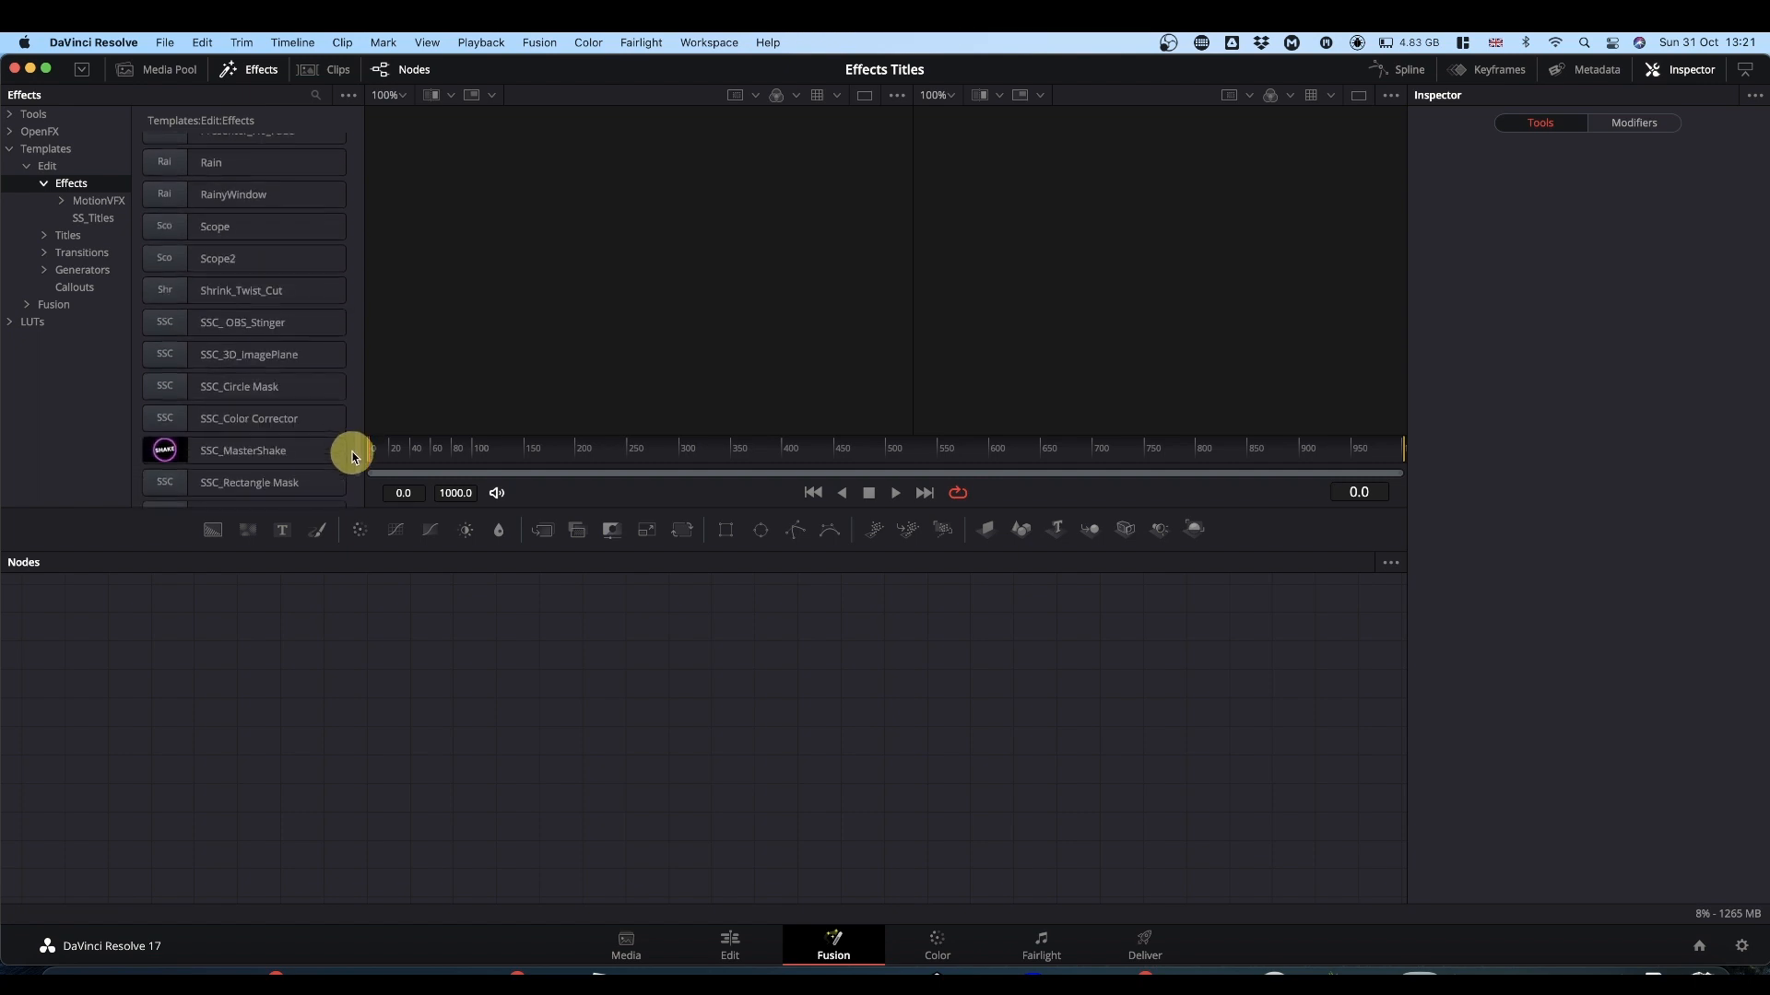
{"action": "scroll", "scroll_direction": "down", "scroll_amount": 3}
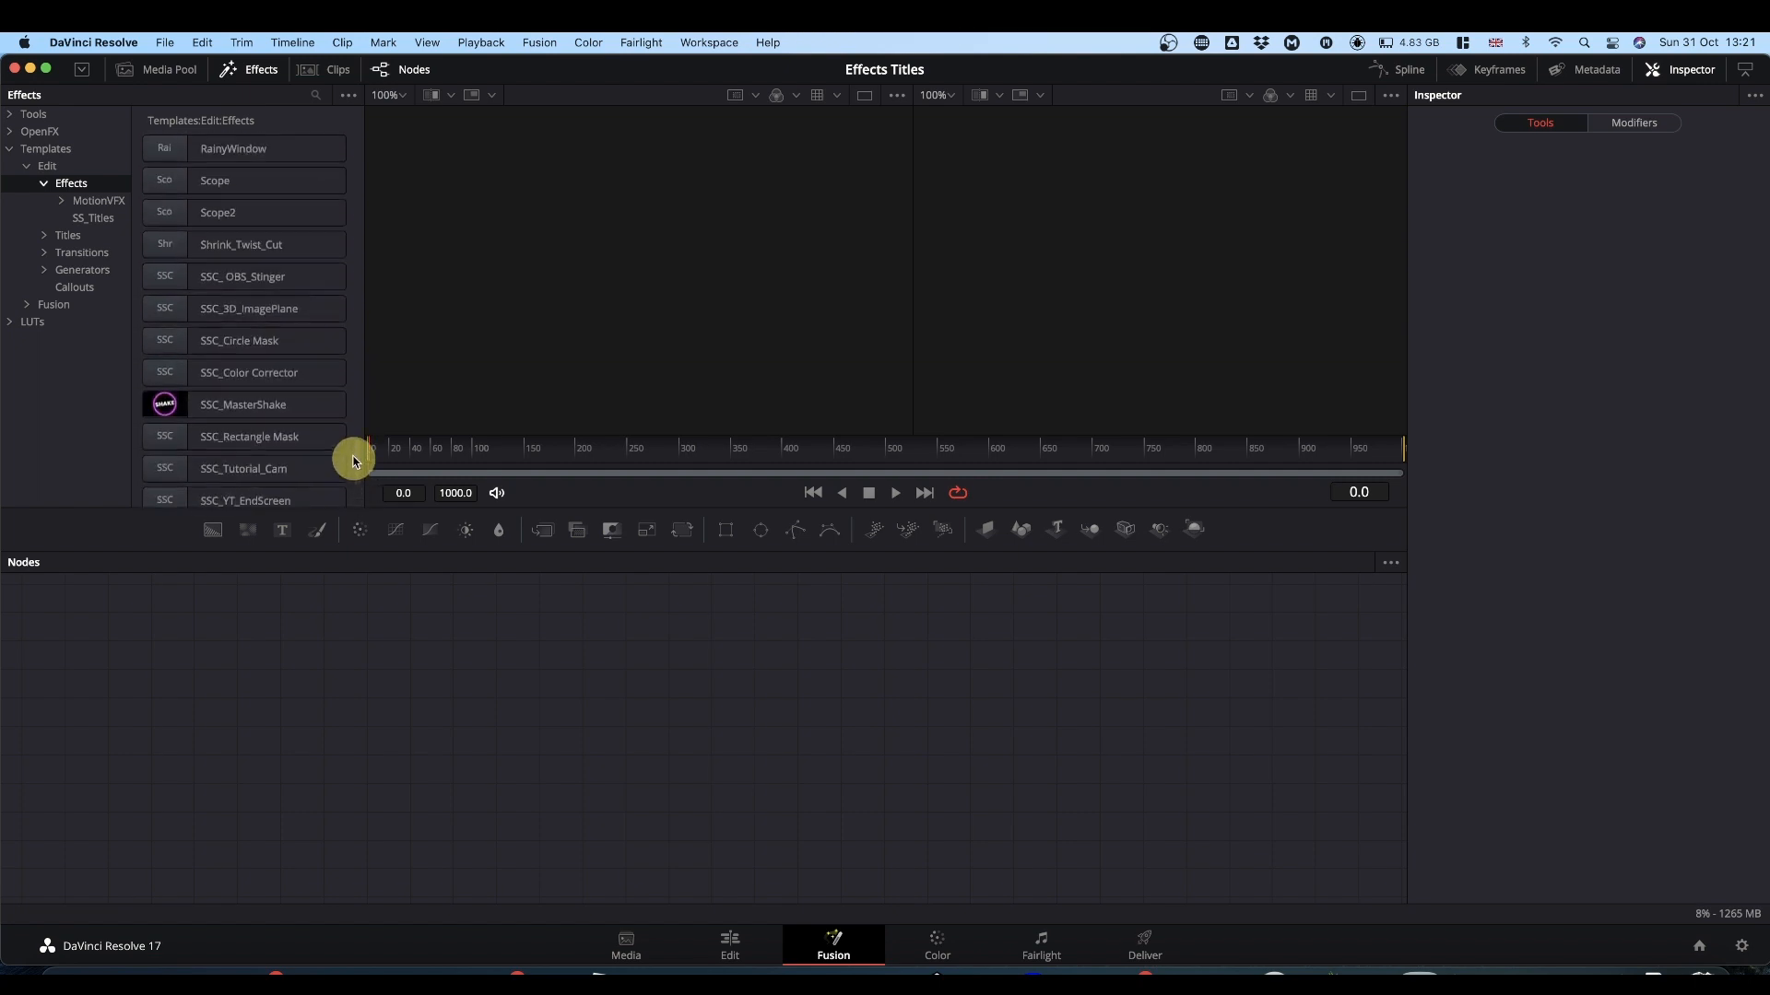
{"action": "scroll", "scroll_direction": "up", "scroll_amount": 3}
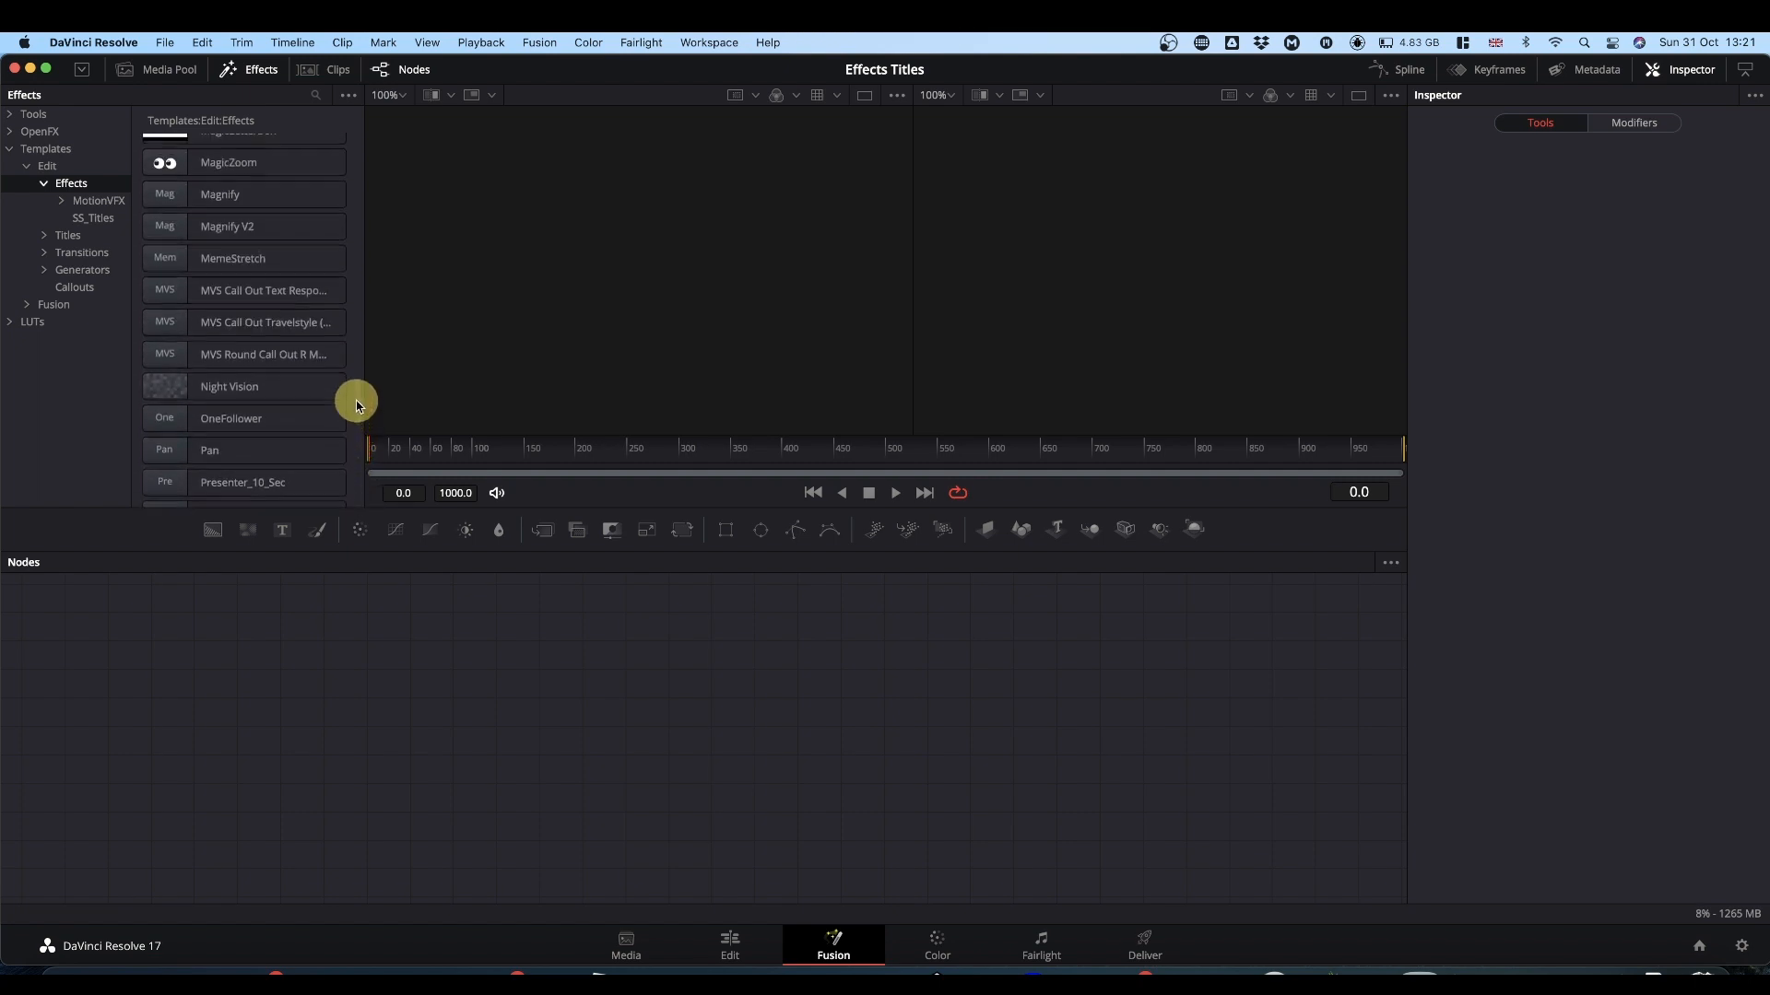
{"action": "scroll", "scroll_direction": "up", "scroll_amount": 3}
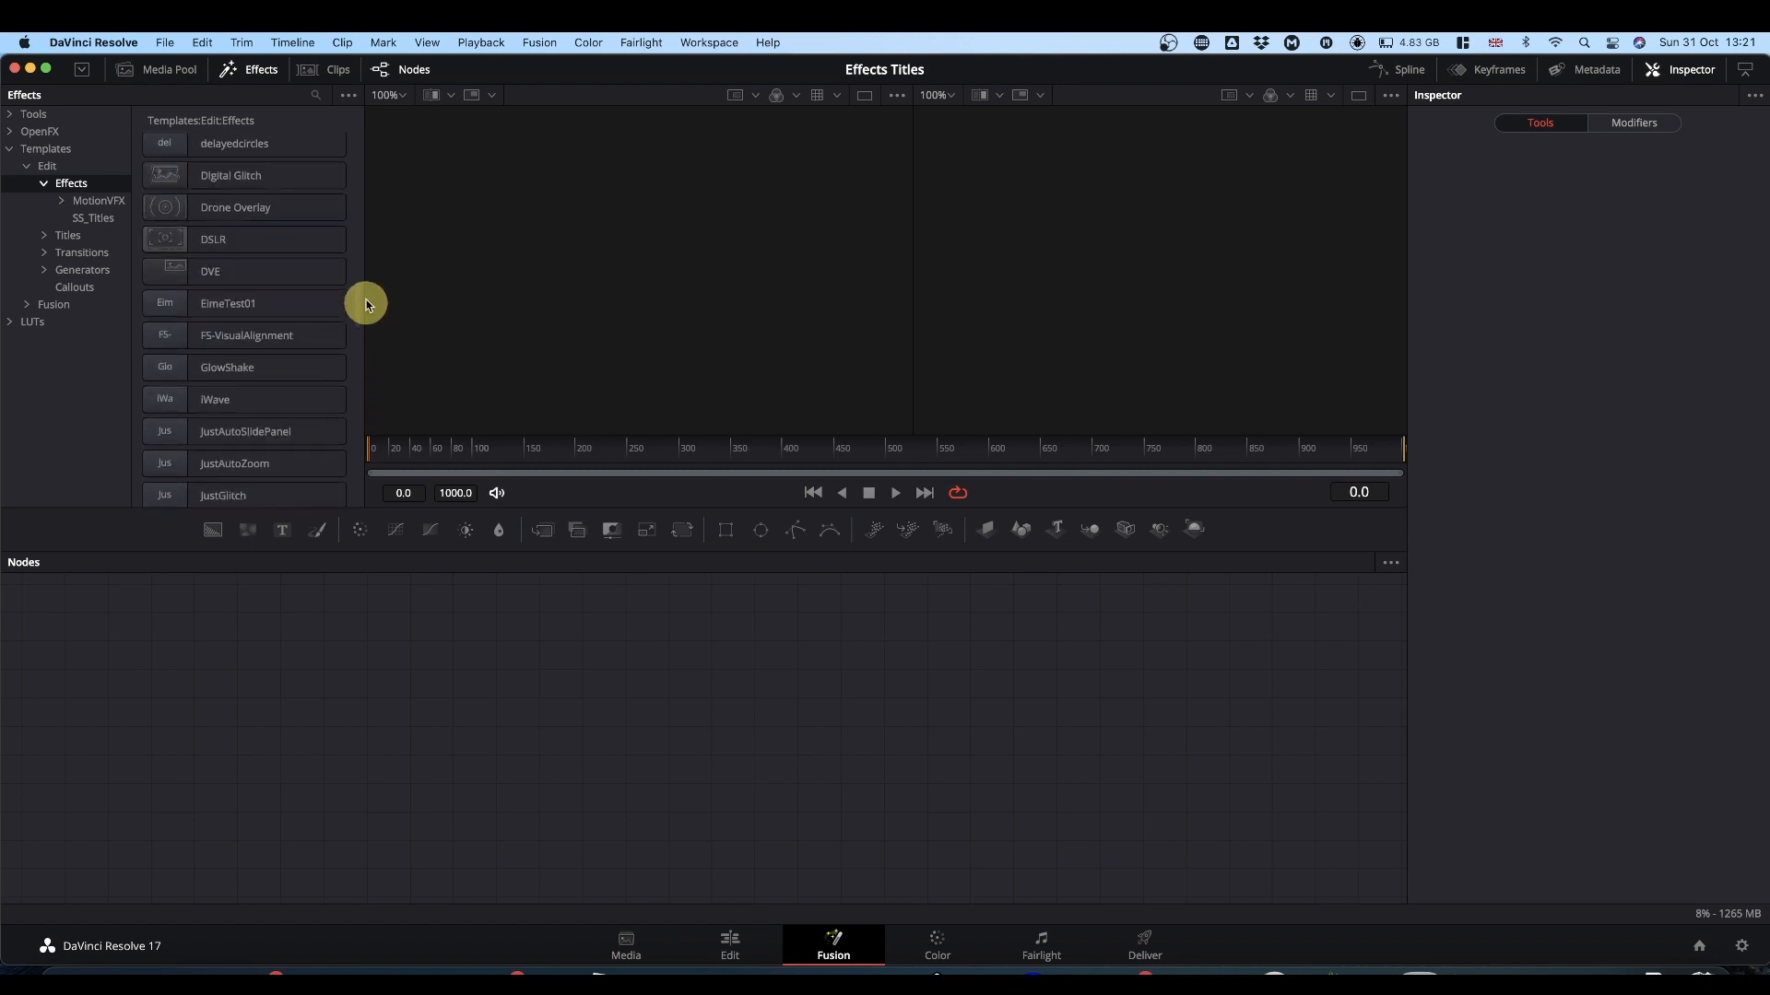
{"action": "scroll", "scroll_direction": "up", "scroll_amount": 3}
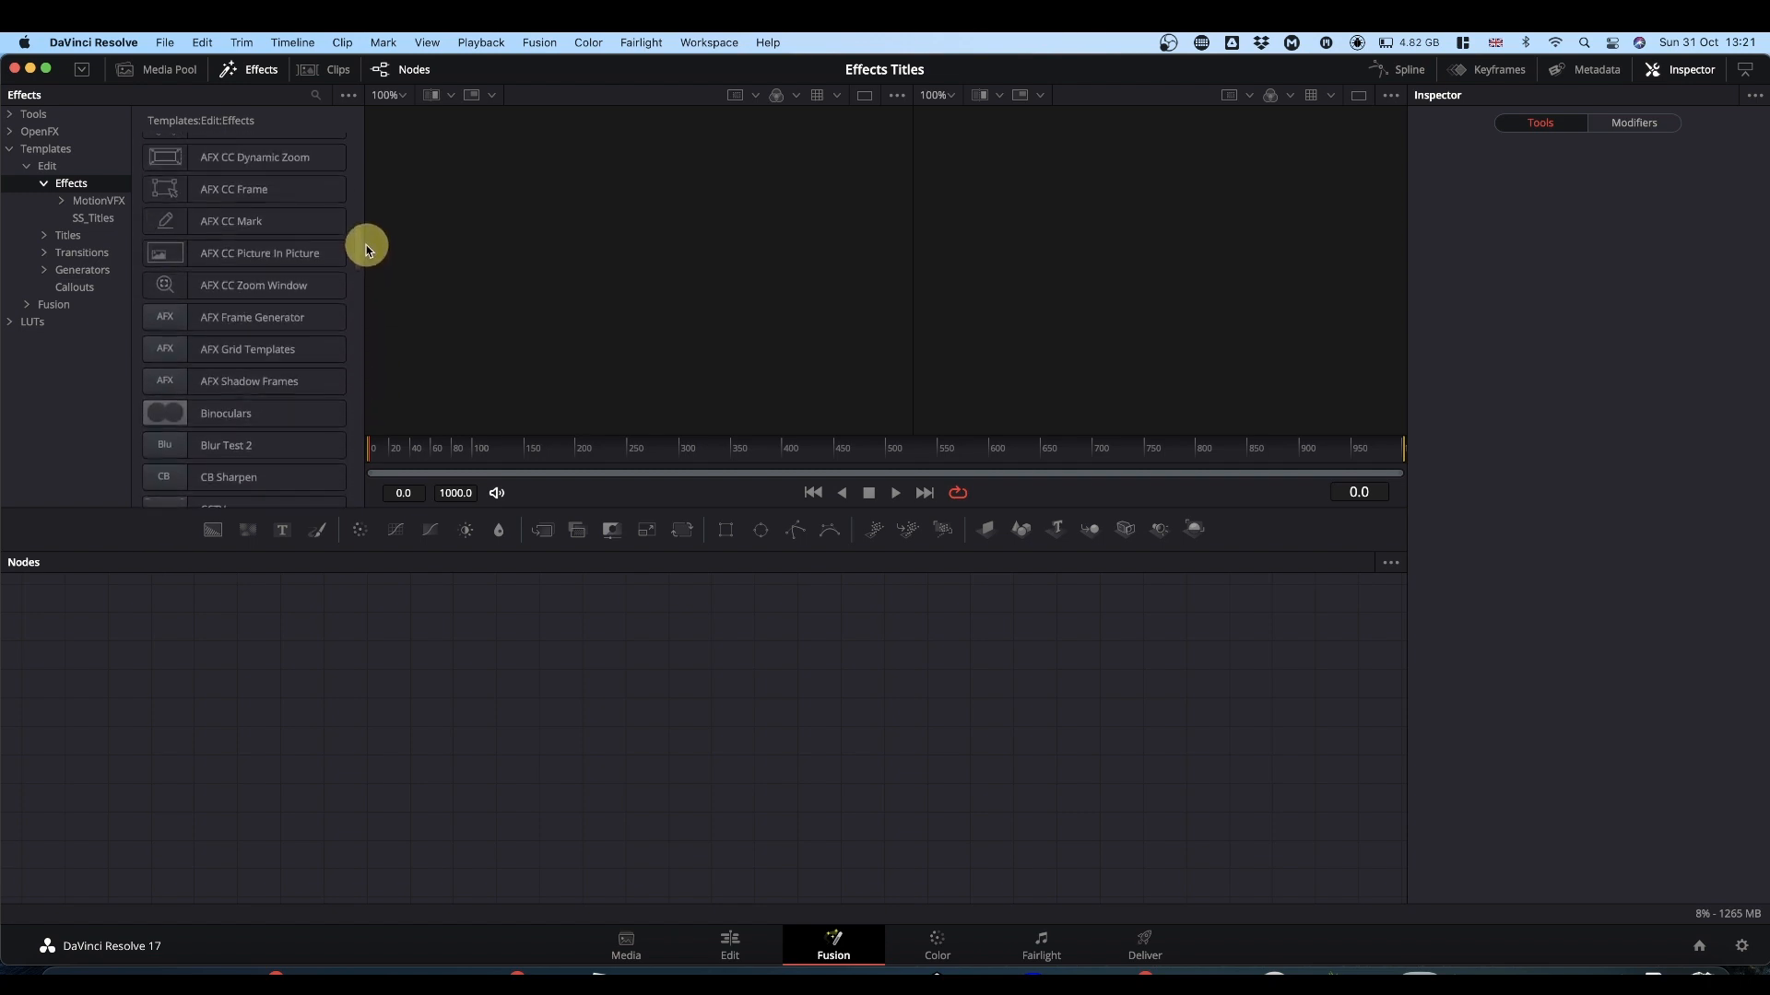
{"action": "scroll", "scroll_direction": "down", "scroll_amount": 3}
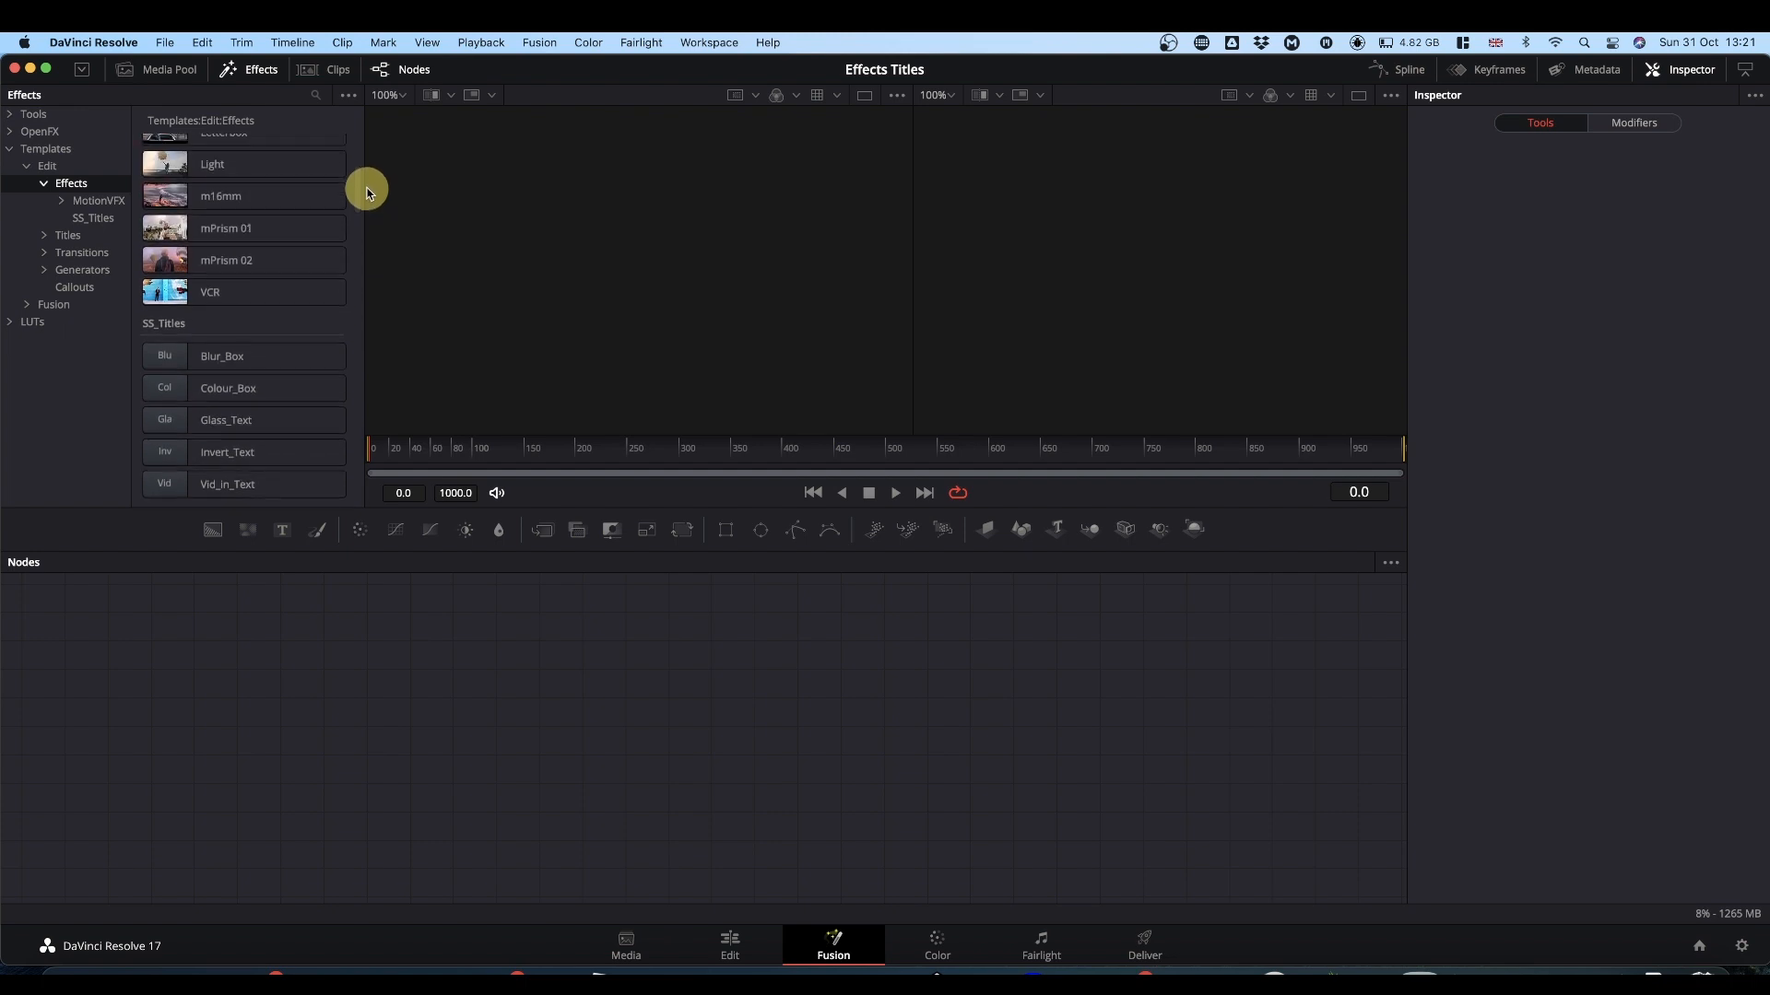
{"action": "scroll", "scroll_direction": "up", "scroll_amount": 3}
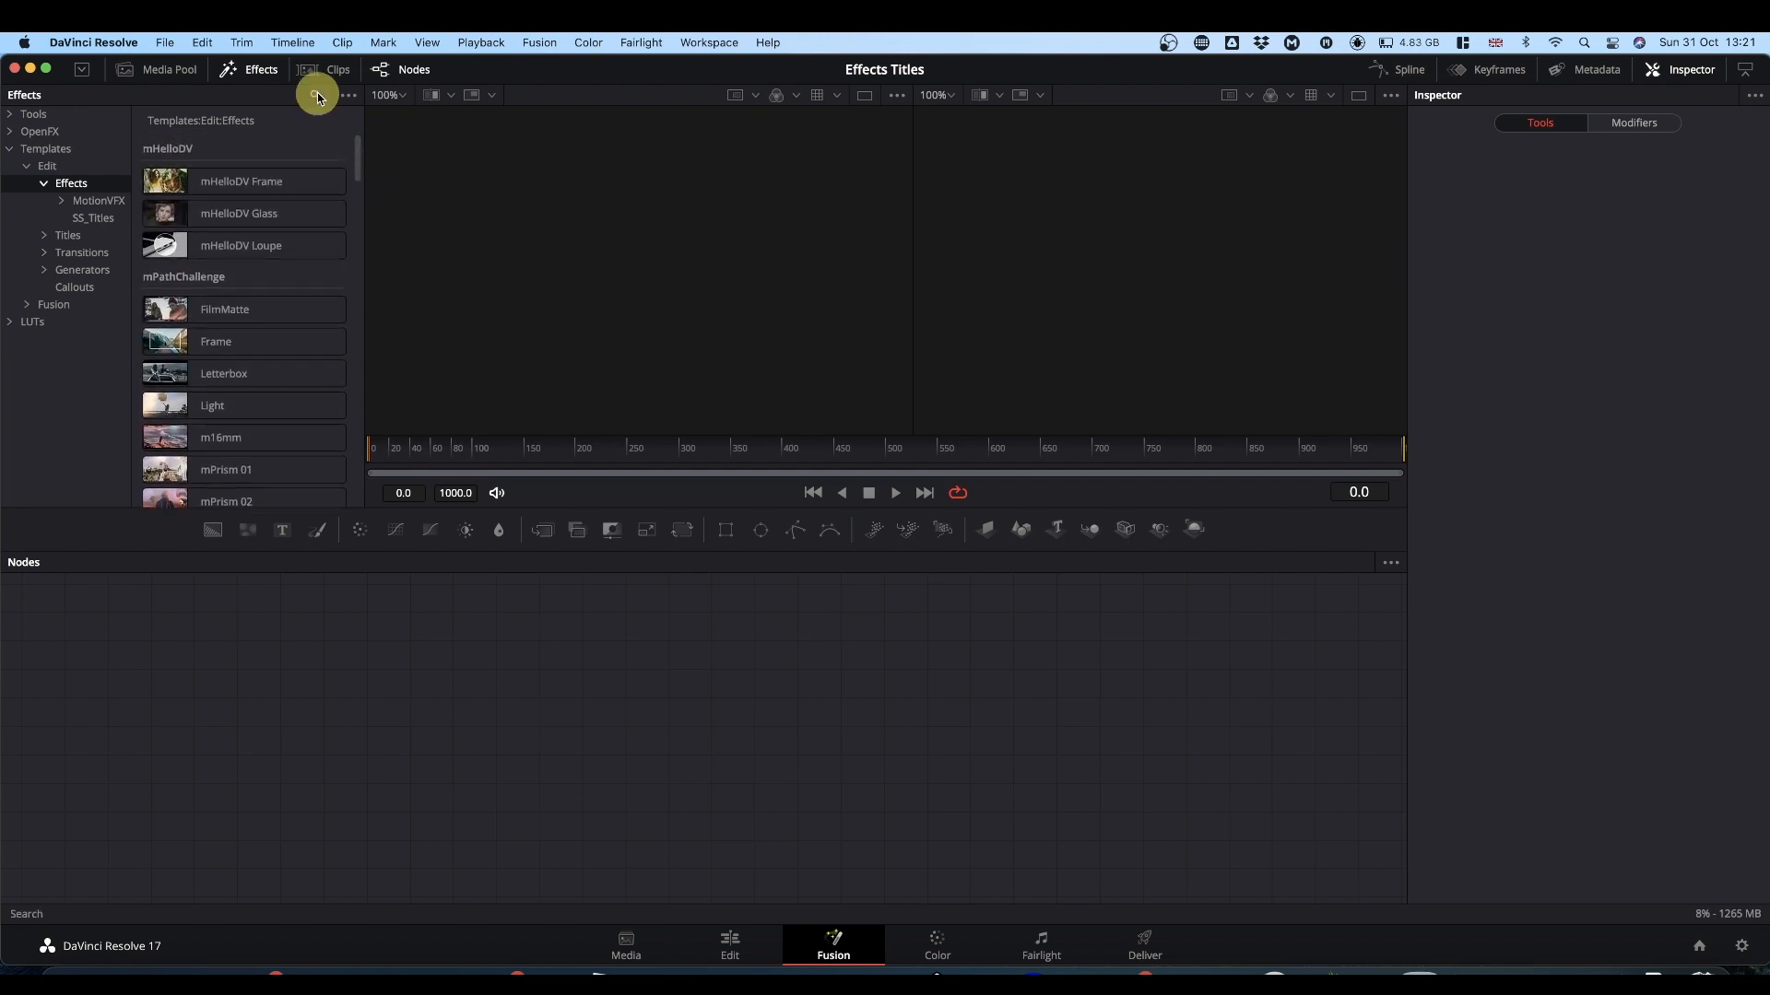
- Search for 'SS' and open the SS_Titles folder, selecting its Glass_Text template
{"action": "type", "text": "SS"}
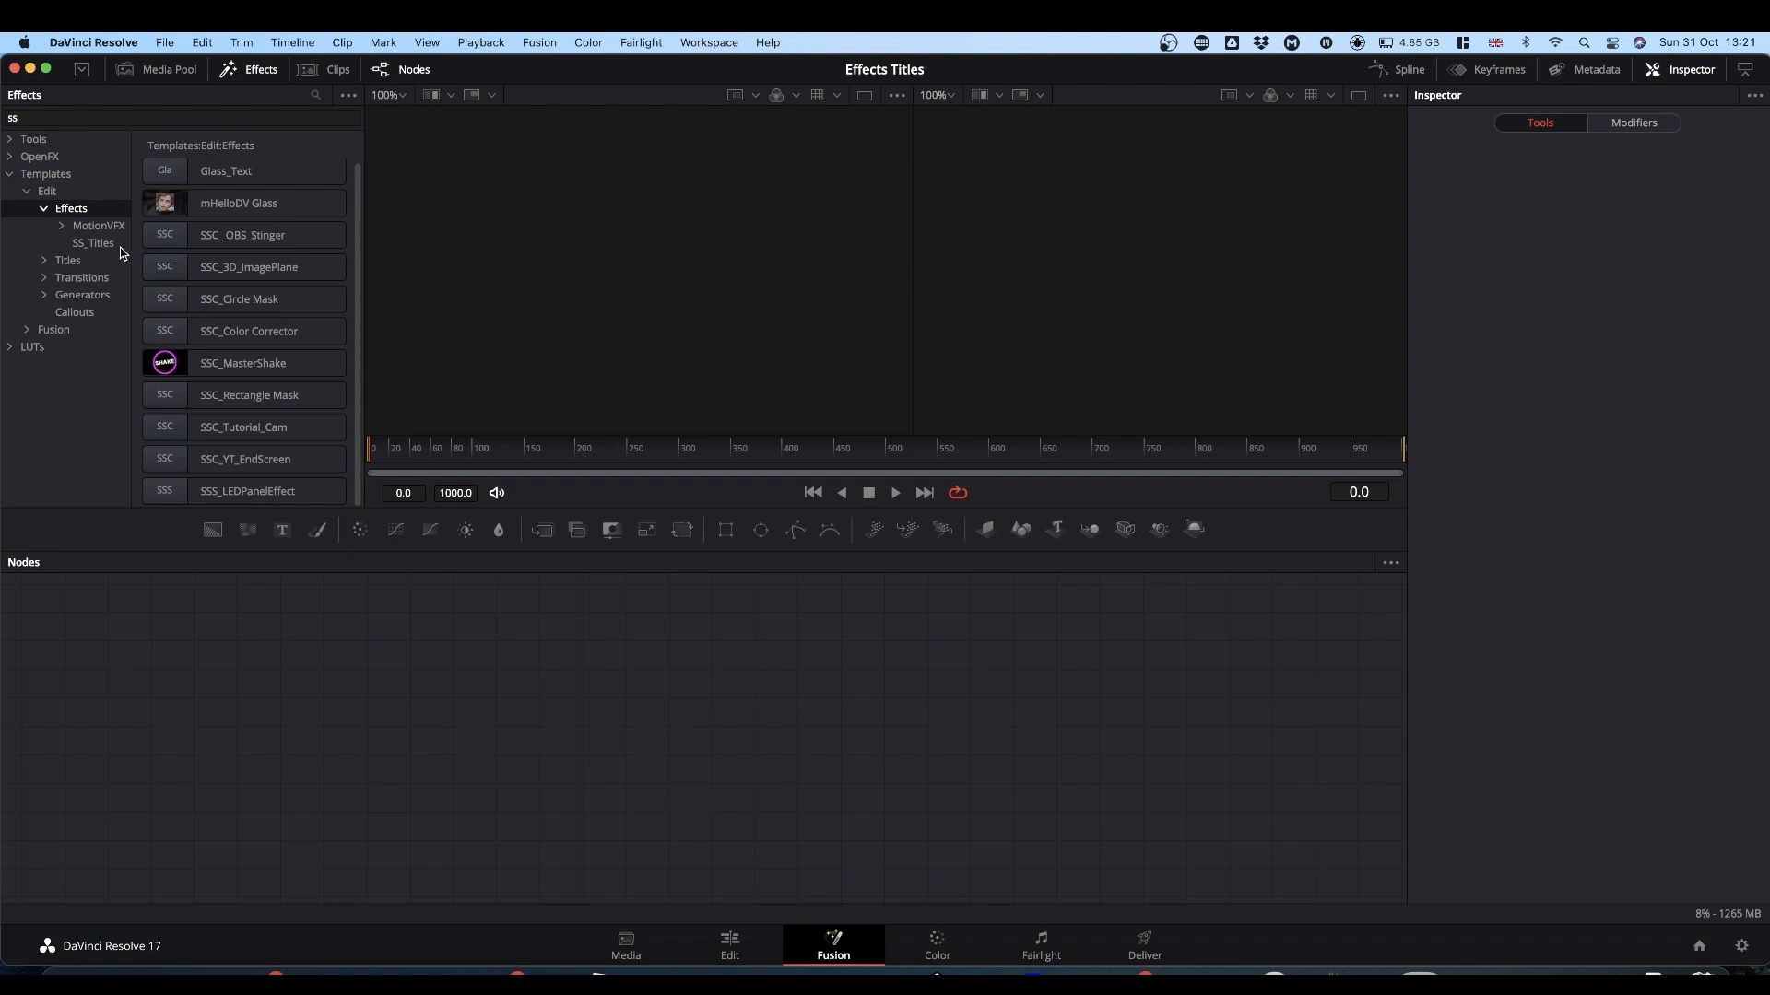
{"action": "left_click", "coordinate": [248, 267]}
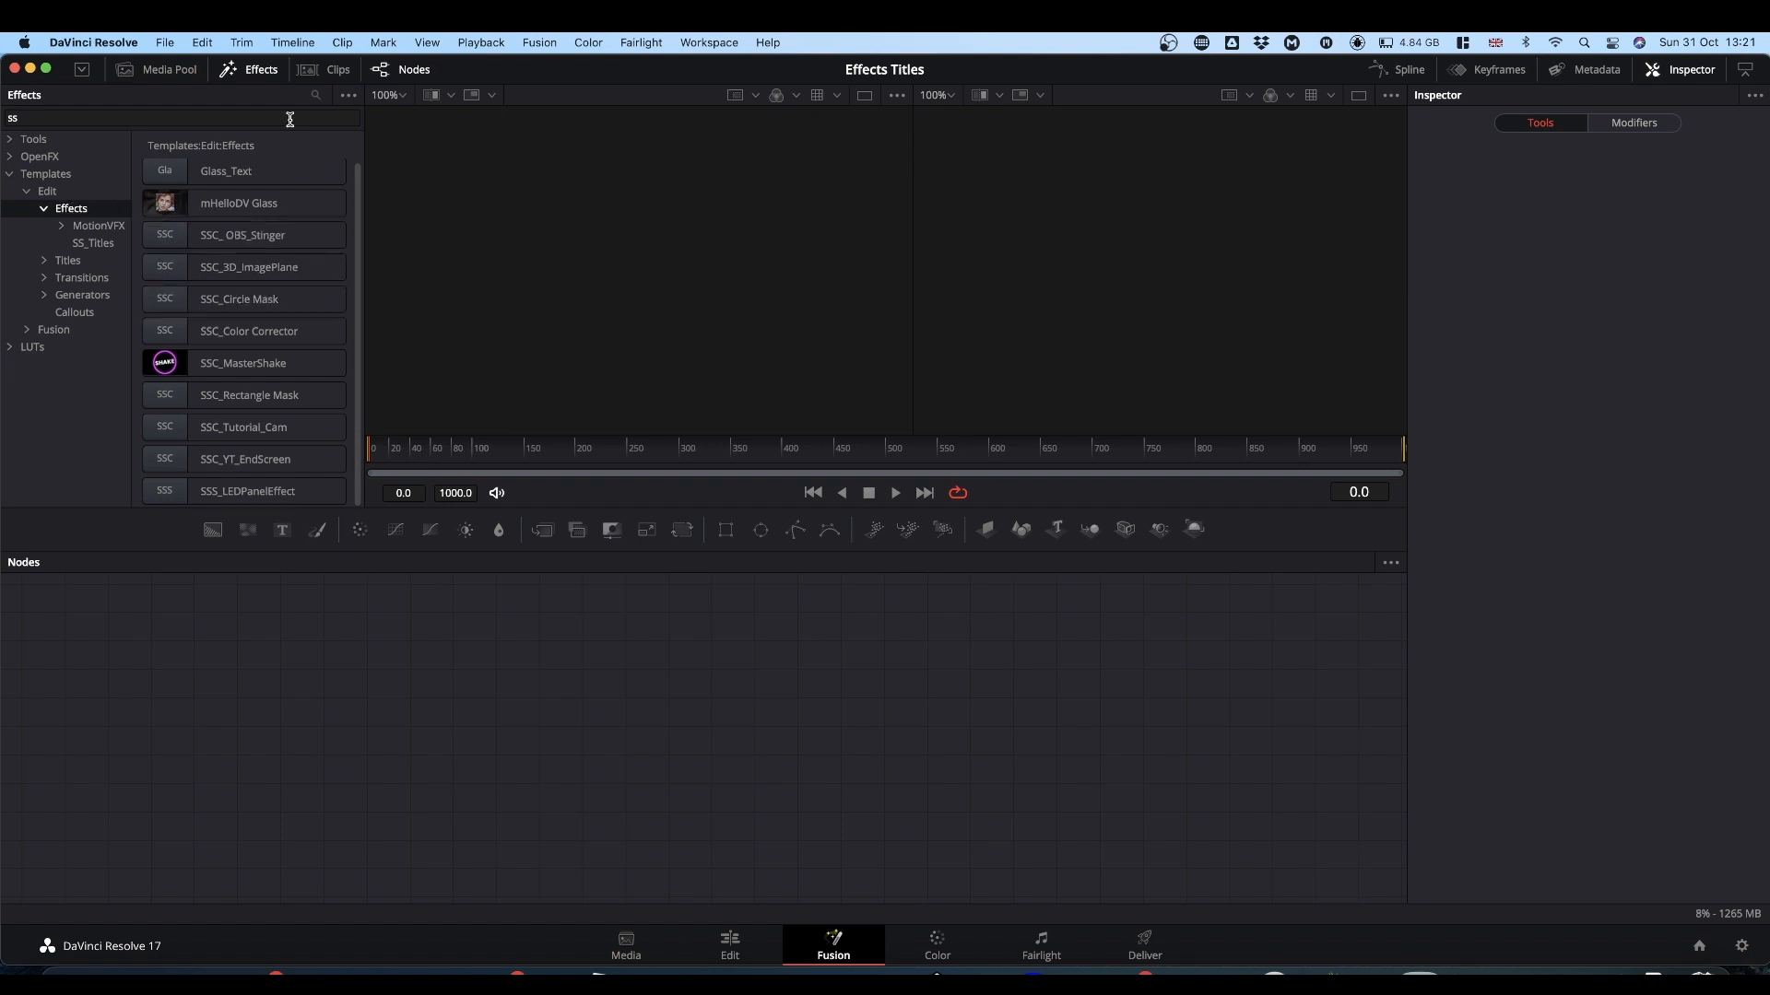
{"action": "mouse_move", "coordinate": [158, 148]}
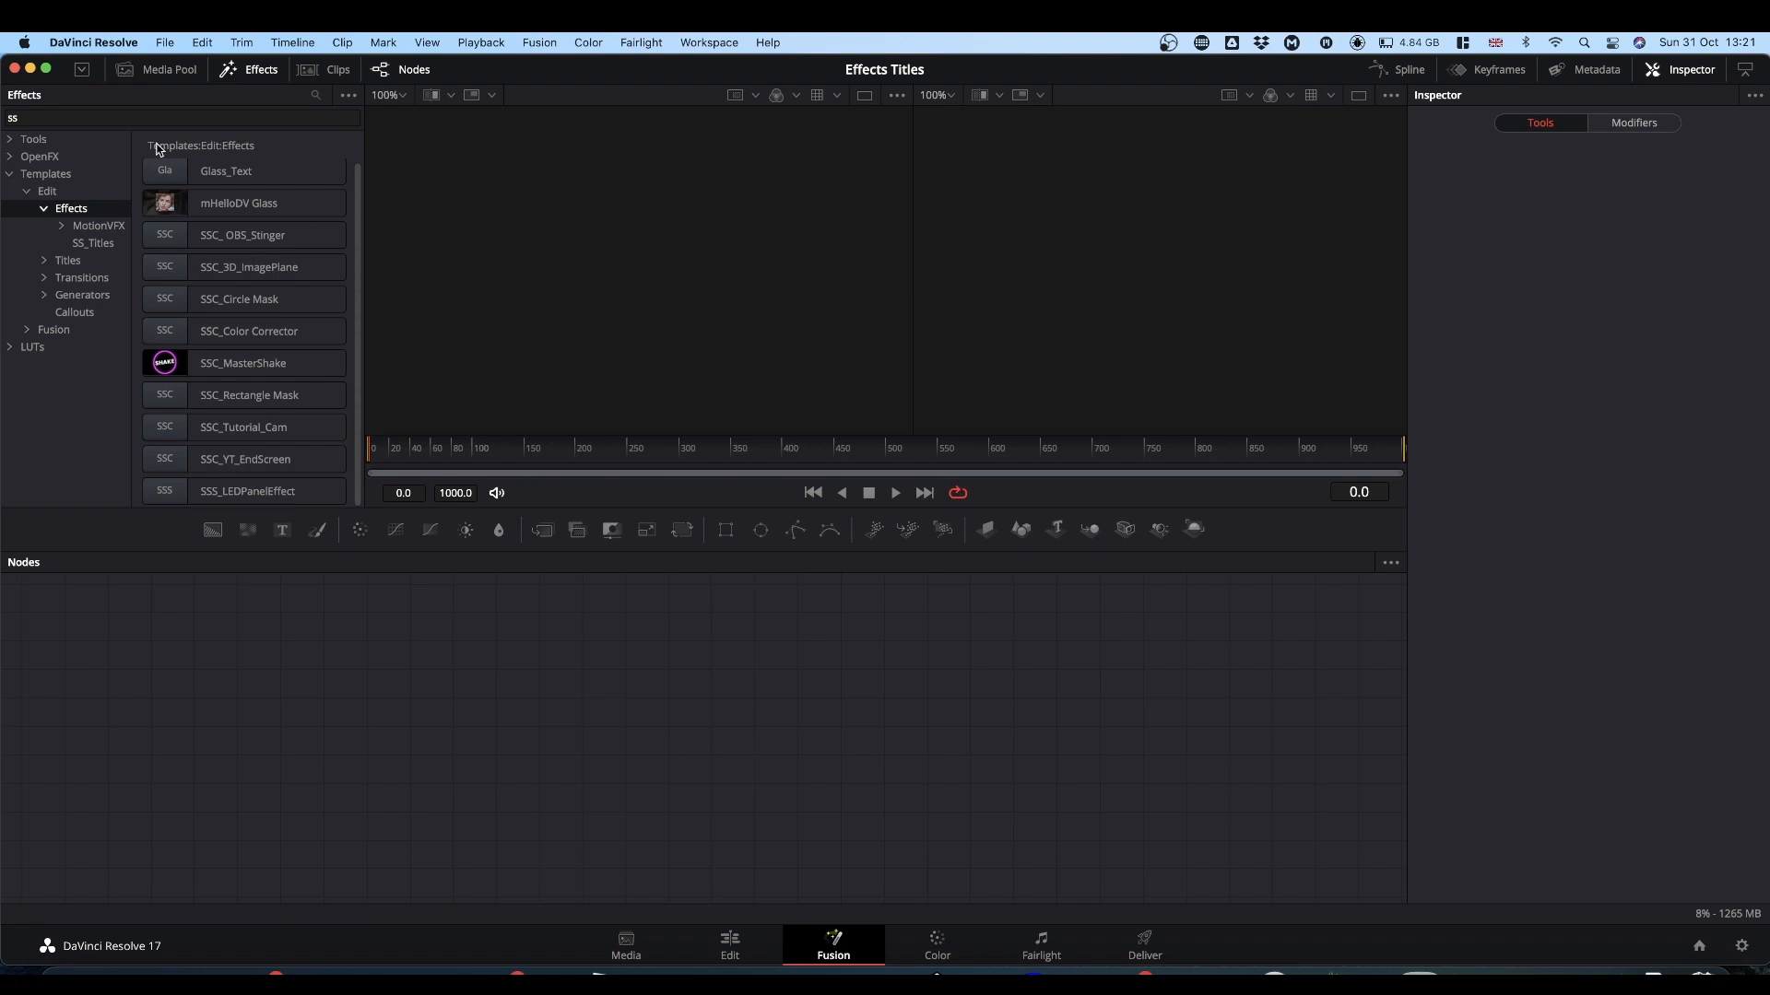
{"action": "left_click", "coordinate": [180, 117]}
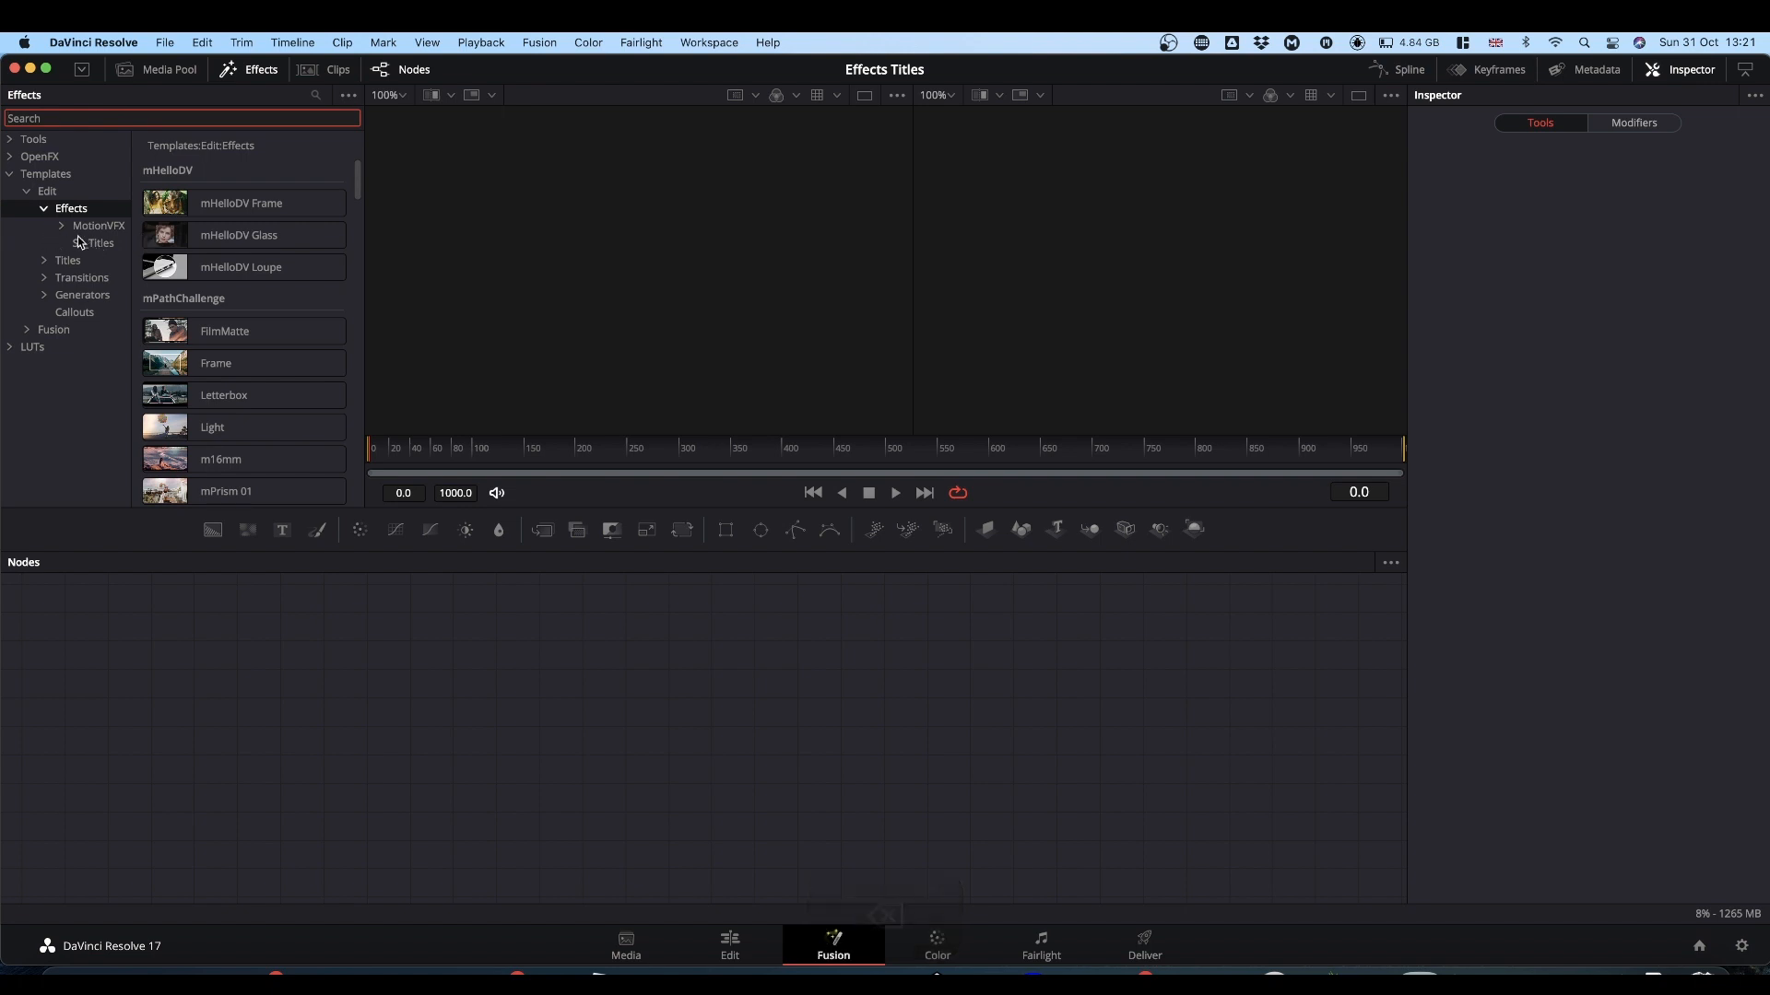
{"action": "left_click", "coordinate": [94, 243]}
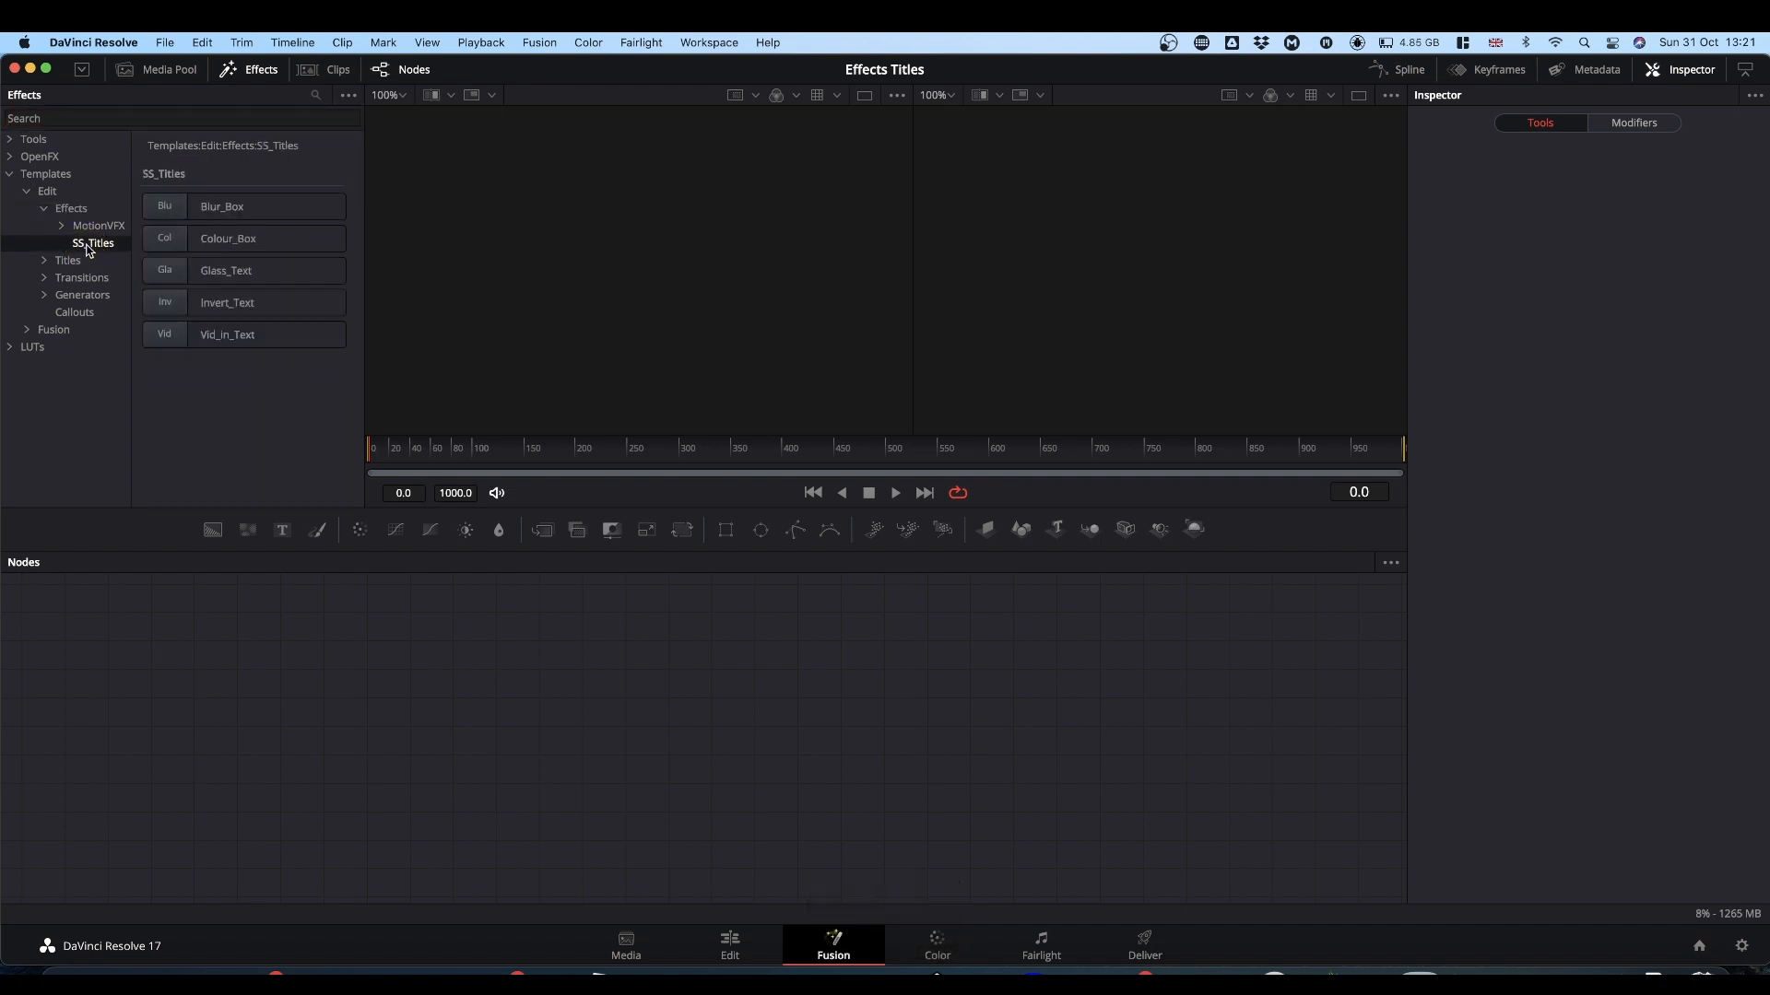
{"action": "left_click", "coordinate": [243, 271]}
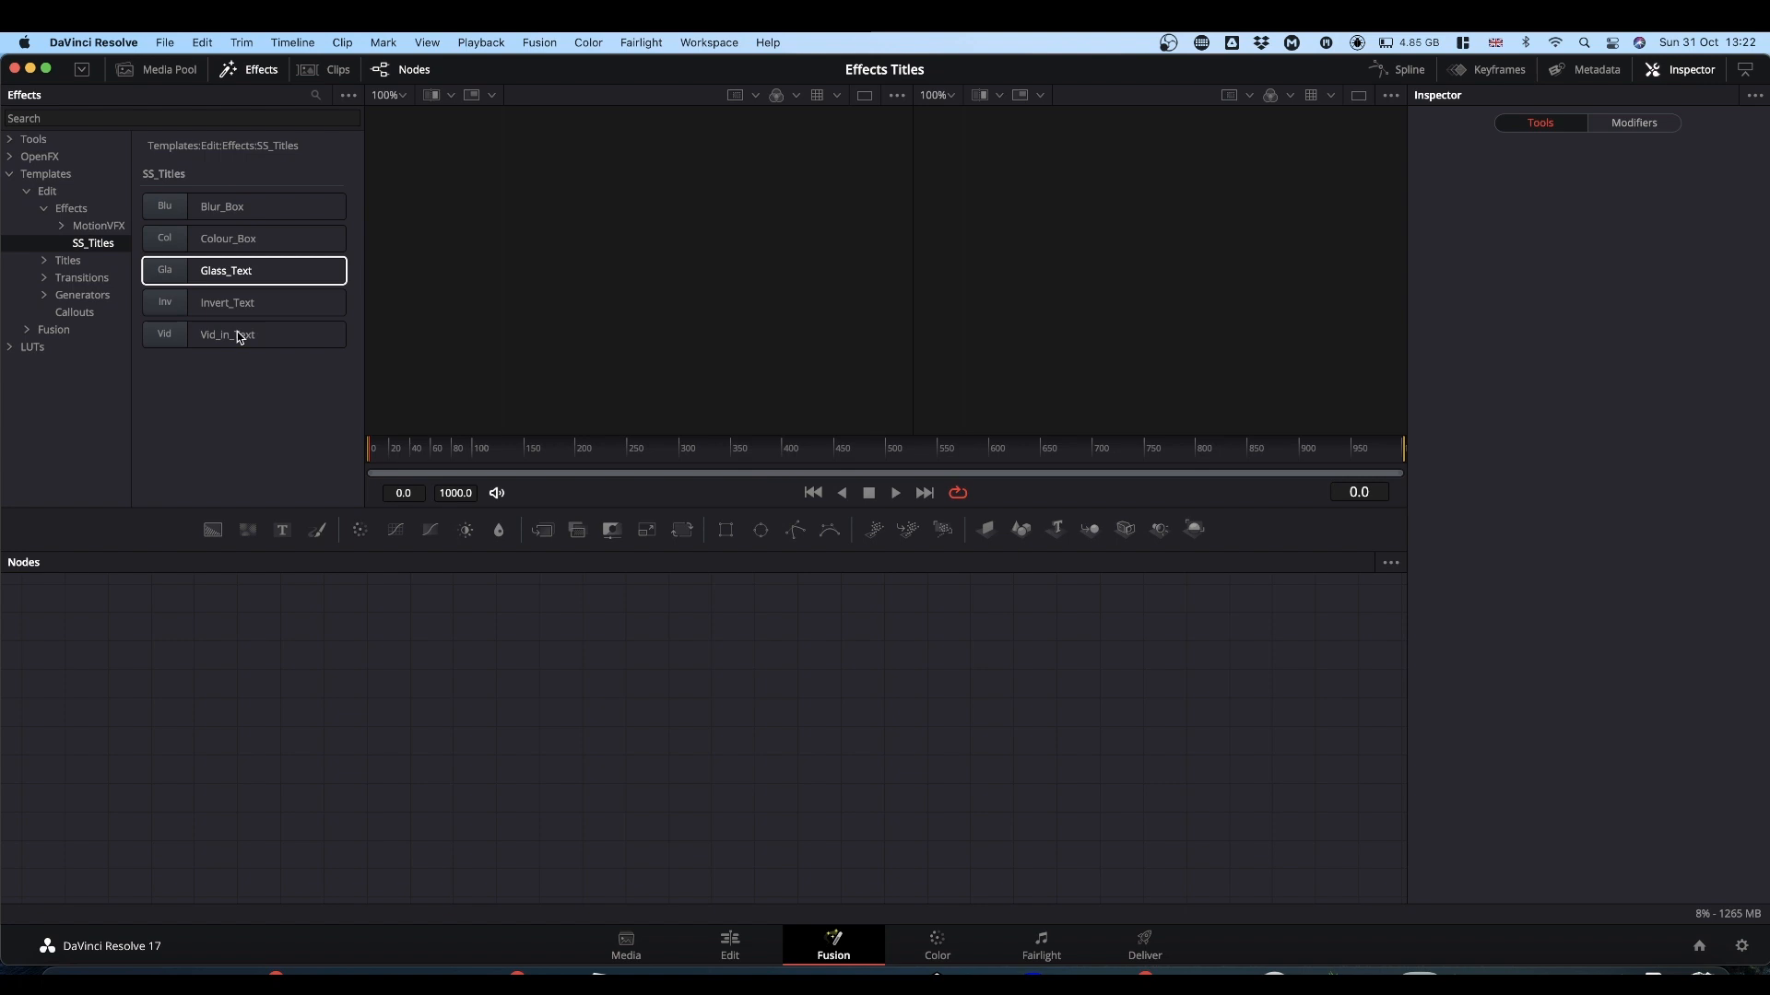
{"action": "left_click", "coordinate": [243, 334]}
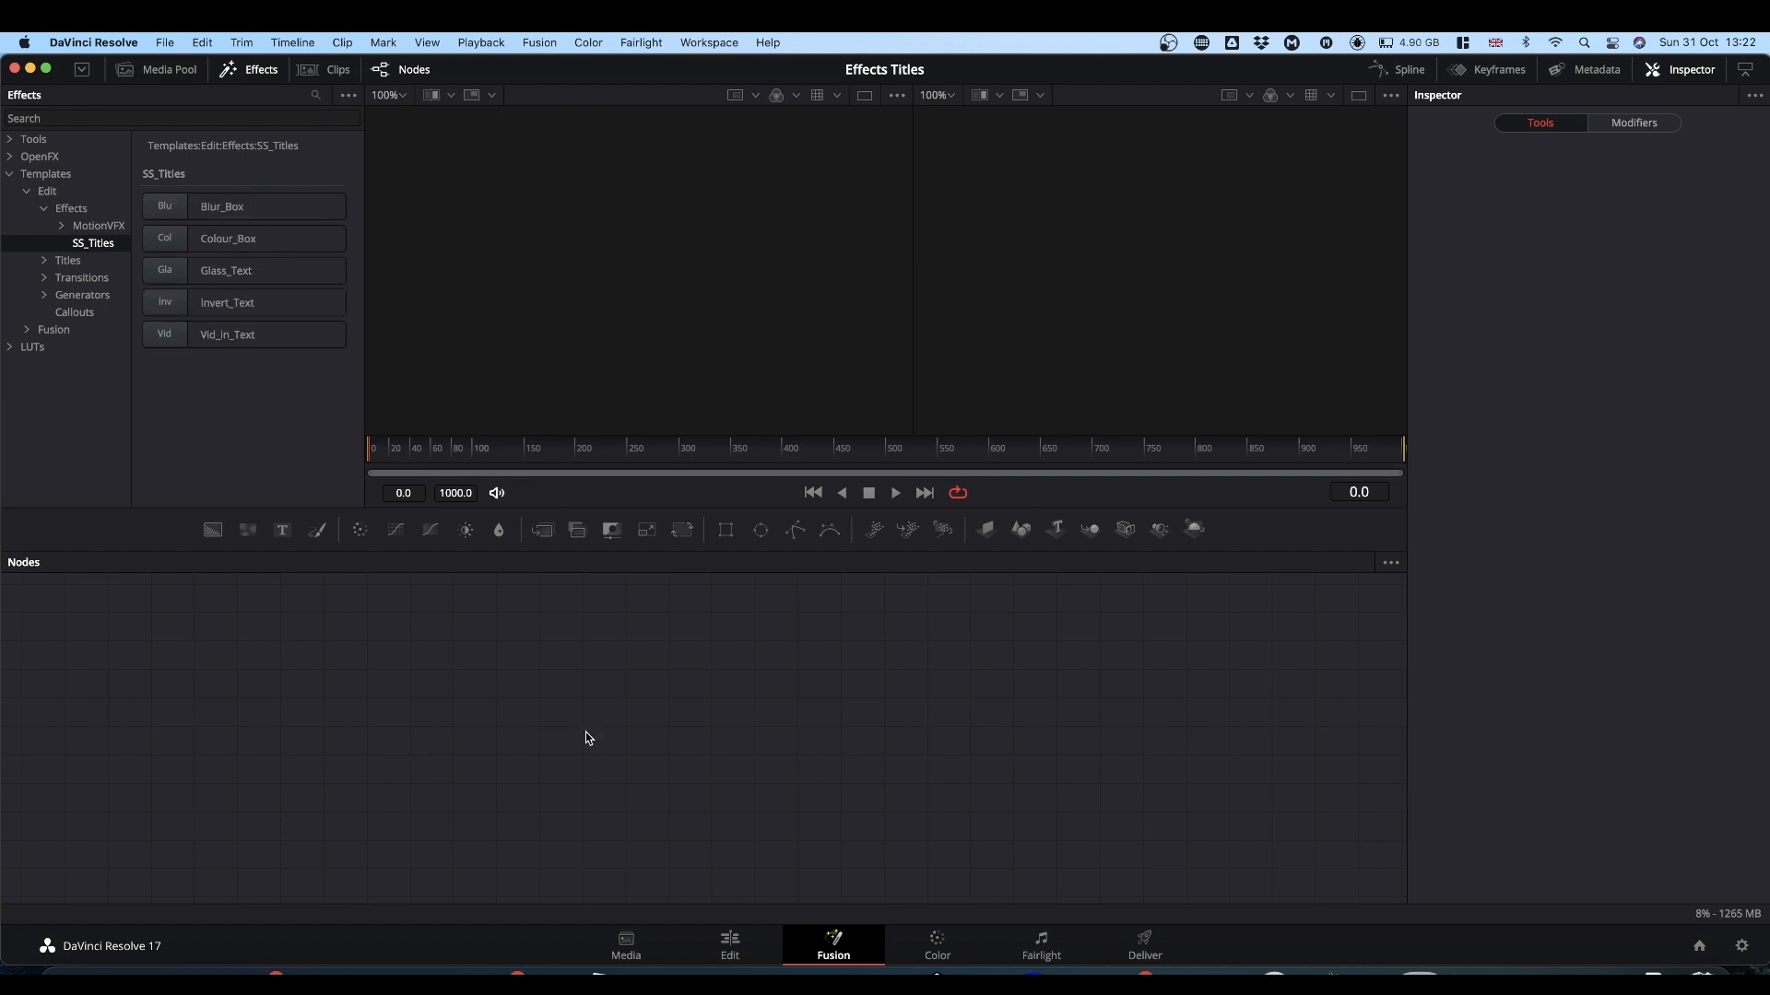
{"action": "mouse_move", "coordinate": [729, 946]}
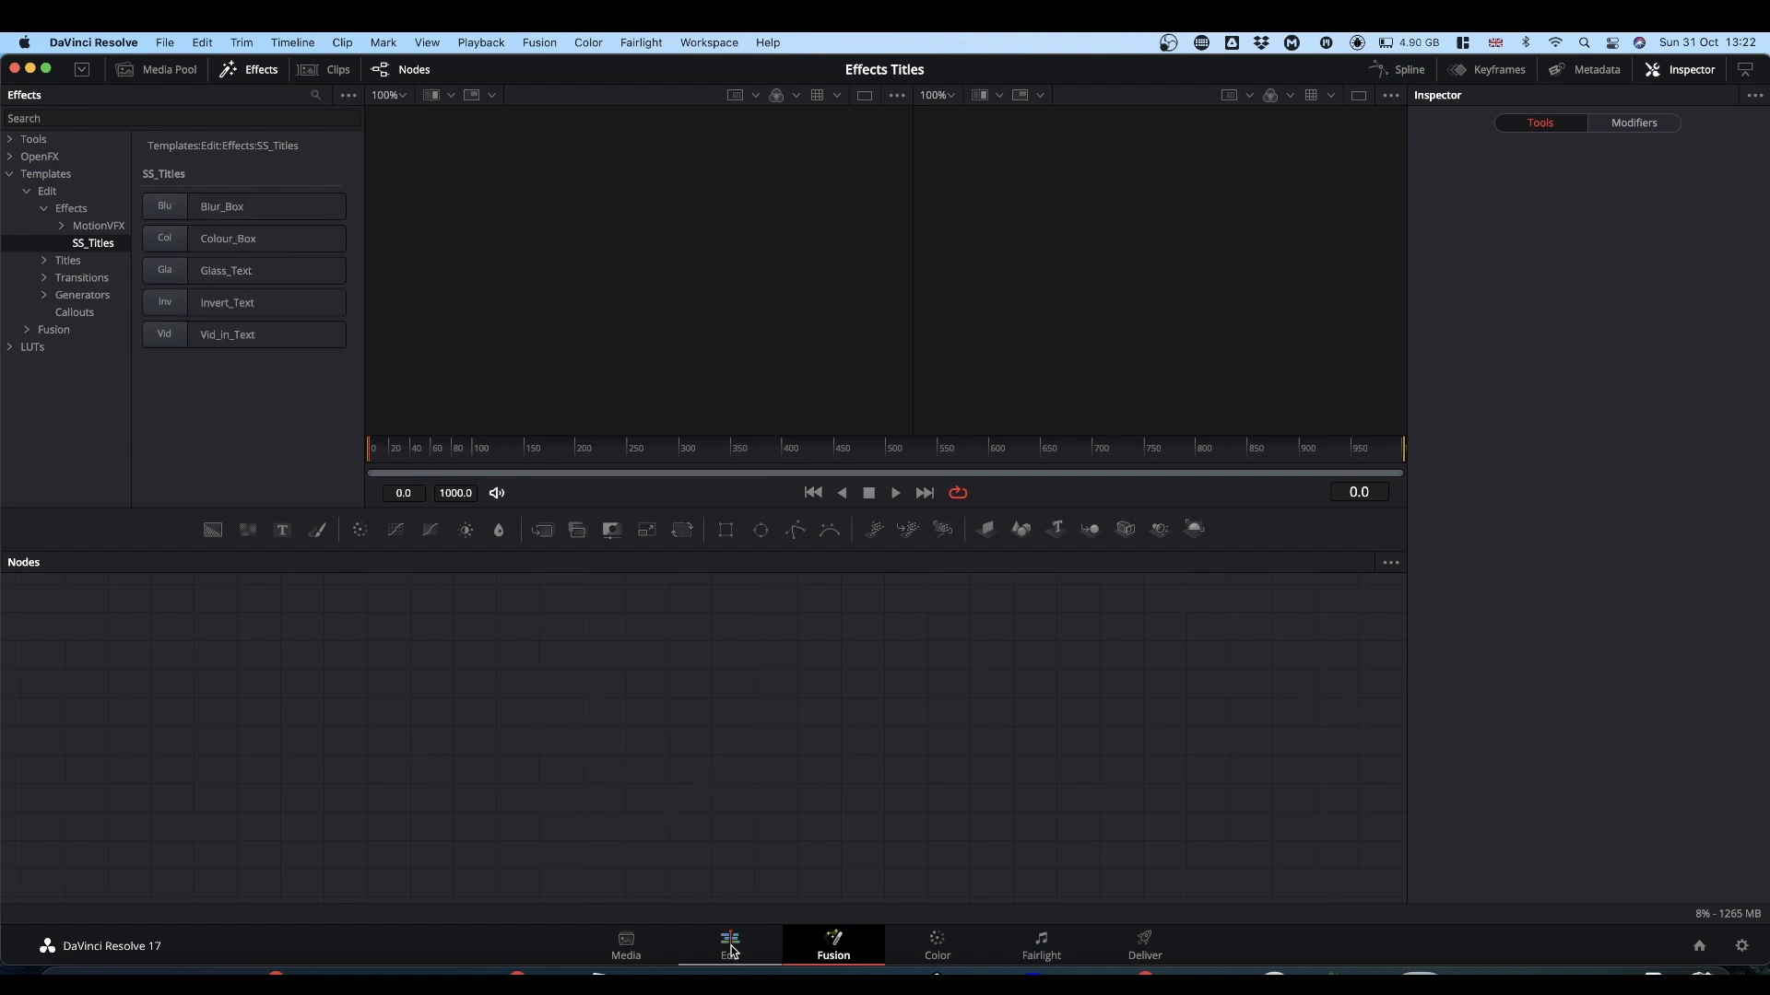
- On the Edit page, open Toolbox > Effects > SS_Titles and preview templates like Invert_Text
{"action": "left_click", "coordinate": [728, 945]}
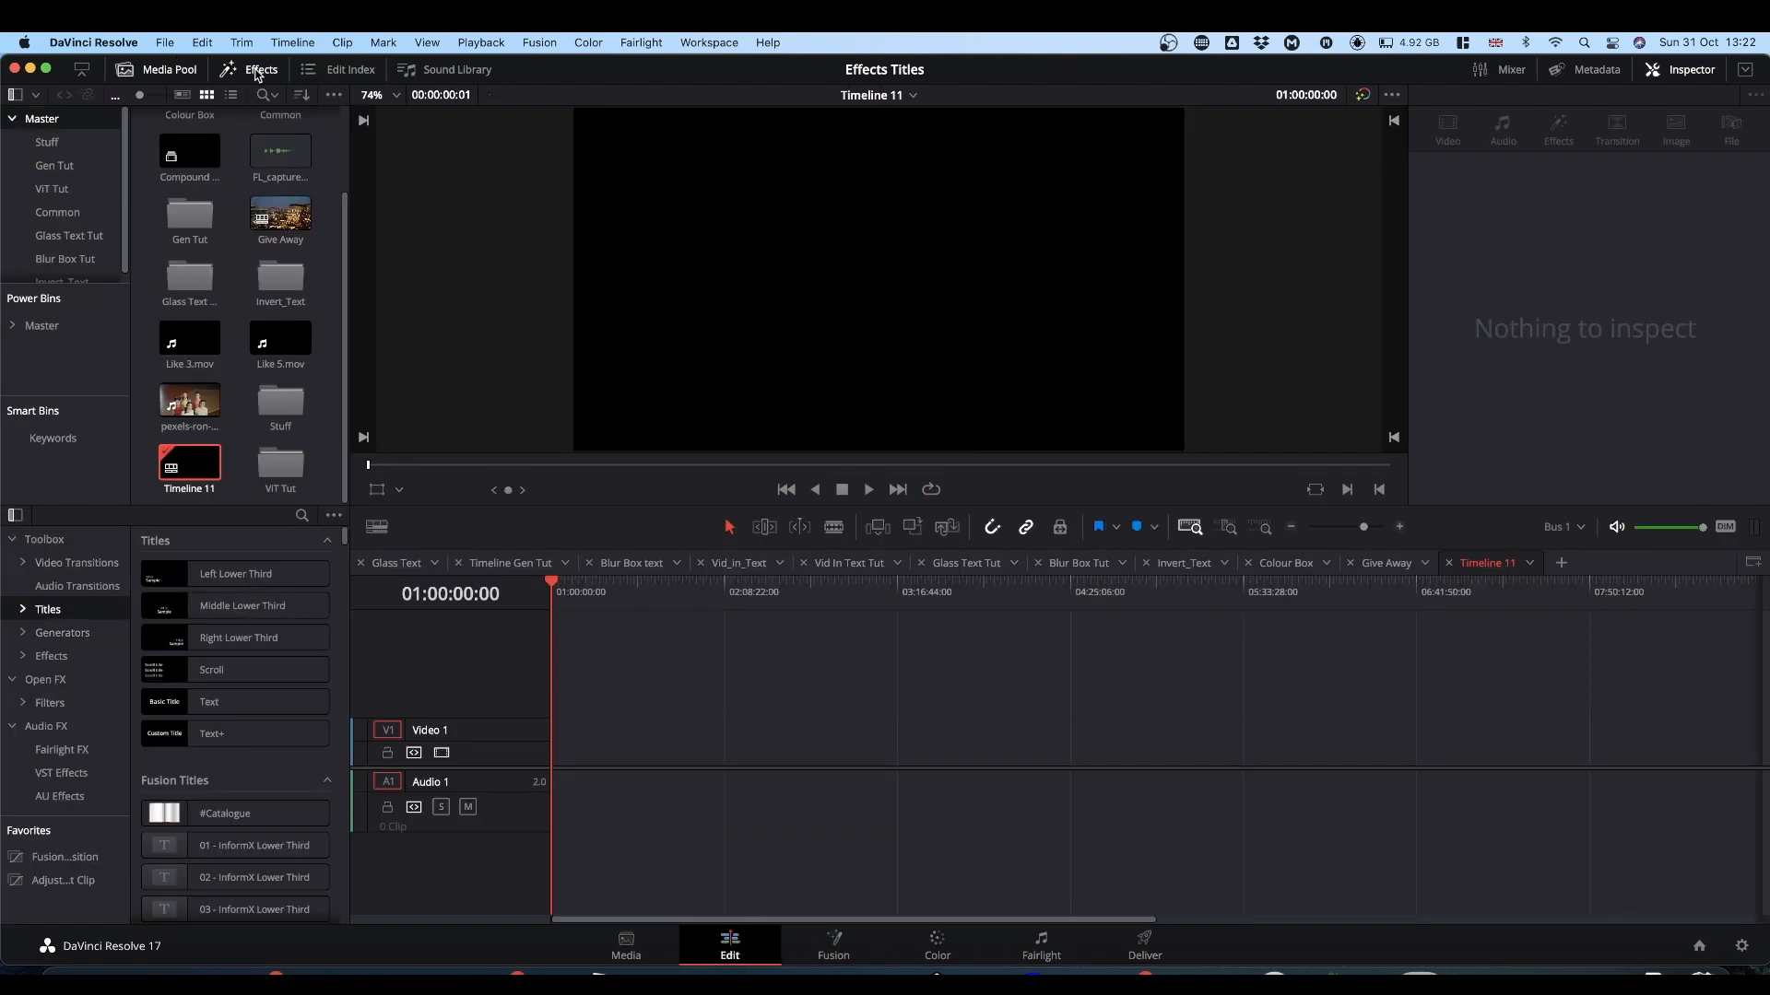
{"action": "scroll", "scroll_direction": "up", "scroll_amount": 3}
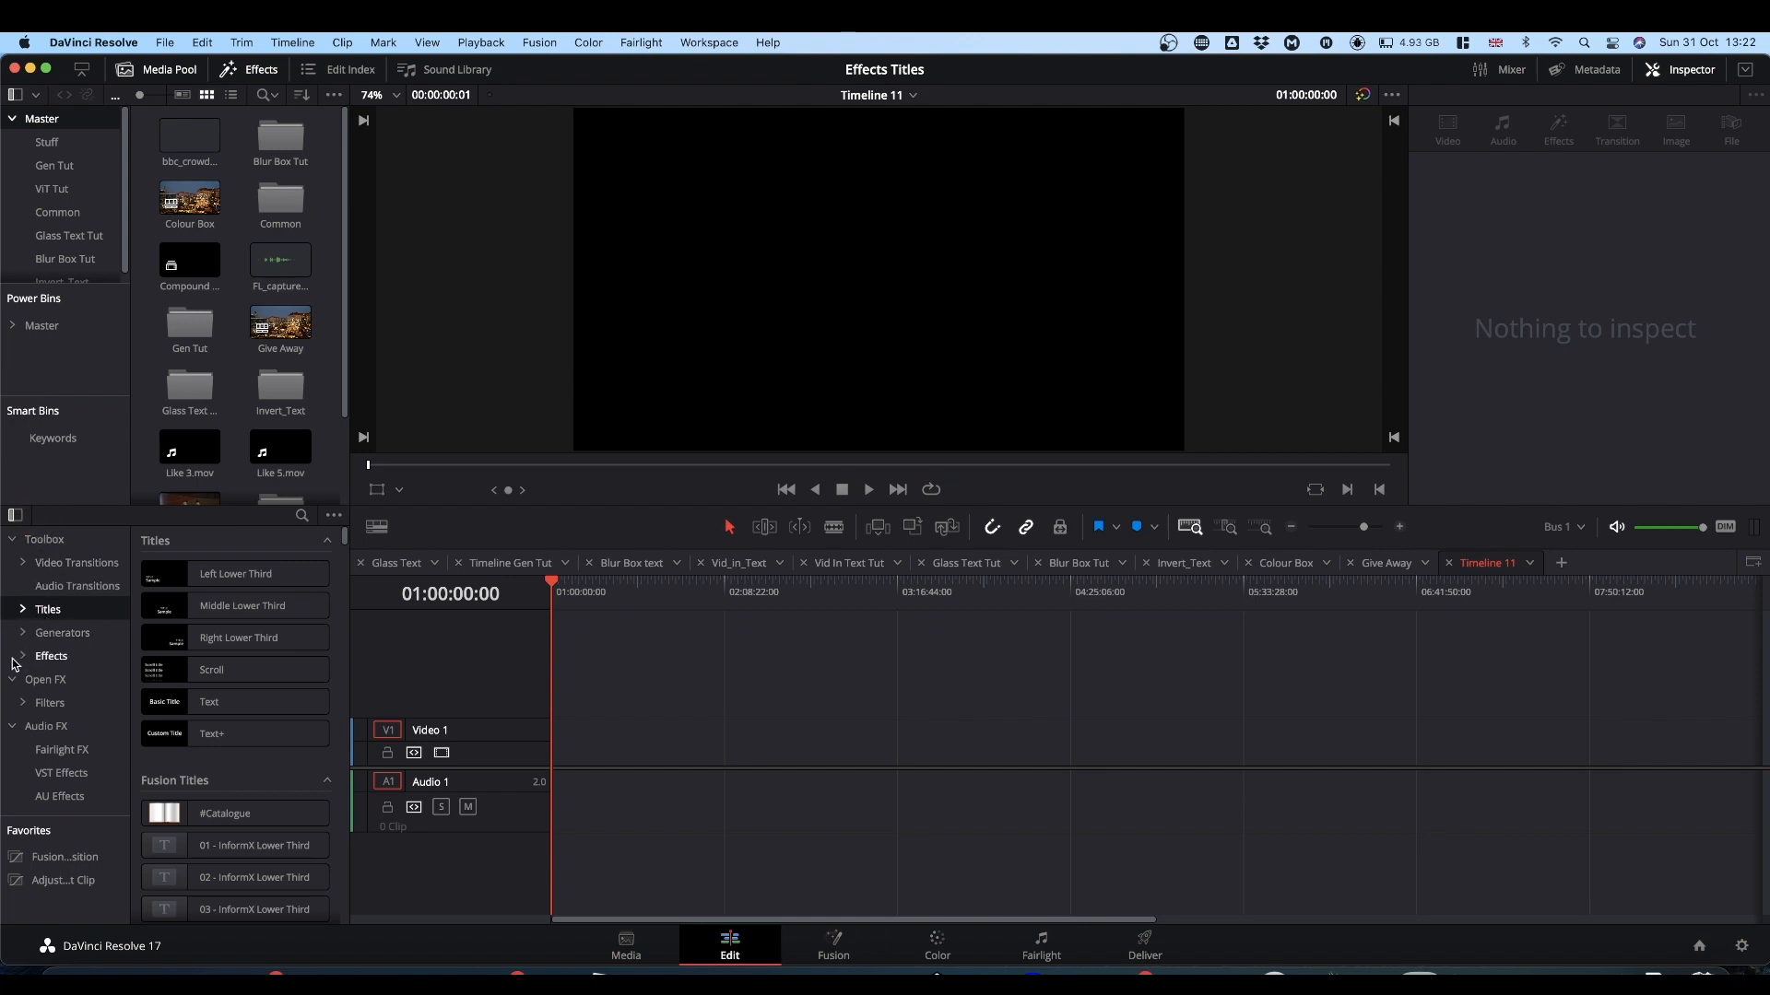
{"action": "left_click", "coordinate": [23, 655]}
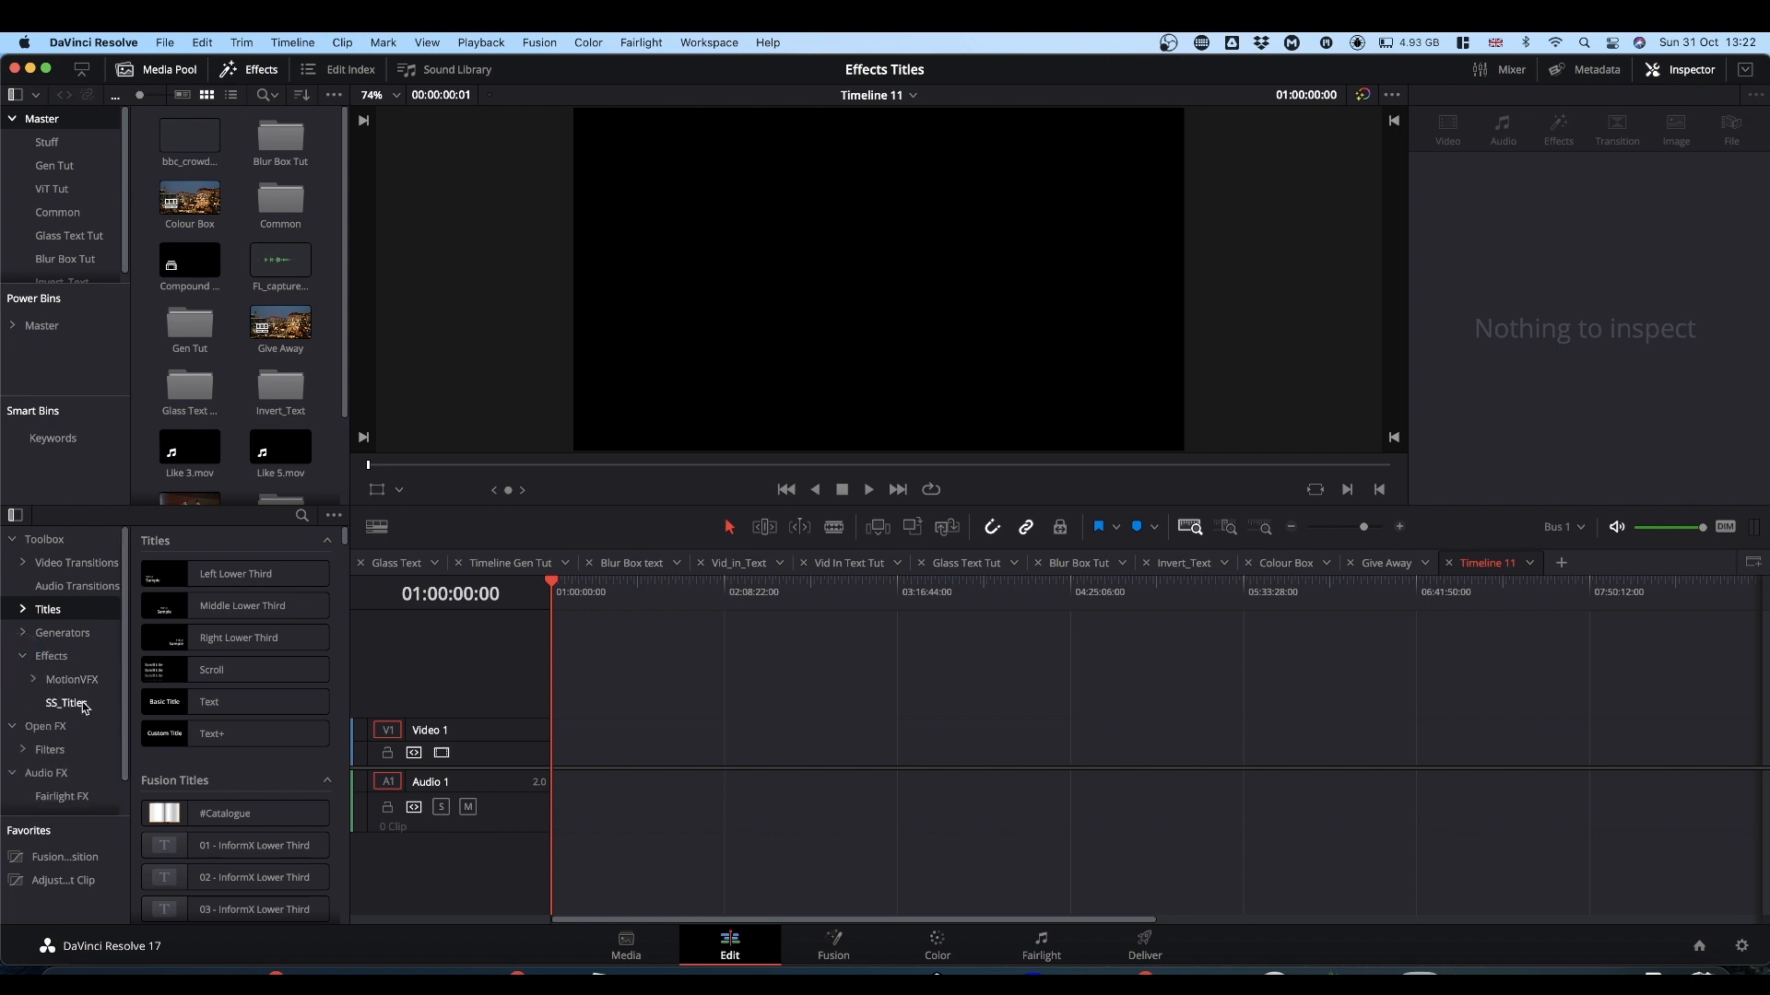
{"action": "left_click", "coordinate": [65, 702]}
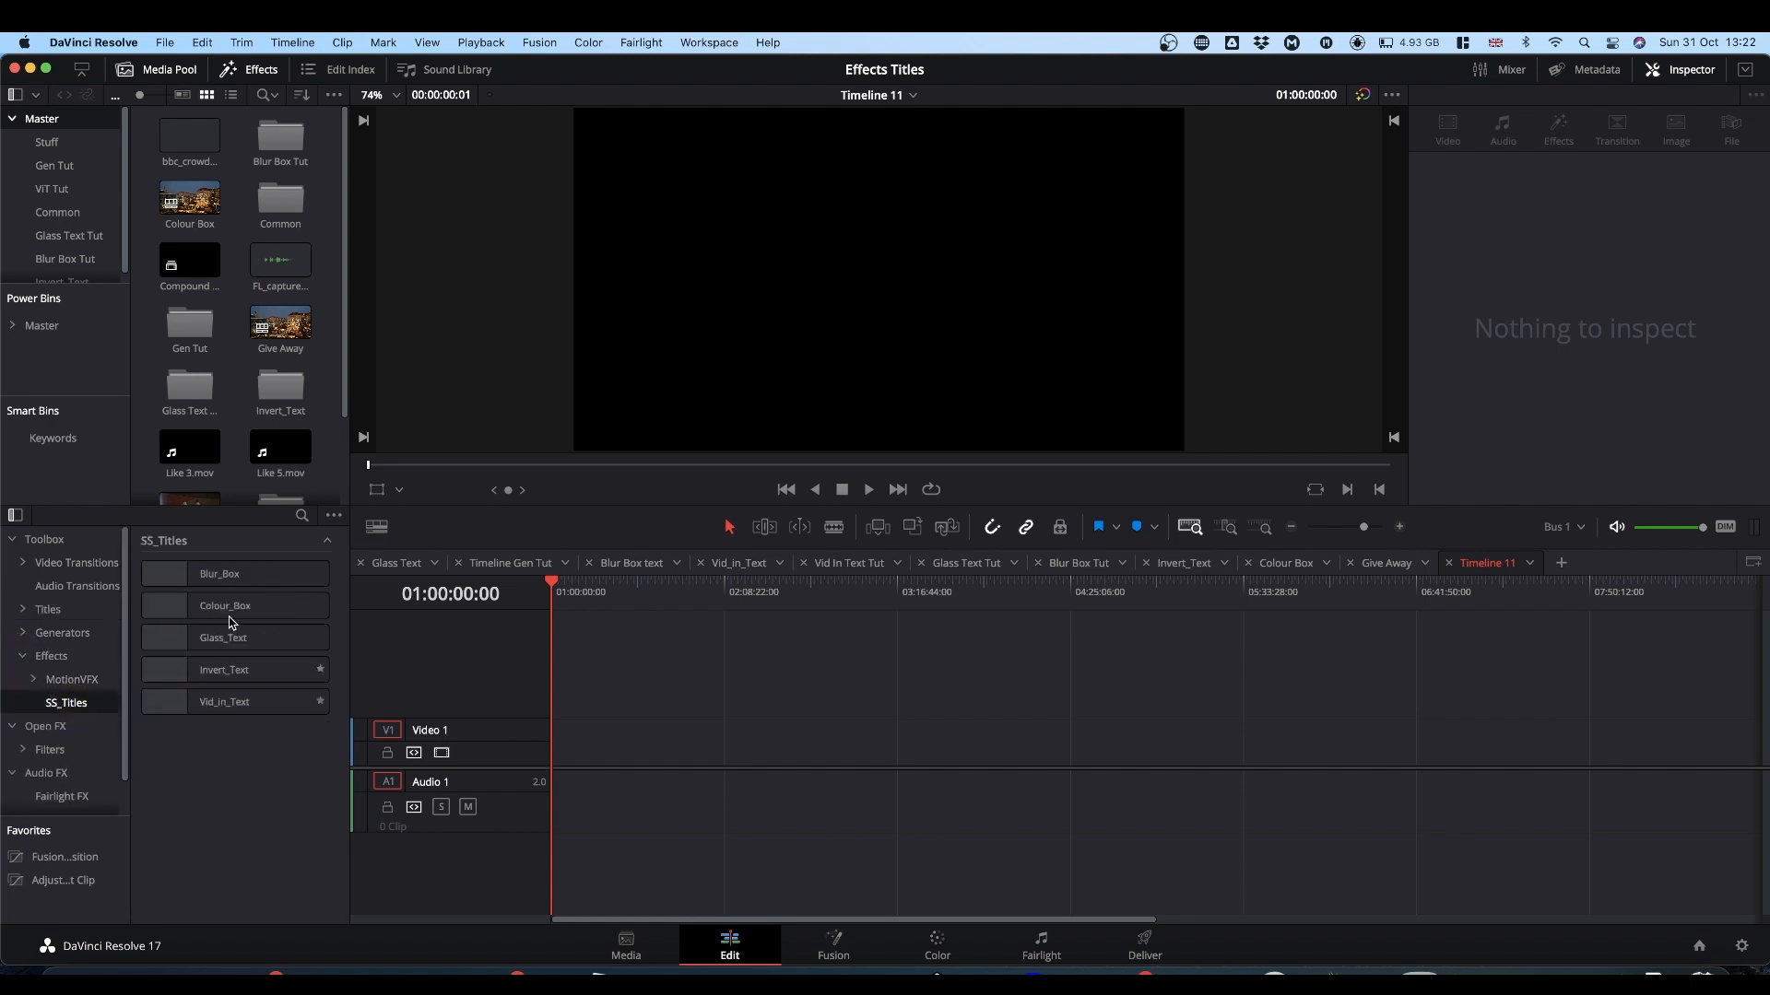
{"action": "left_click", "coordinate": [223, 607]}
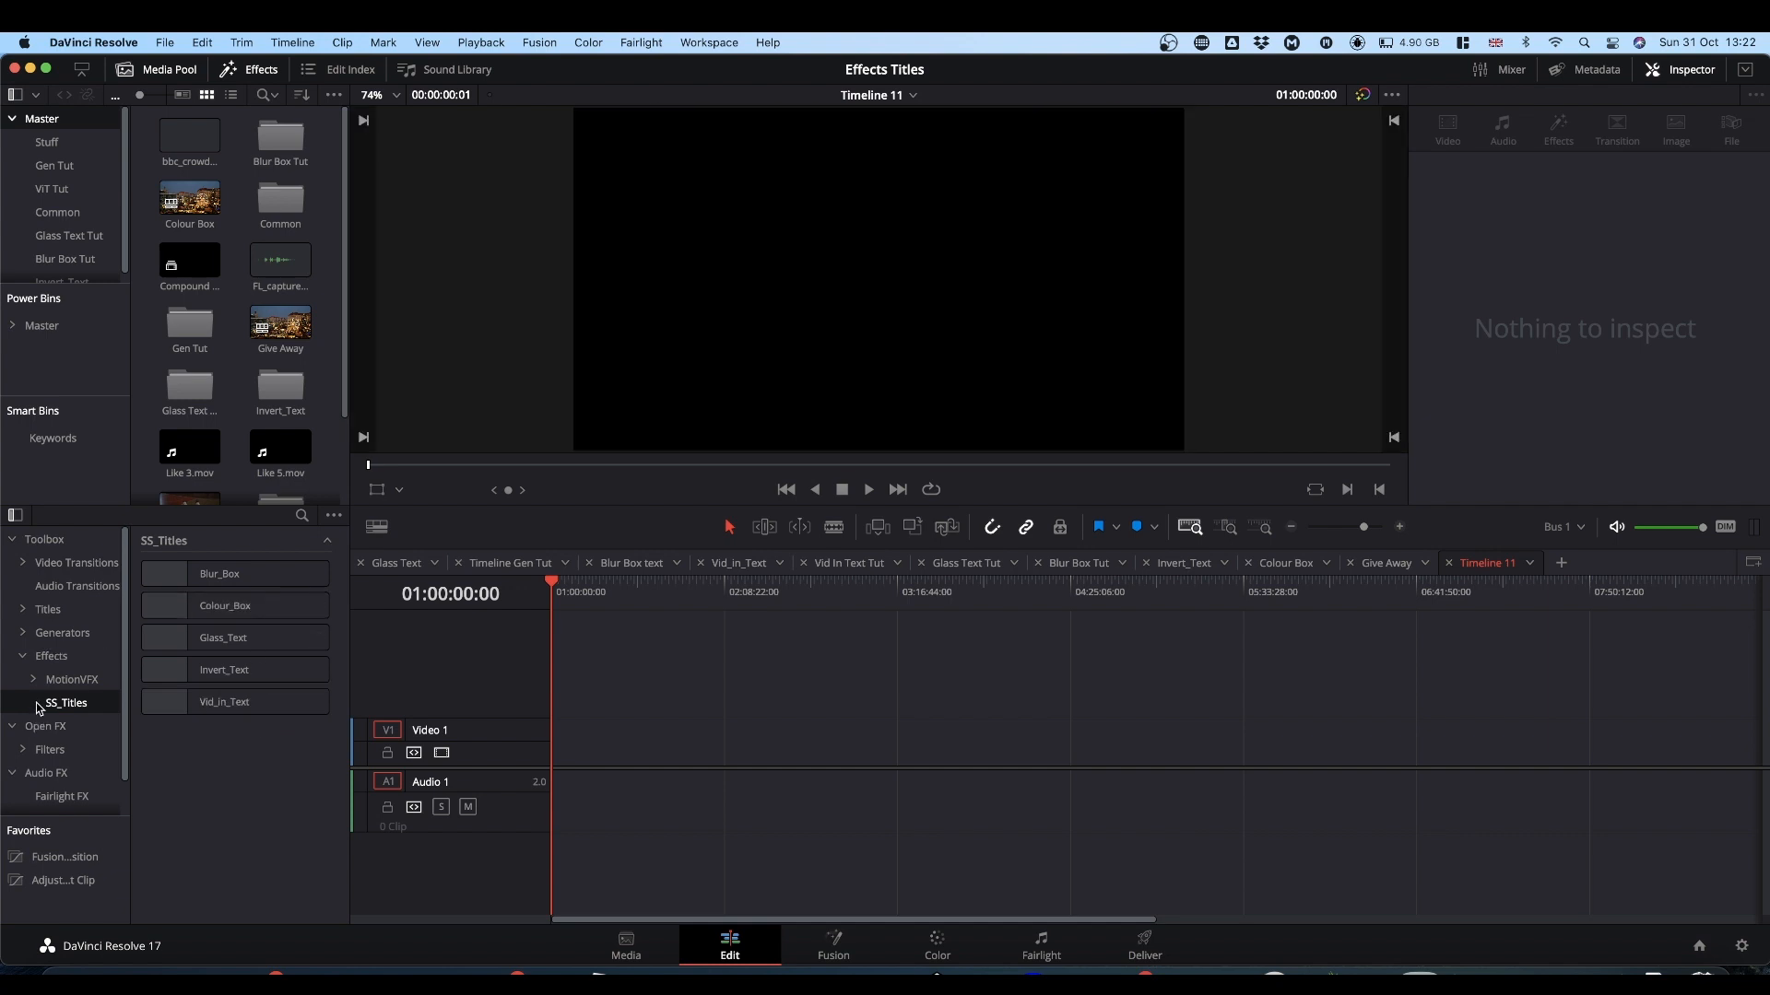
{"action": "left_click", "coordinate": [223, 669]}
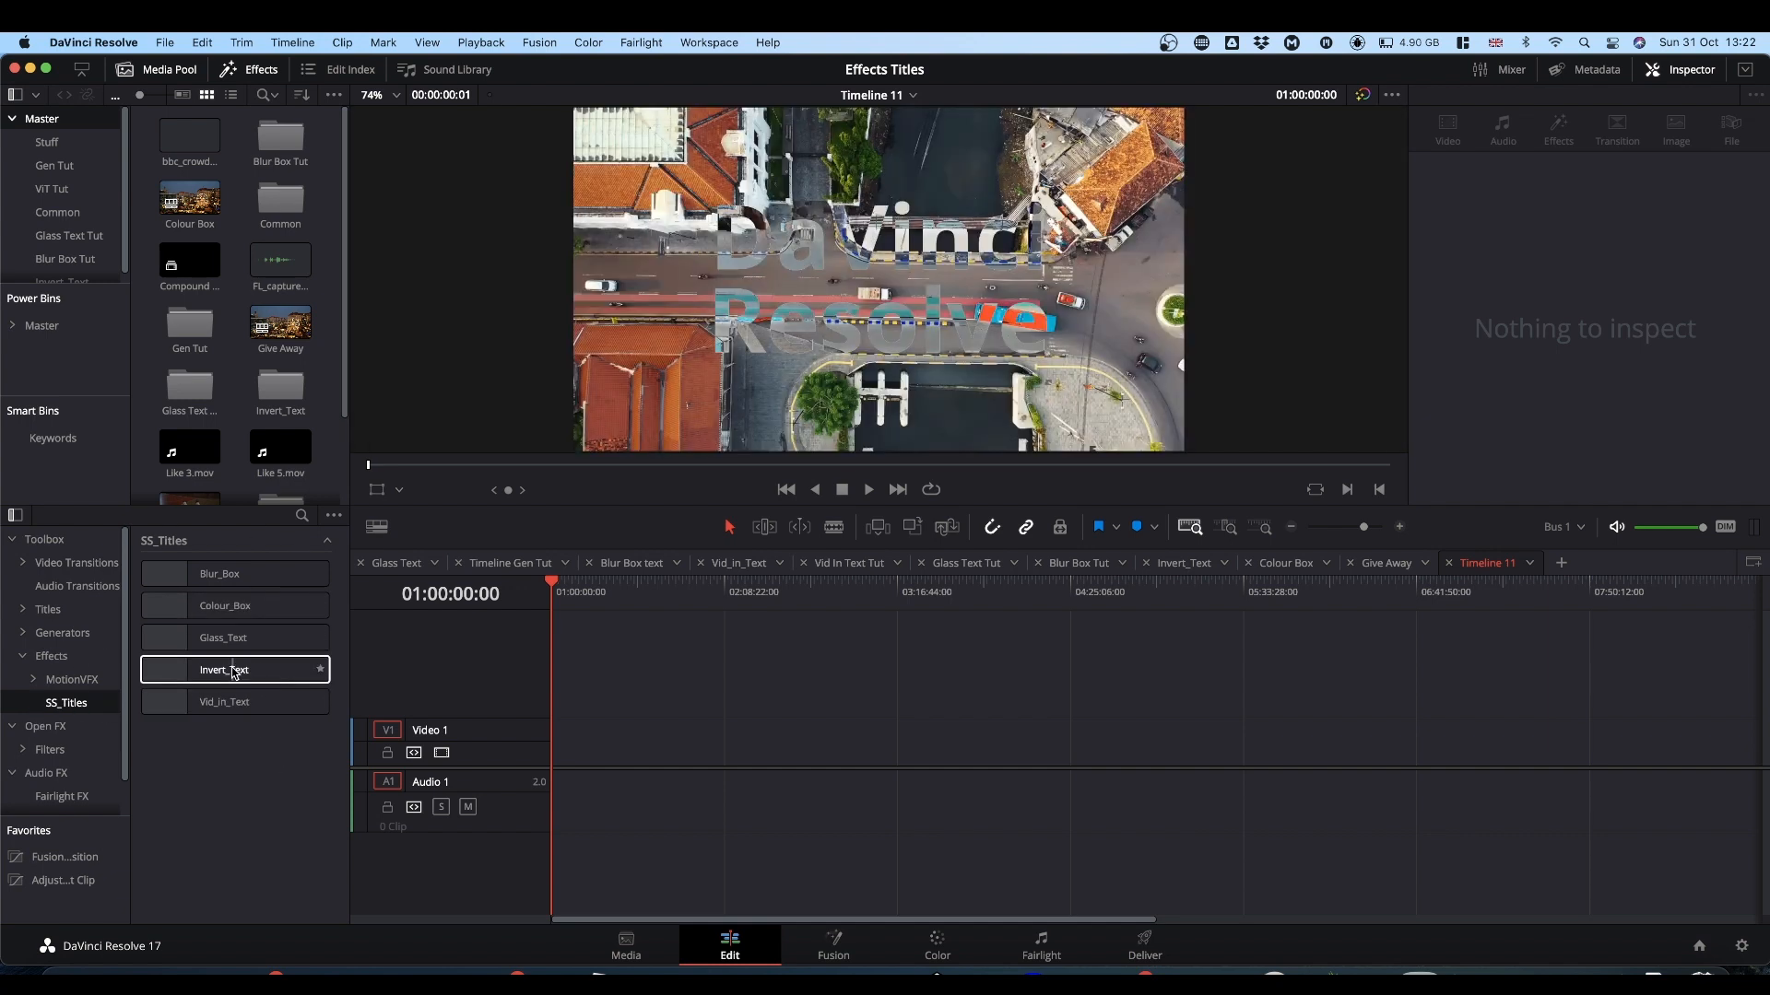
{"action": "left_click", "coordinate": [220, 573]}
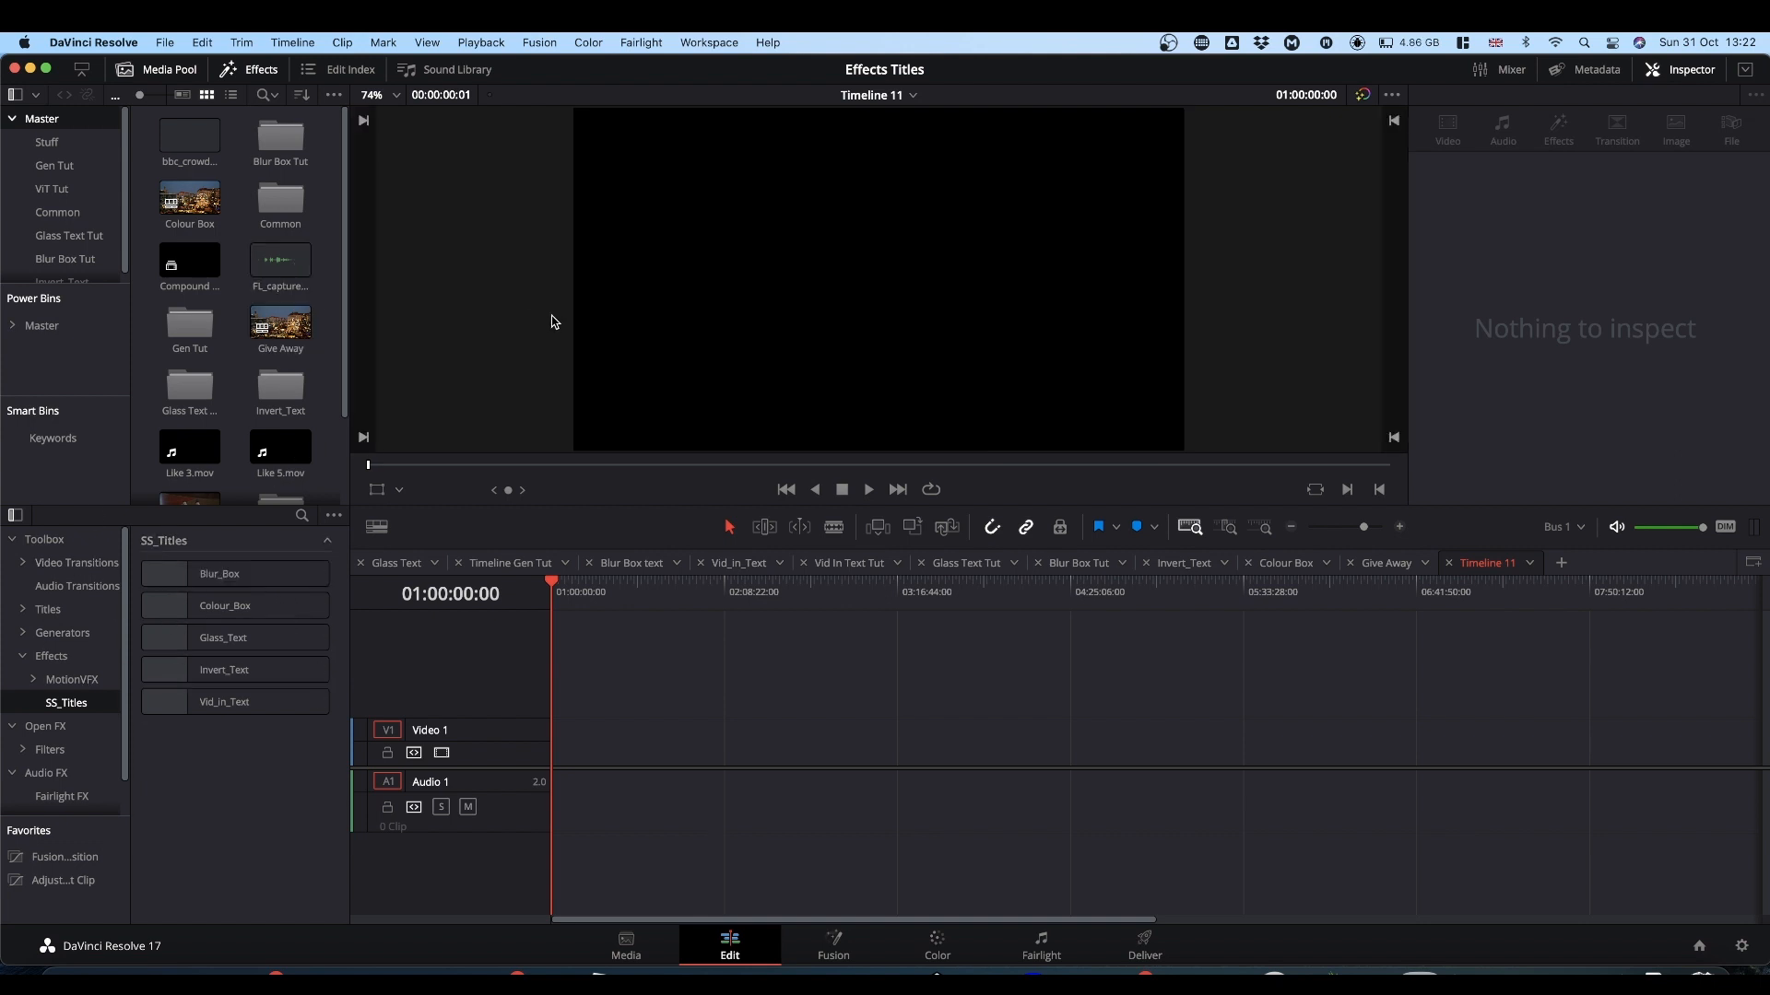
- Add Pexels Videos 3652.mp4 from the Common bin and split it twice with Cmd+B
{"action": "left_click", "coordinate": [56, 212]}
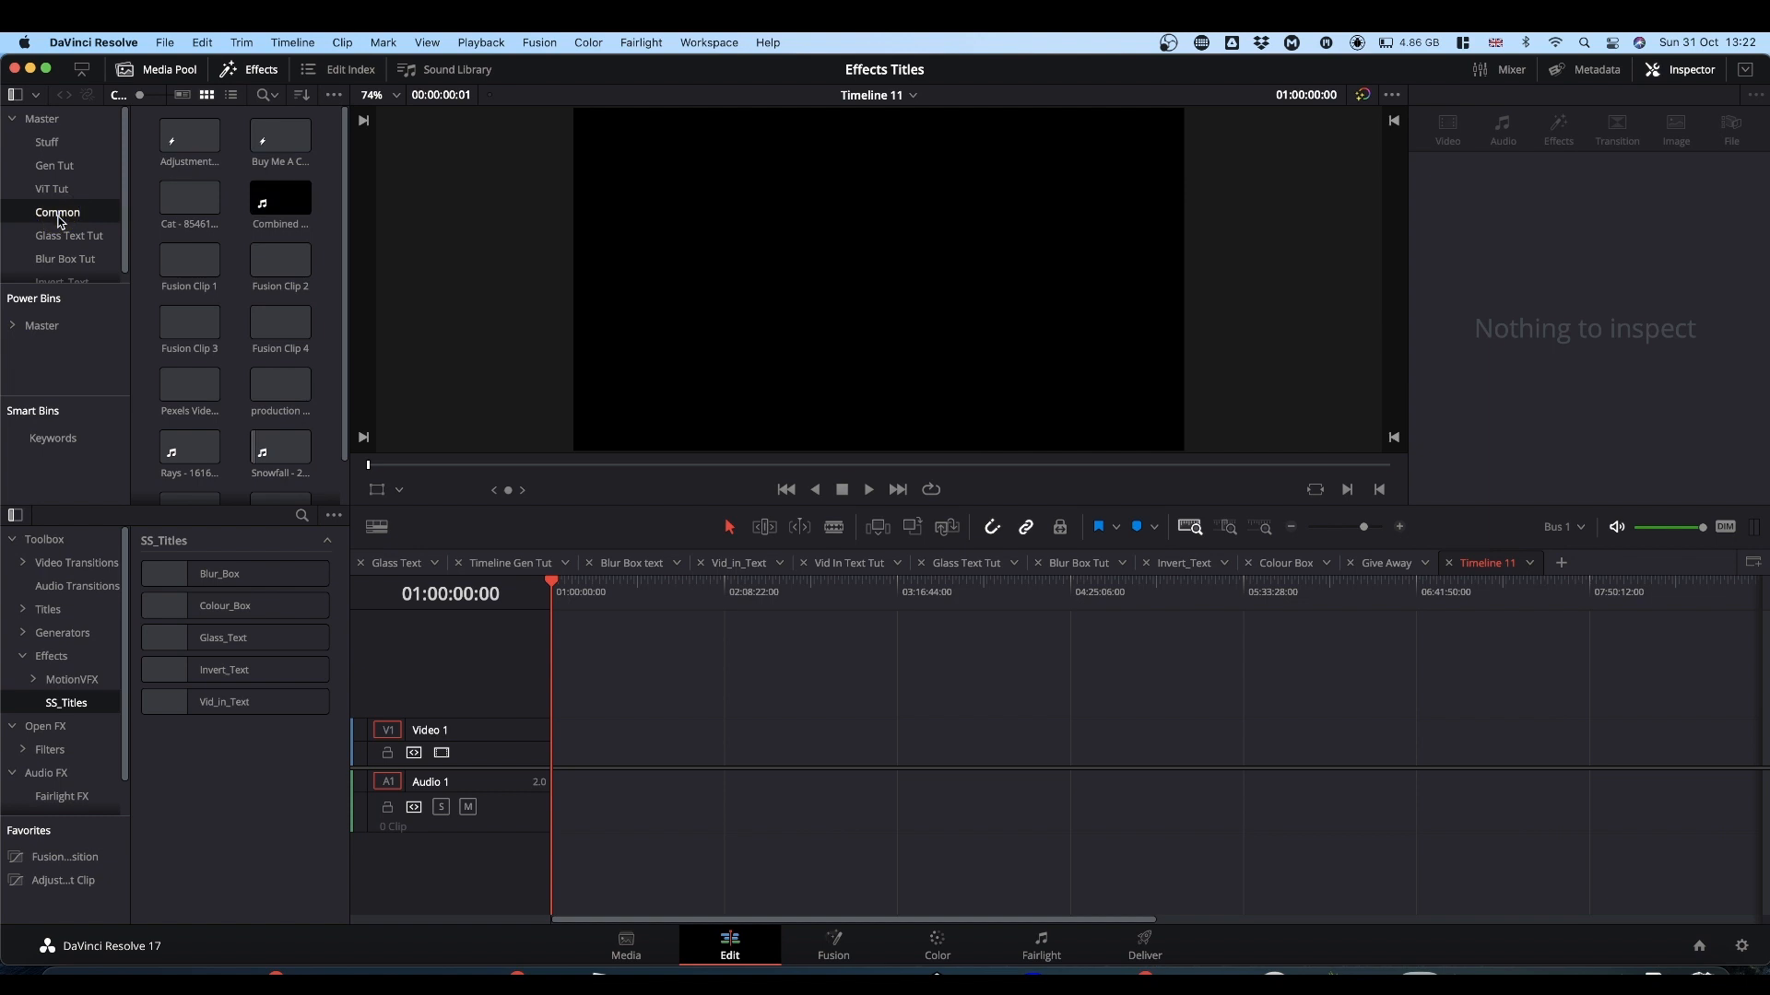
{"action": "left_click", "coordinate": [188, 383]}
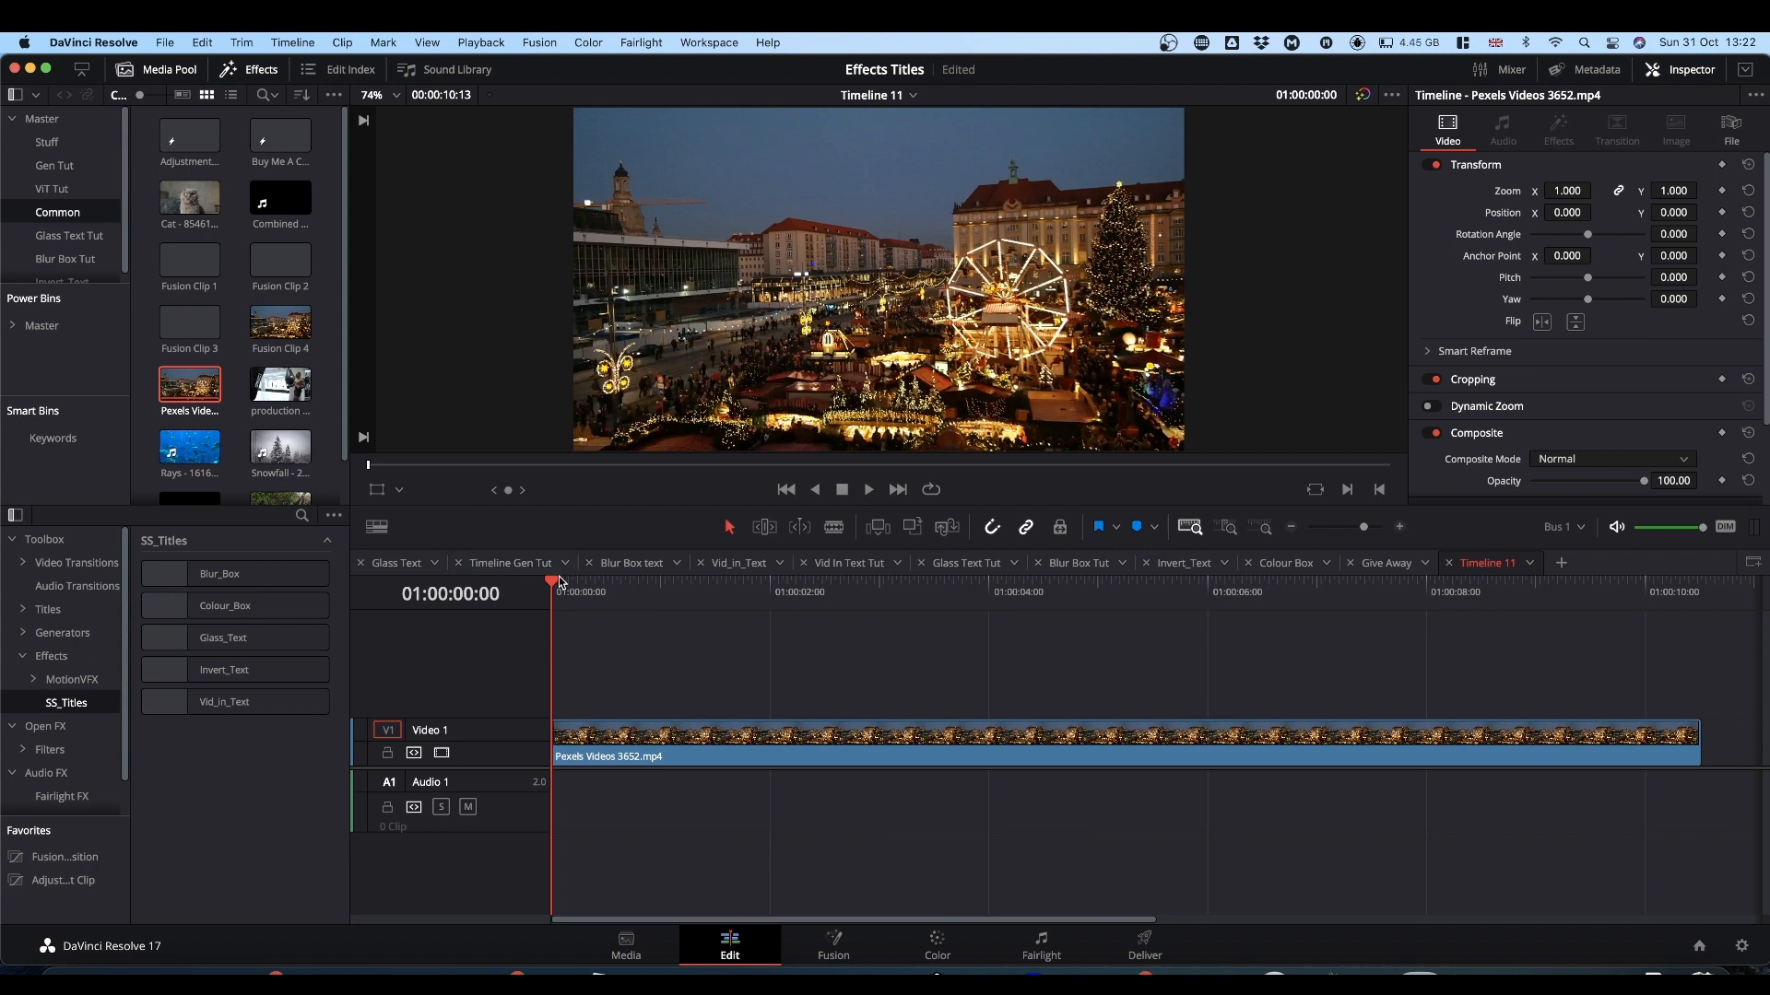
{"action": "left_click", "coordinate": [734, 592]}
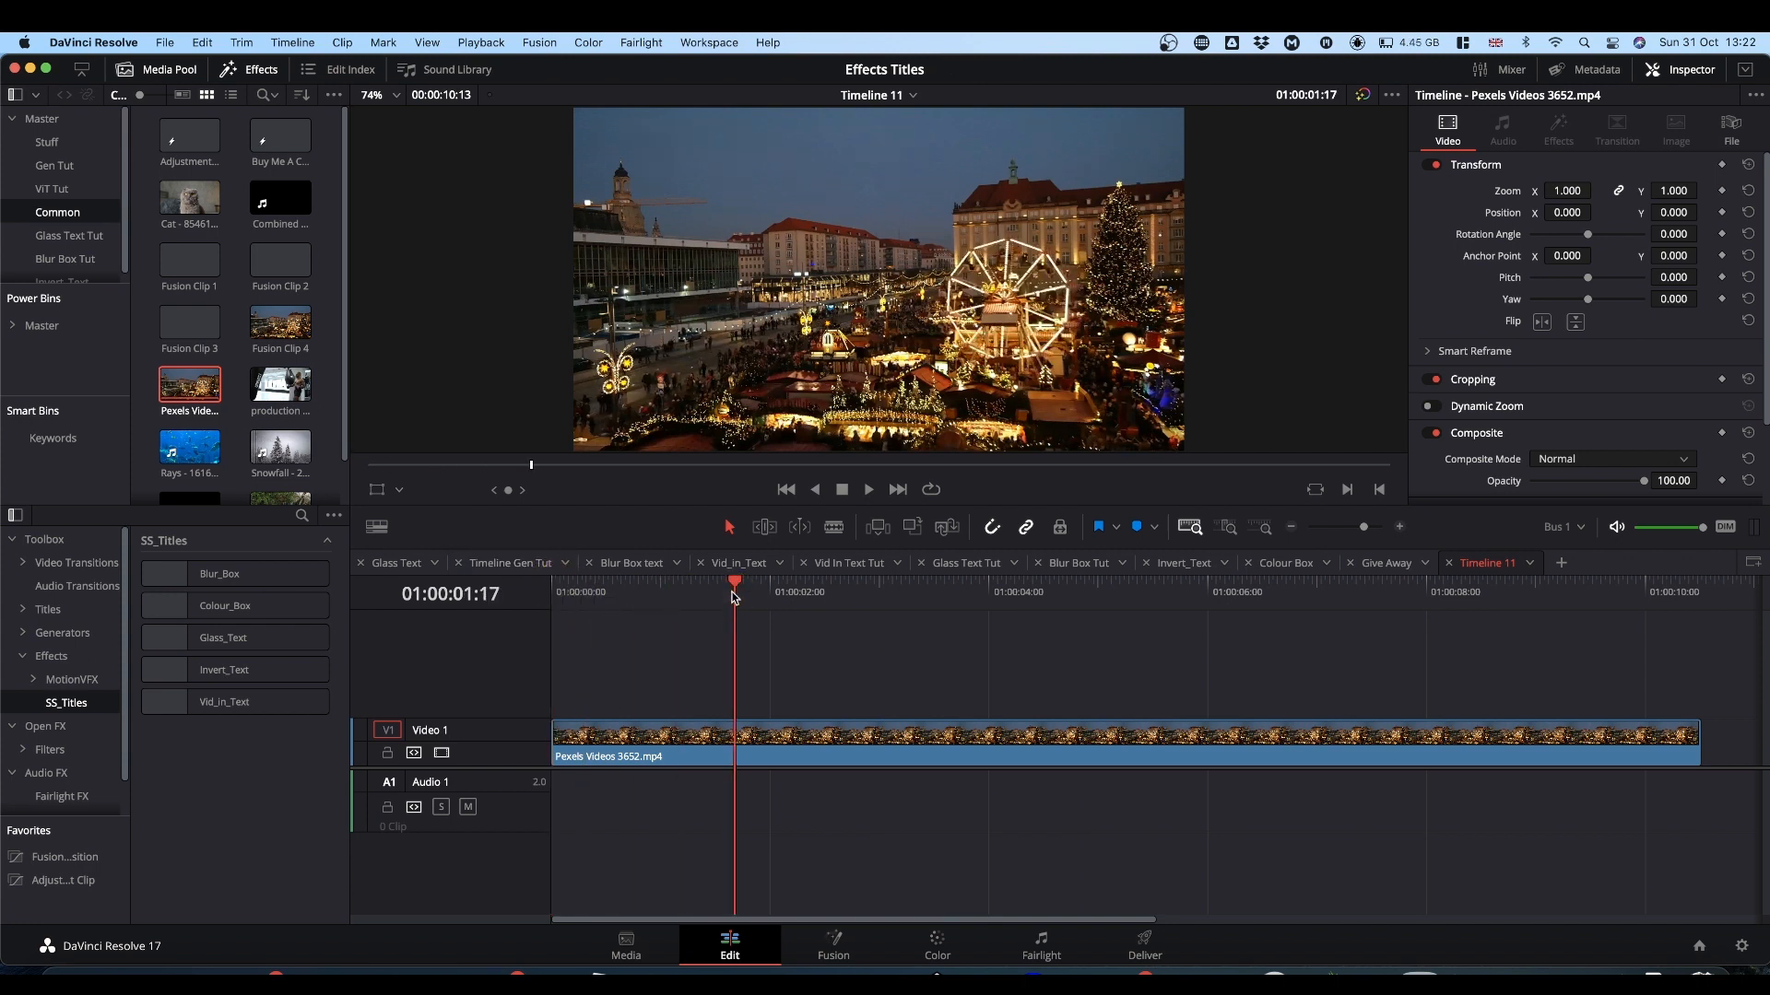
{"action": "key", "text": "cmd+b"}
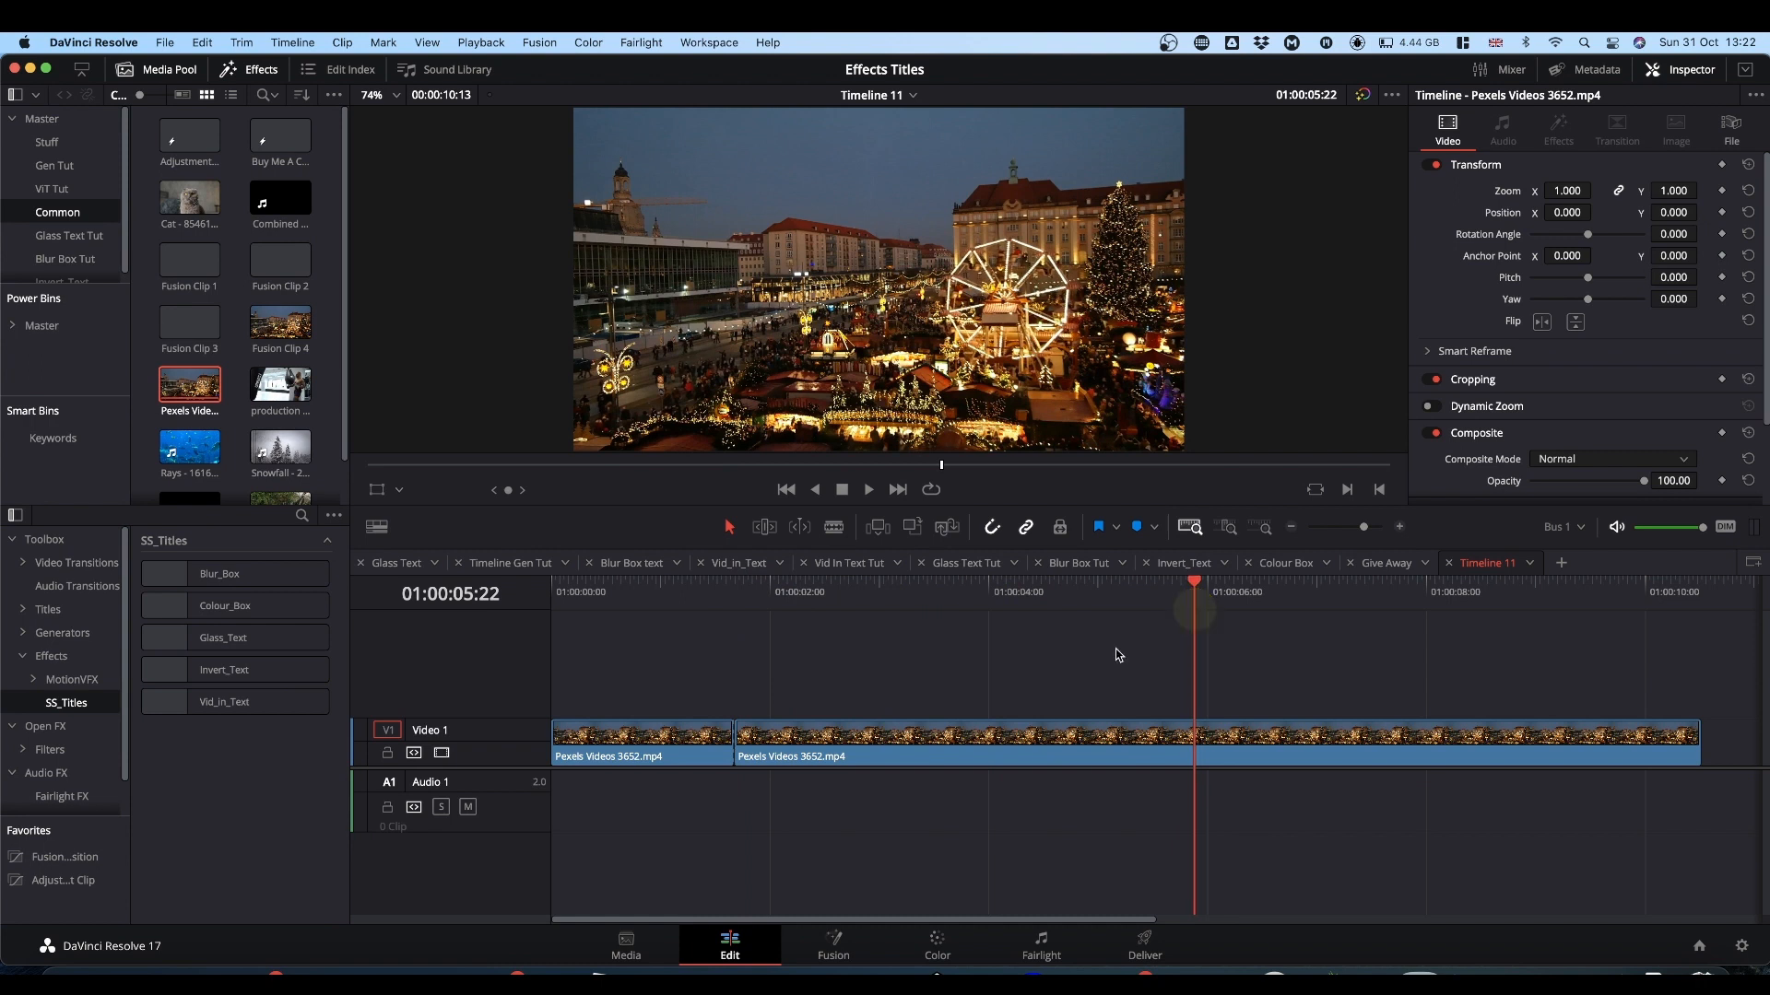
{"action": "key", "text": "cmd+b"}
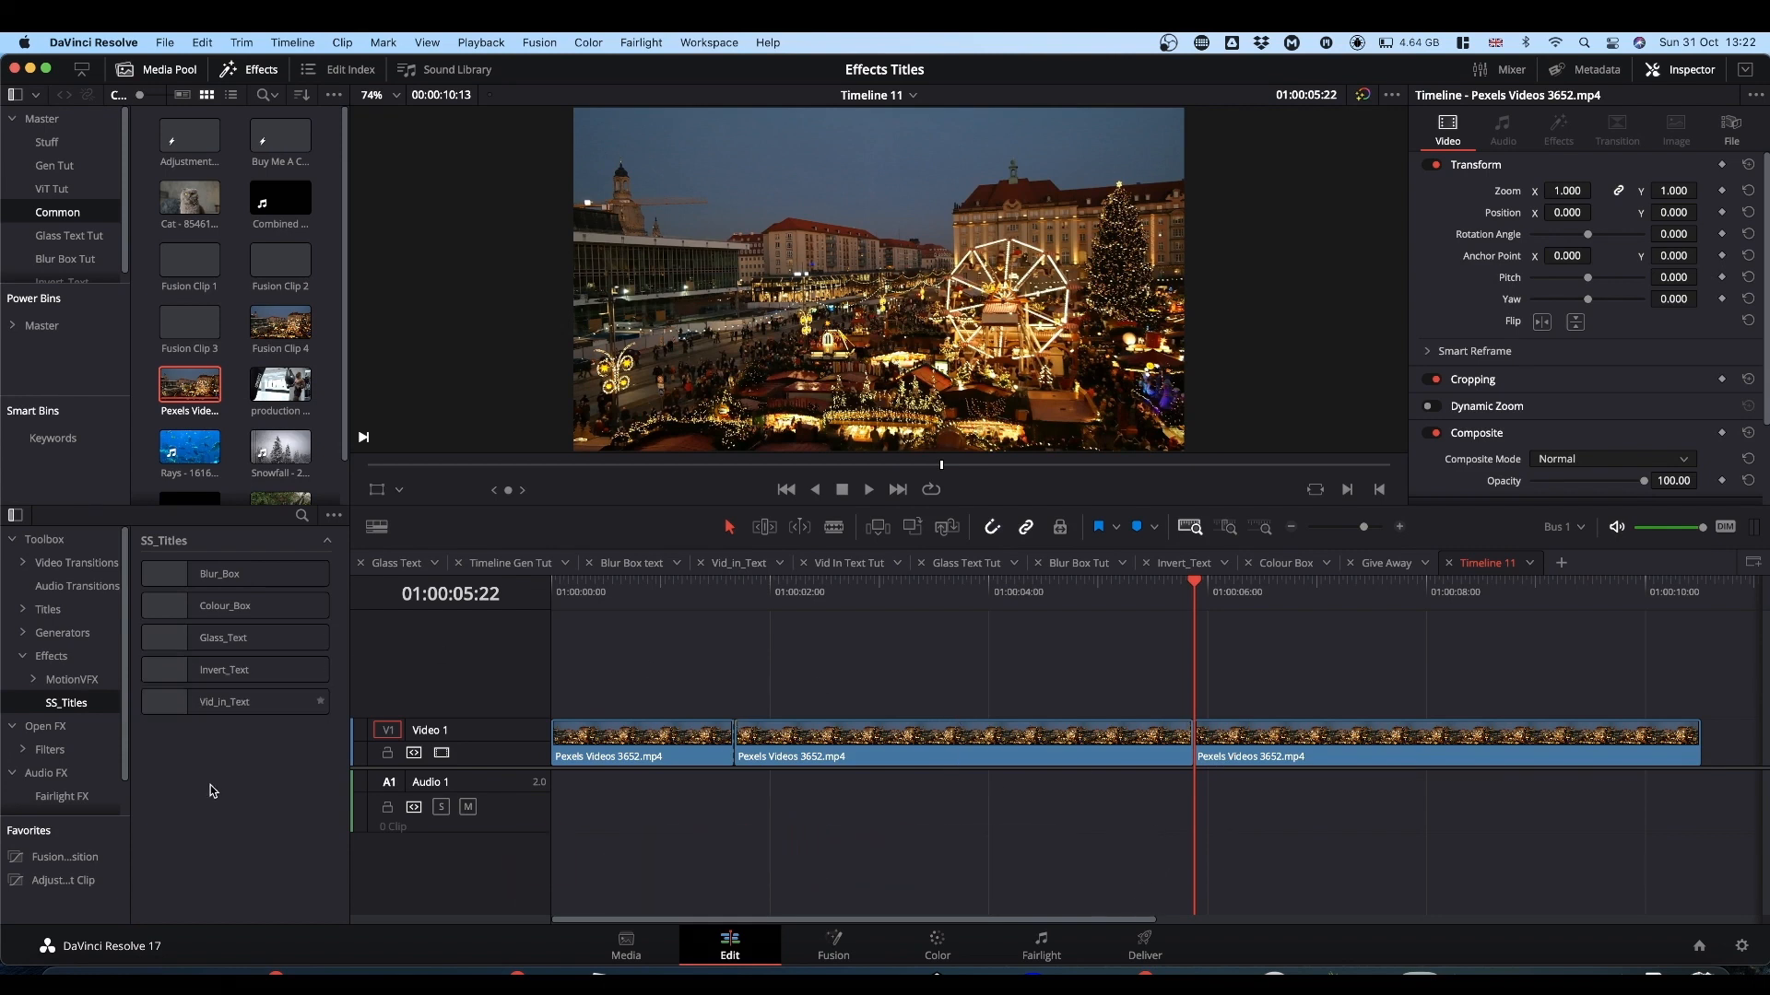
- Apply Colour_Box to the middle clip piece and play back the boxed title
{"action": "left_click", "coordinate": [223, 606]}
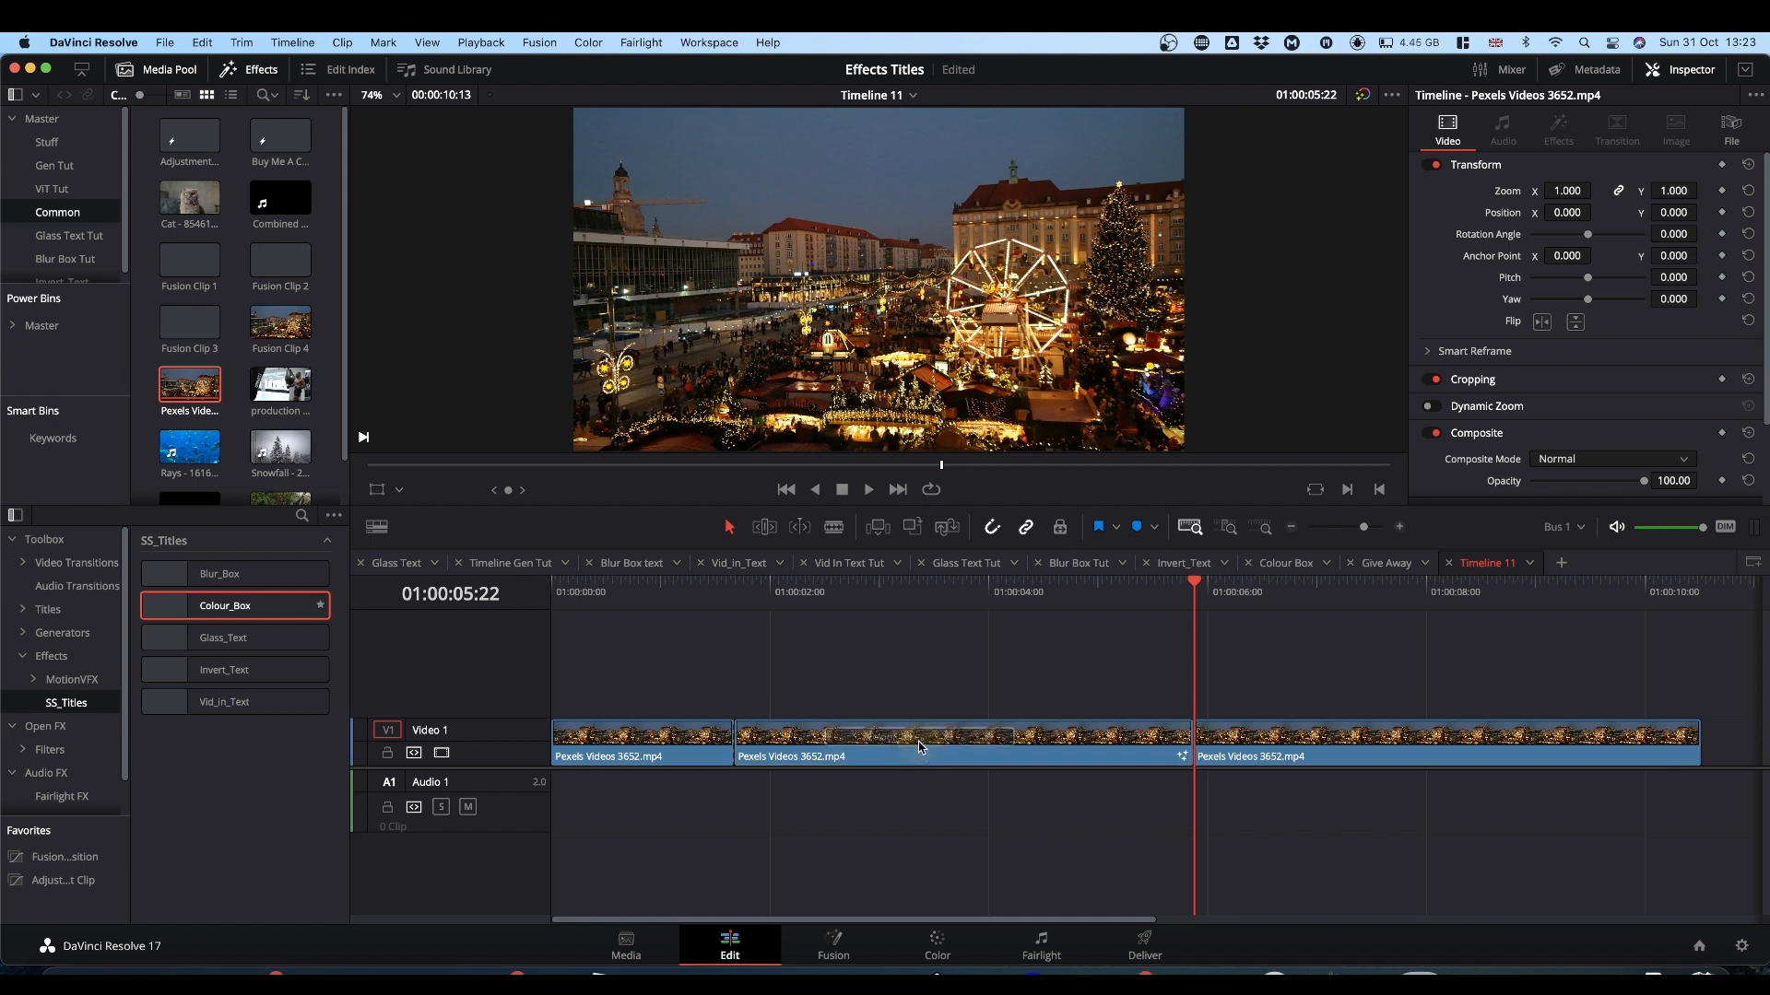
{"action": "left_click", "coordinate": [918, 587]}
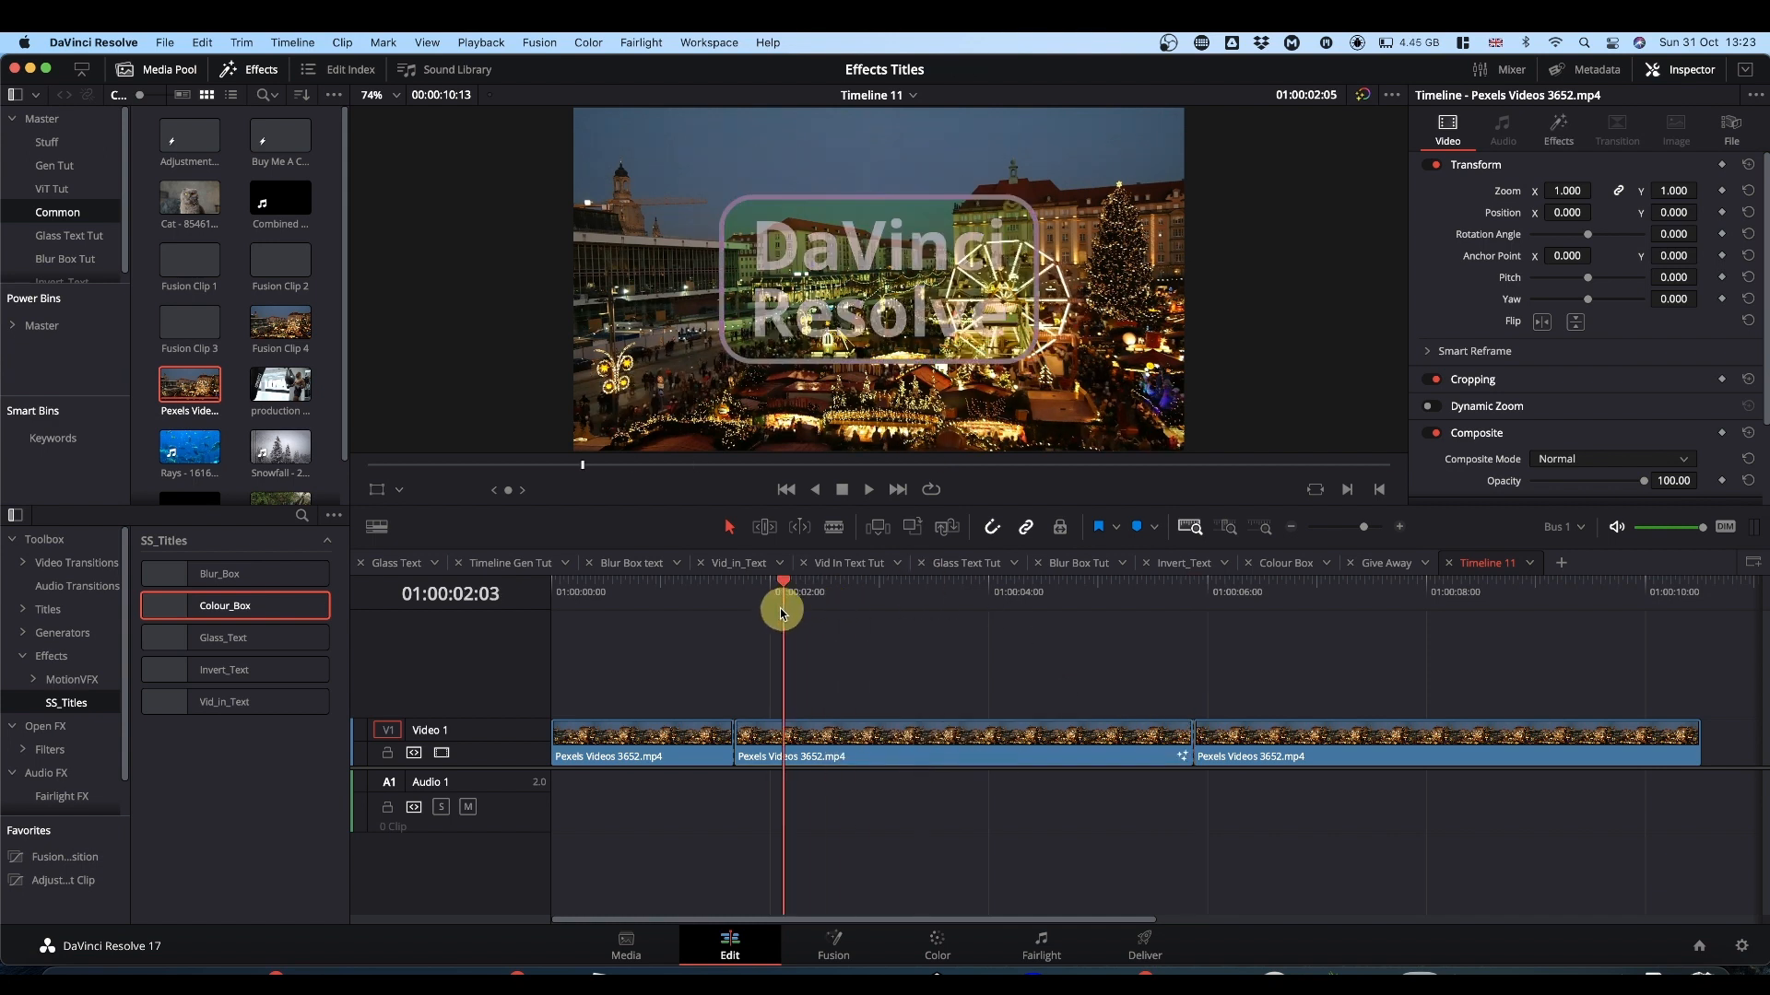
{"action": "key", "text": "space"}
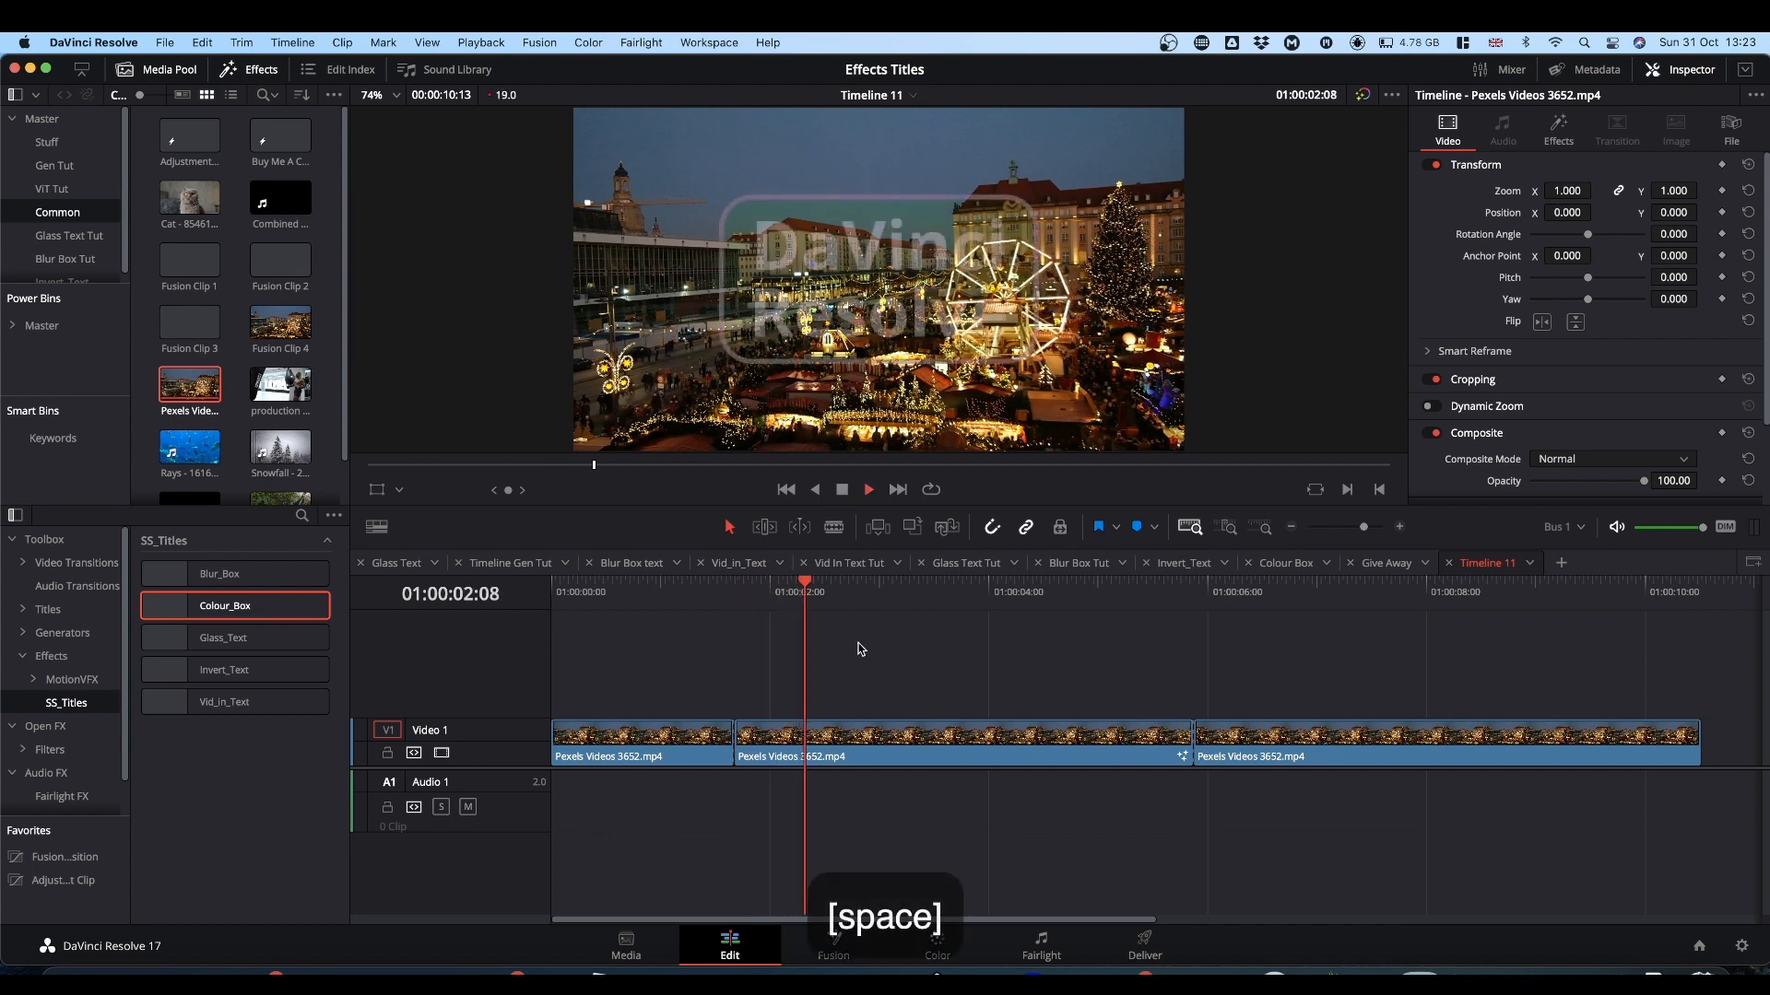
{"action": "key", "text": "space"}
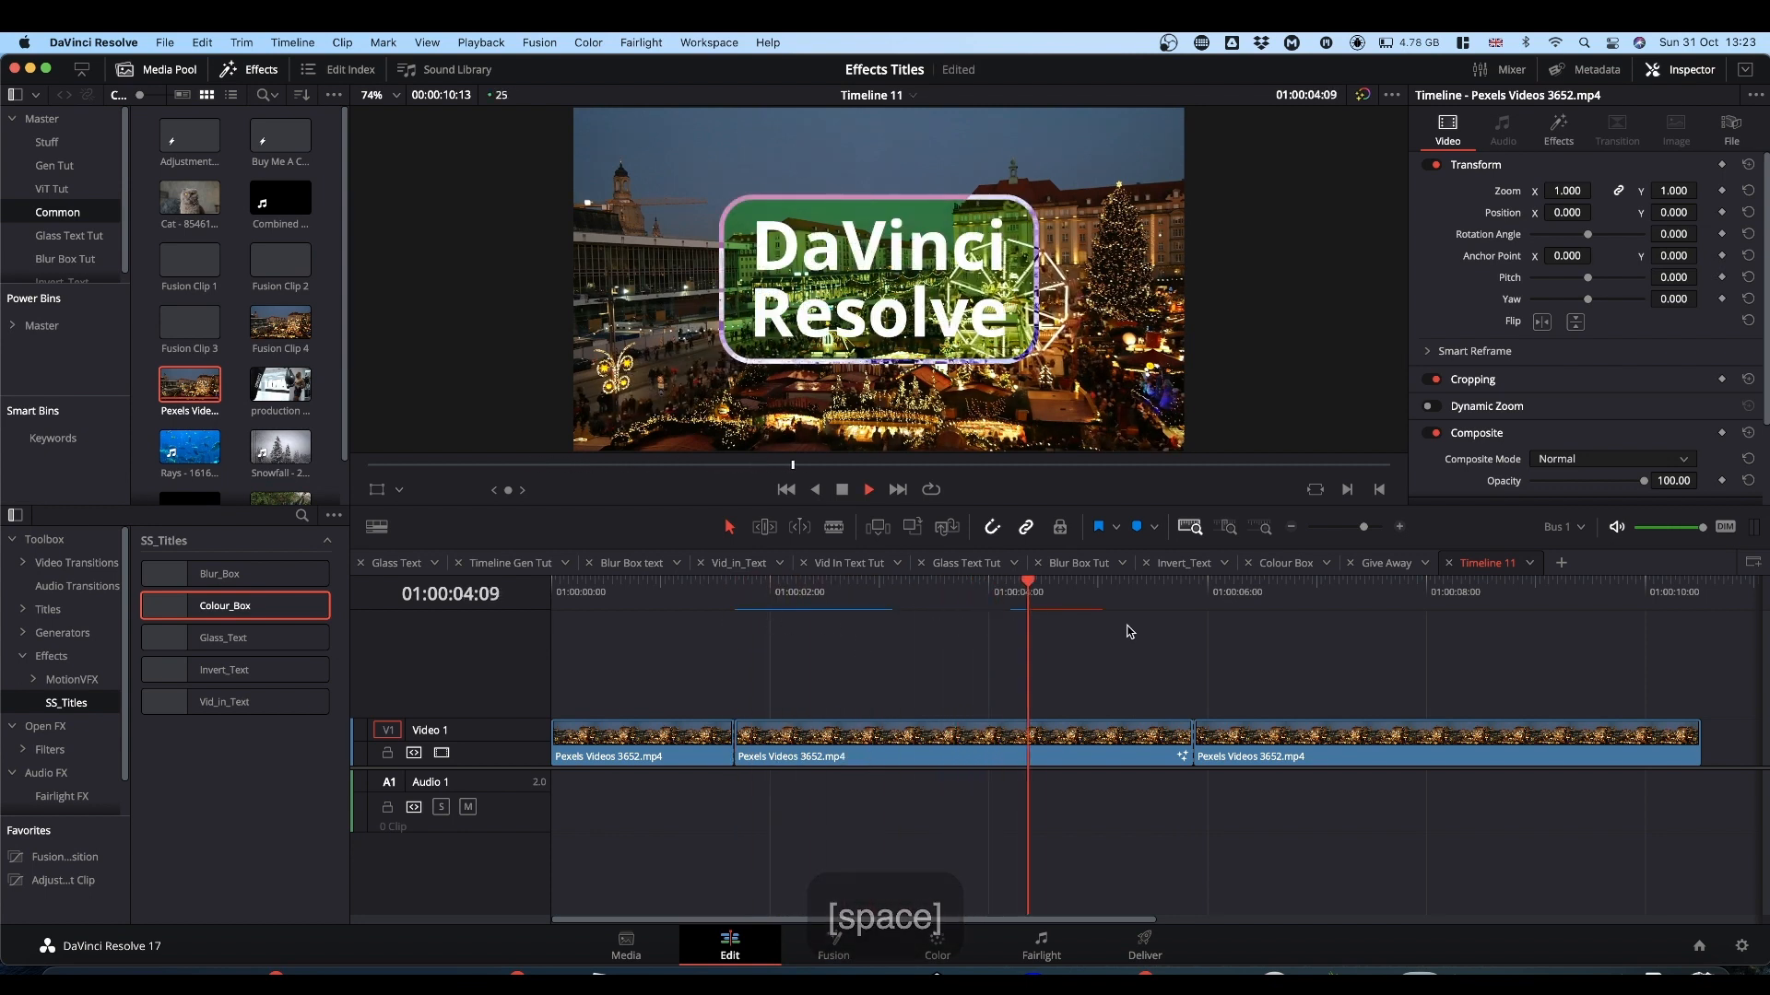
{"action": "key", "text": "space"}
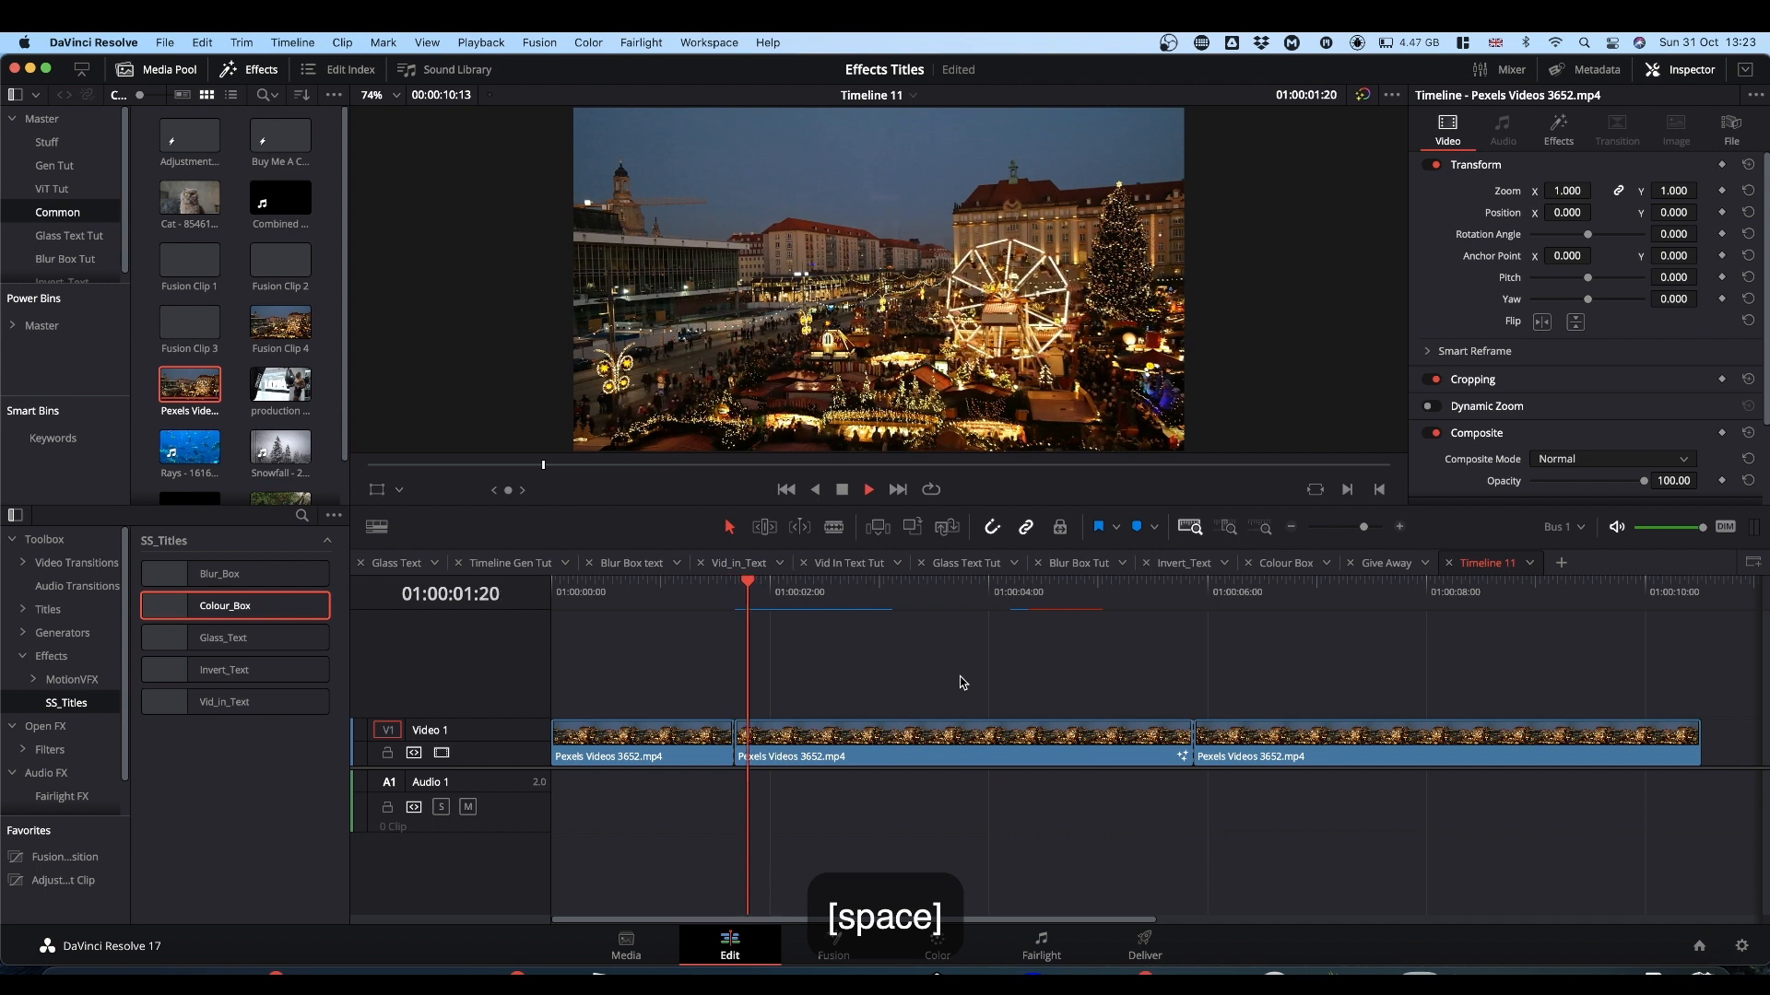
{"action": "key", "text": "space"}
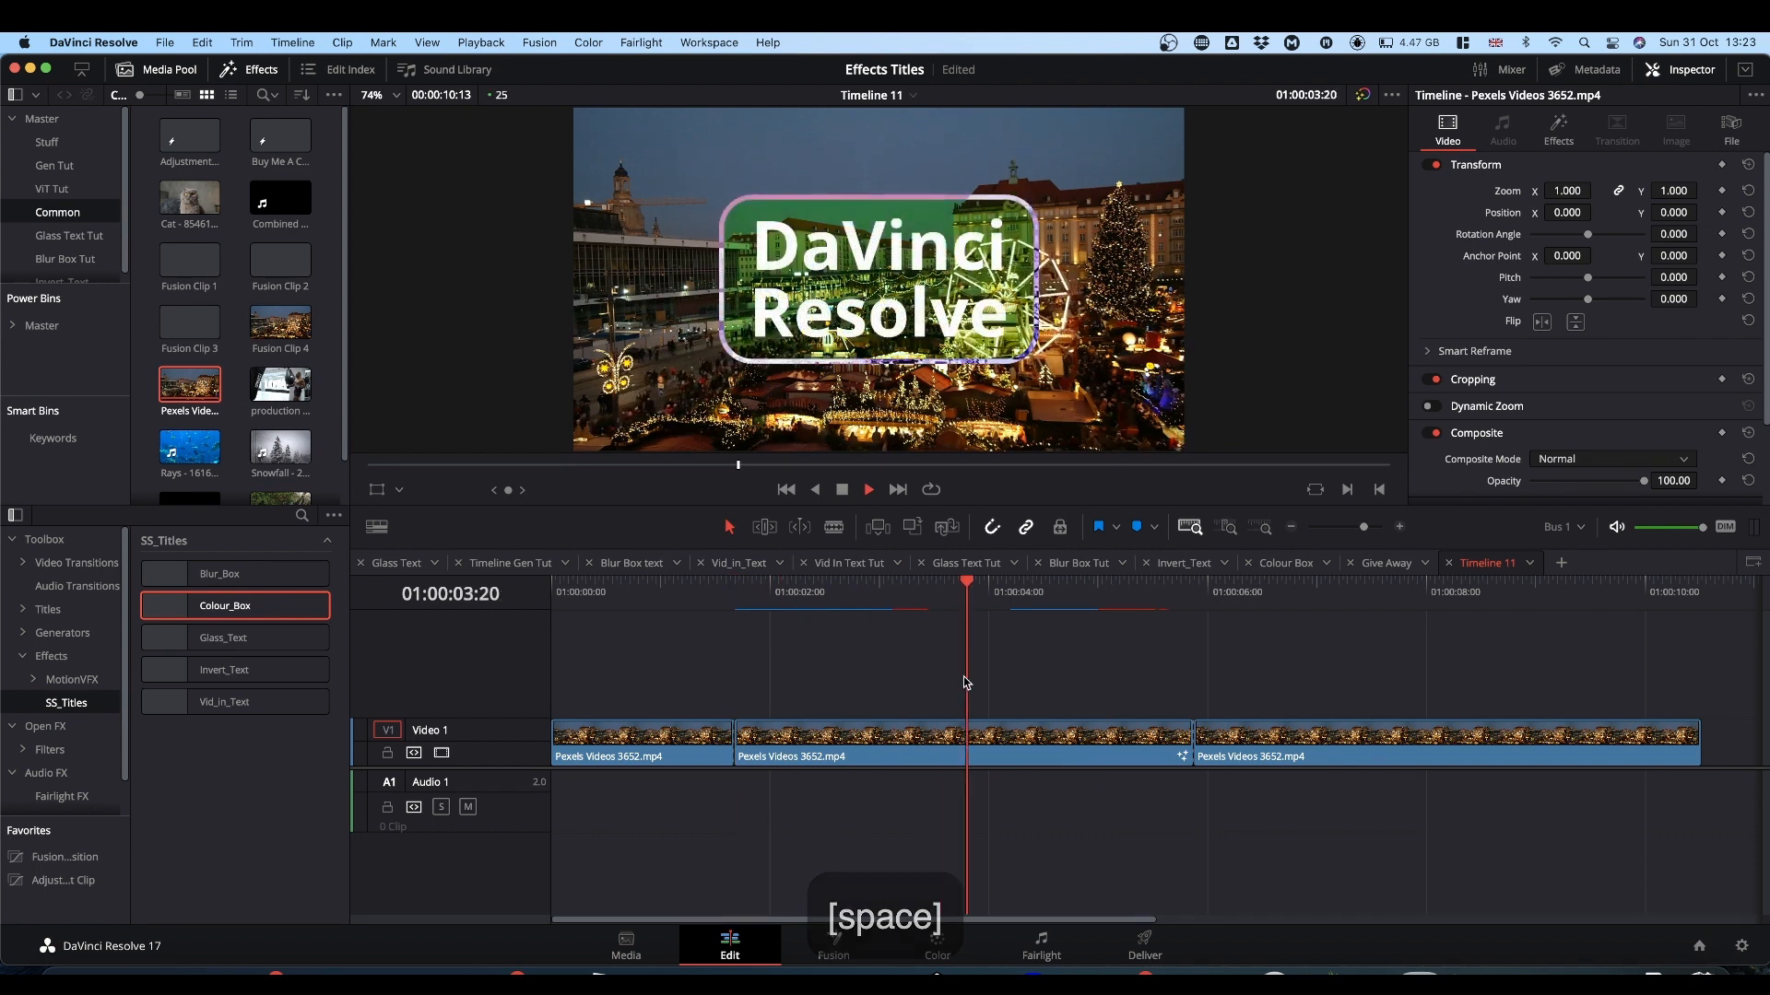
{"action": "key", "text": "space"}
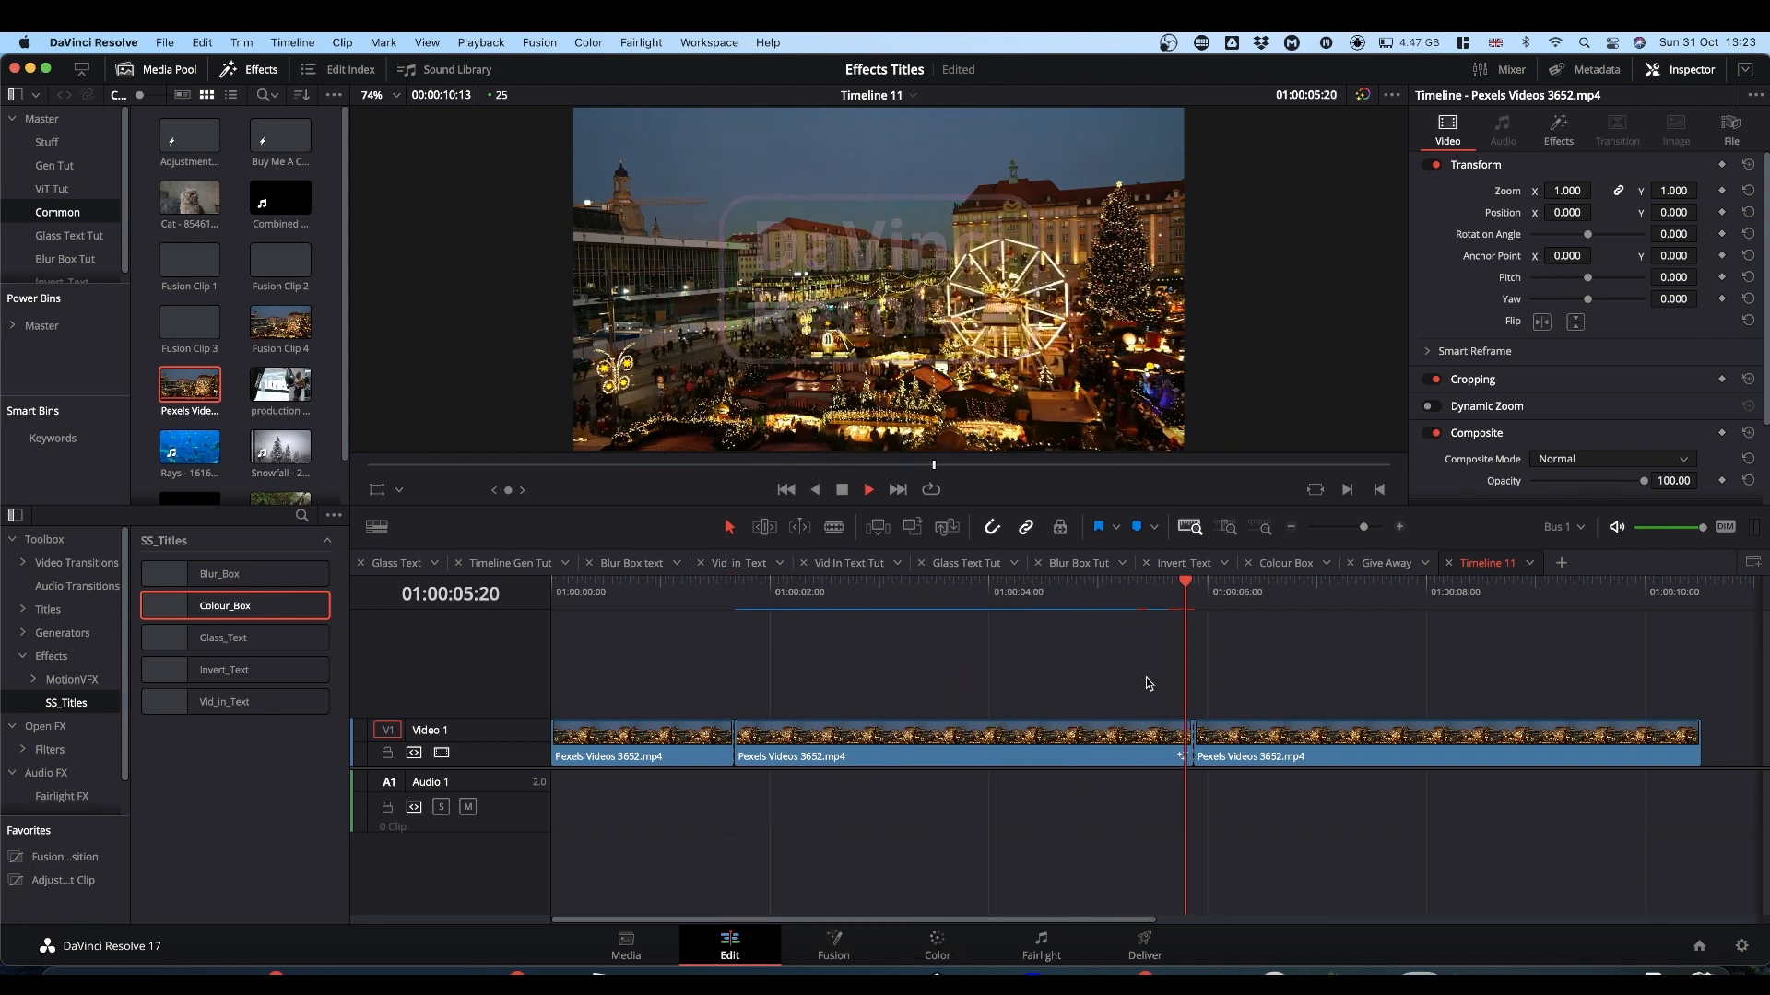
{"action": "key", "text": "space"}
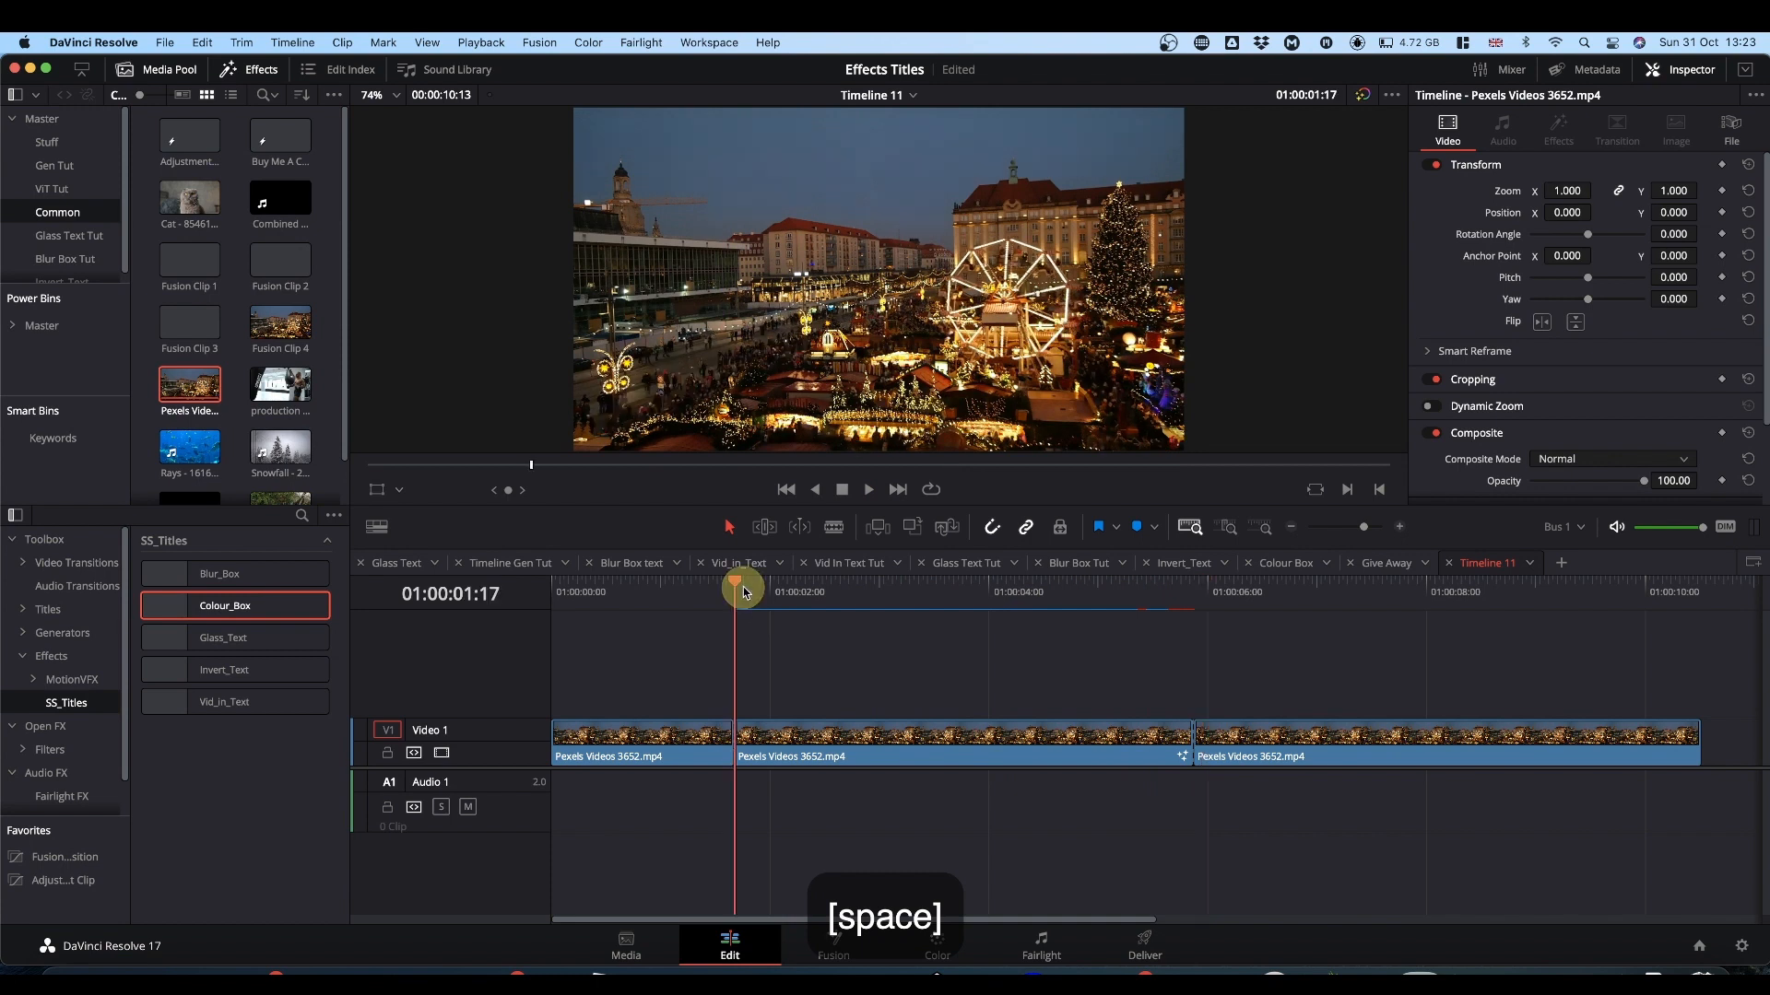
{"action": "key", "text": "space"}
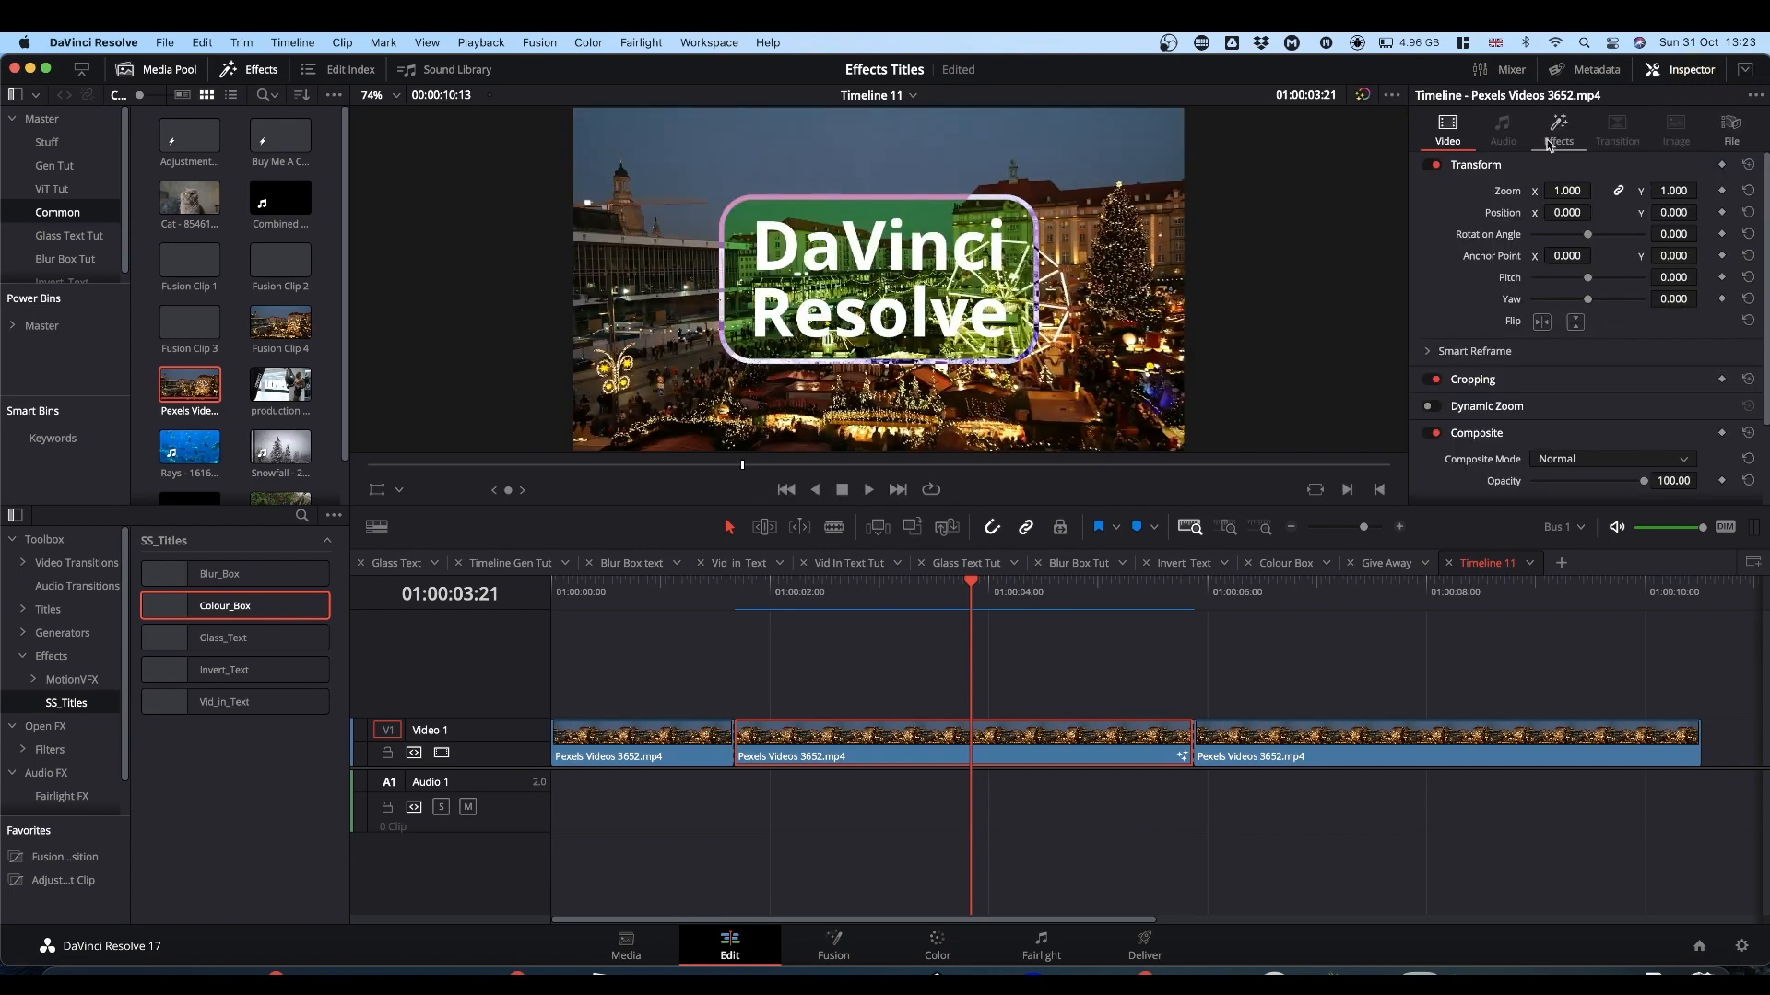
- Review the Colour_Box text colour and tint wheel settings in the Inspector's Effects tab
{"action": "left_click", "coordinate": [1558, 130]}
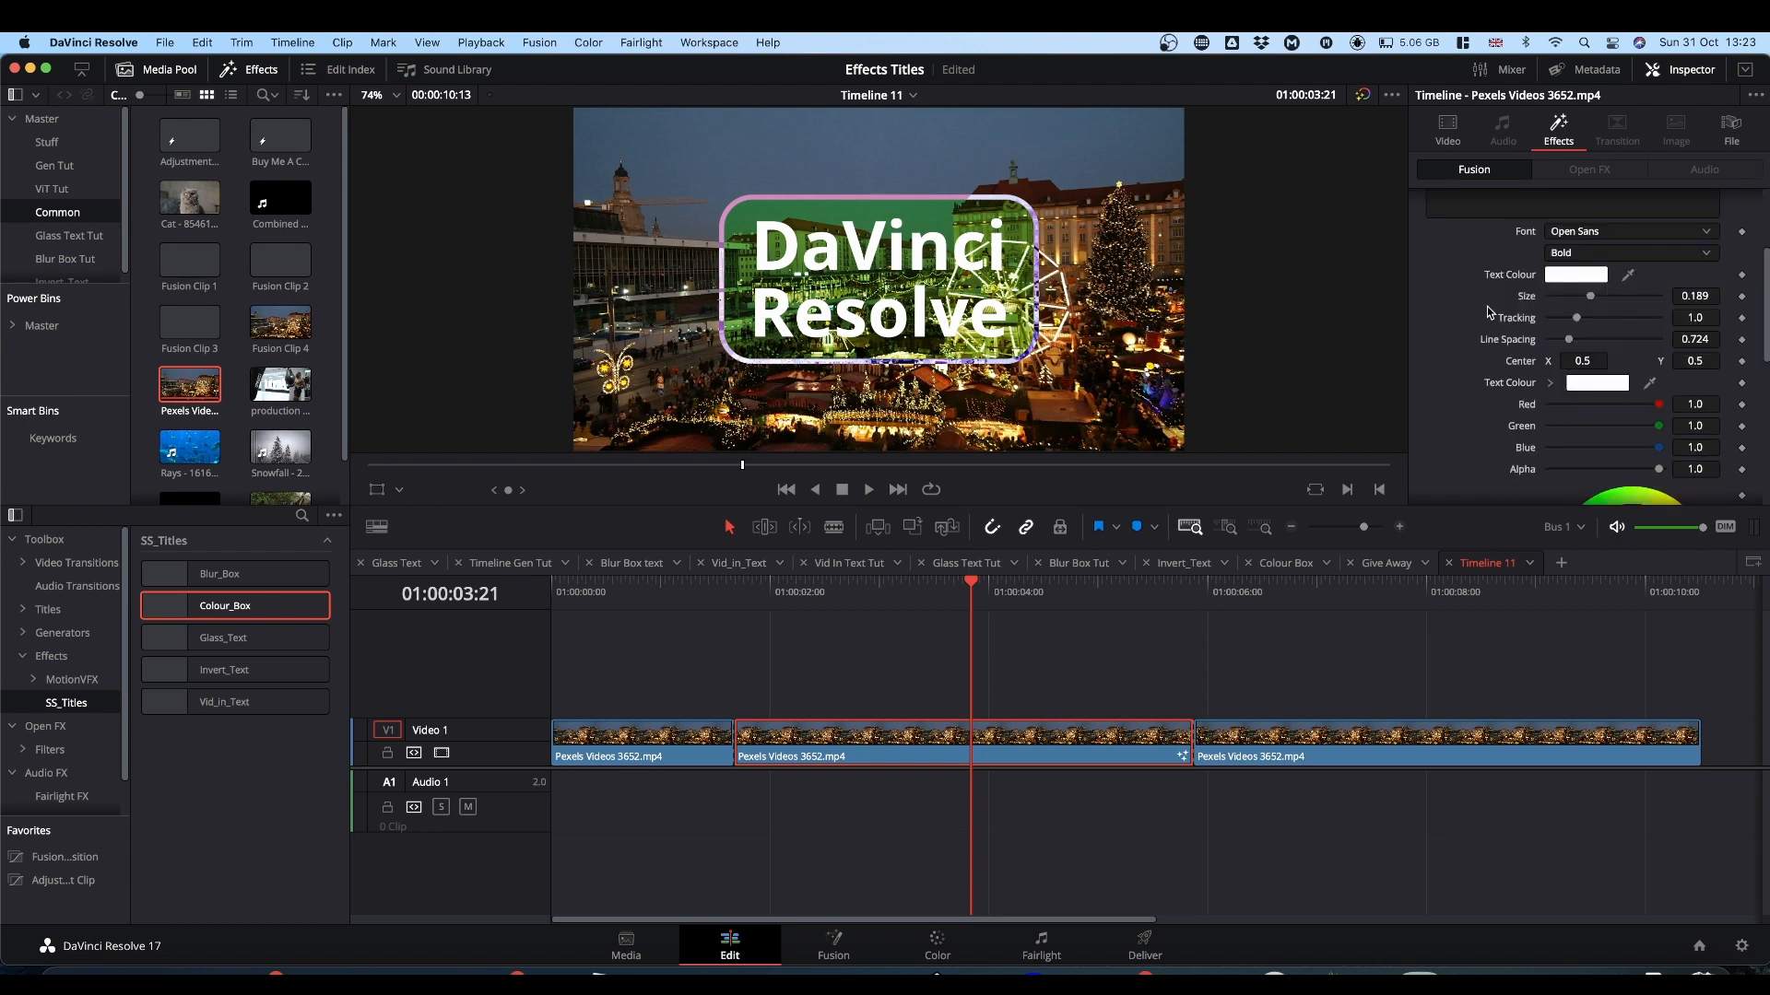
{"action": "mouse_move", "coordinate": [1517, 409]}
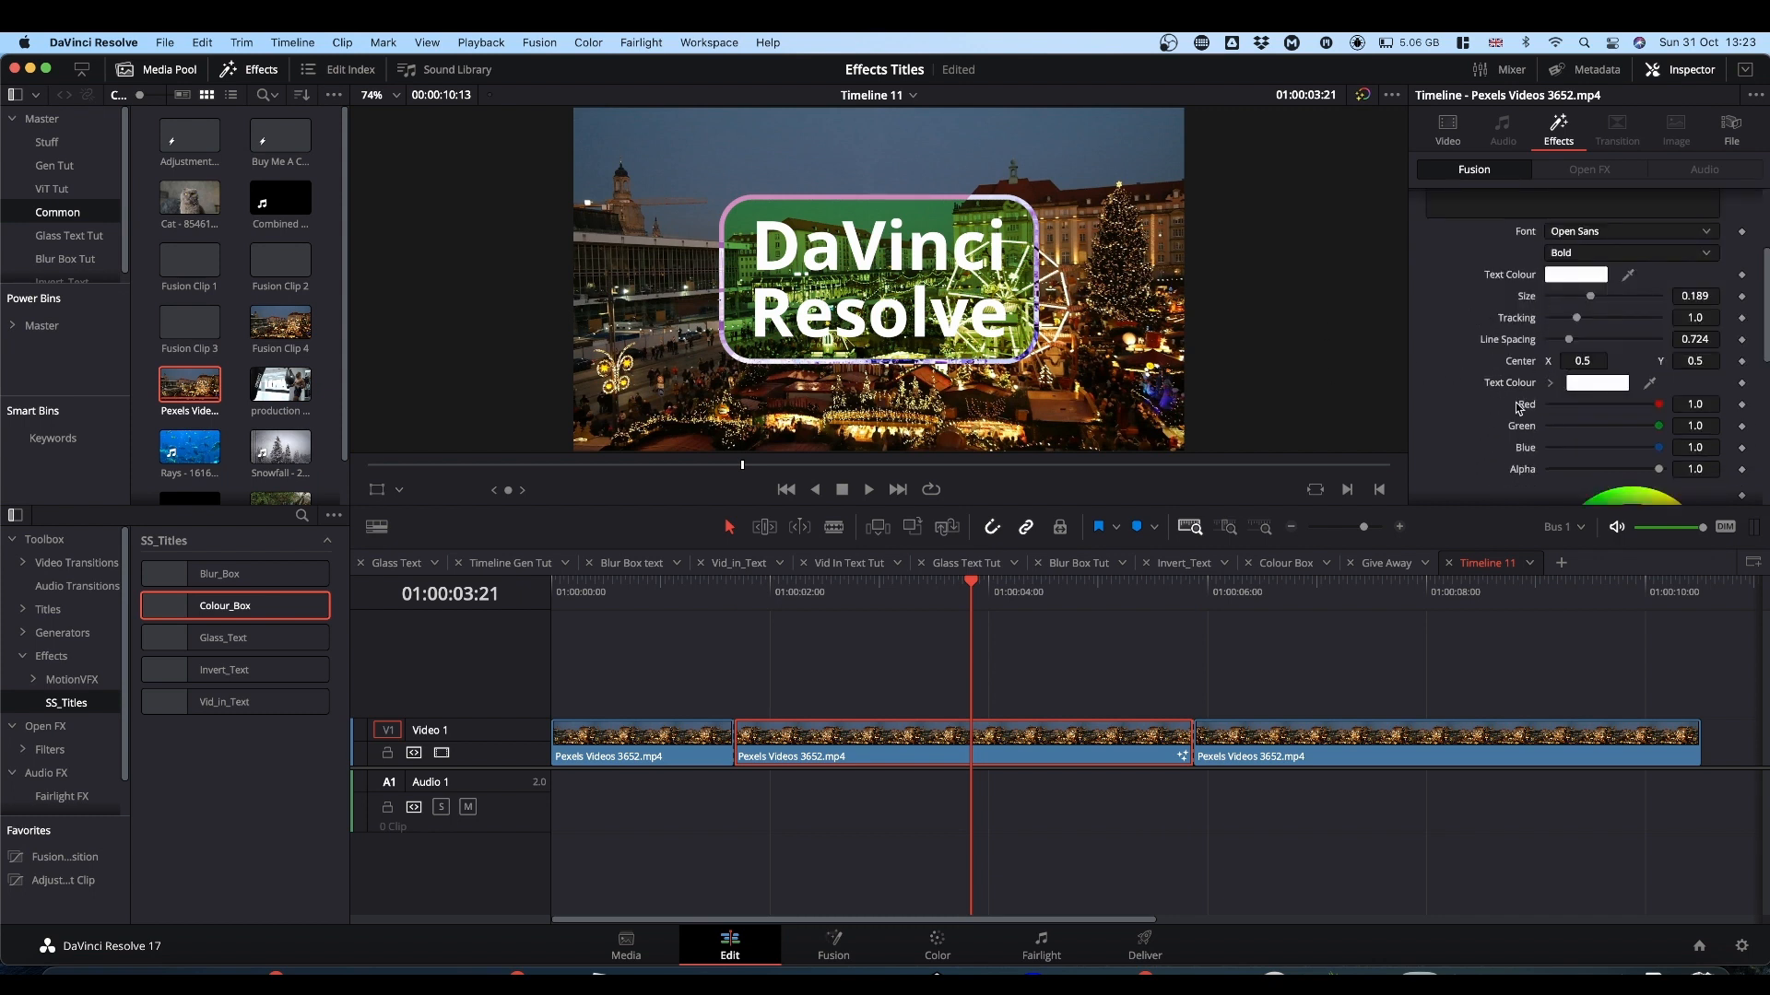
{"action": "mouse_move", "coordinate": [1502, 398]}
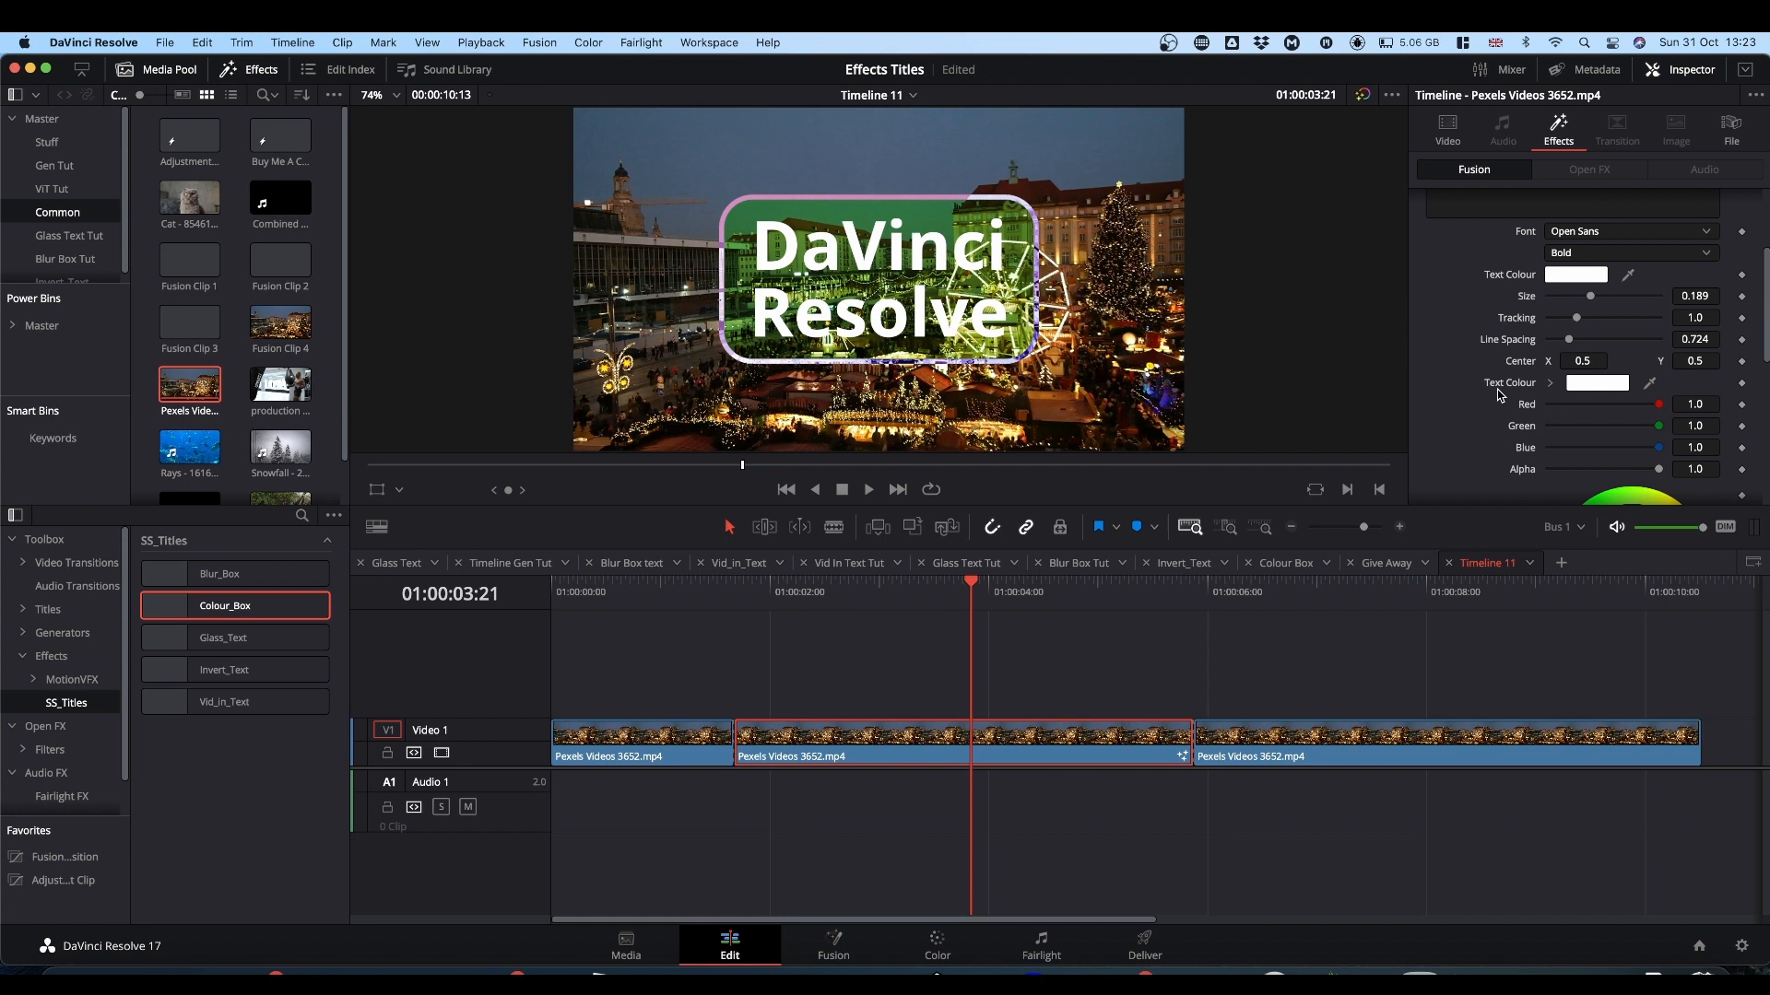
{"action": "mouse_move", "coordinate": [1466, 386]}
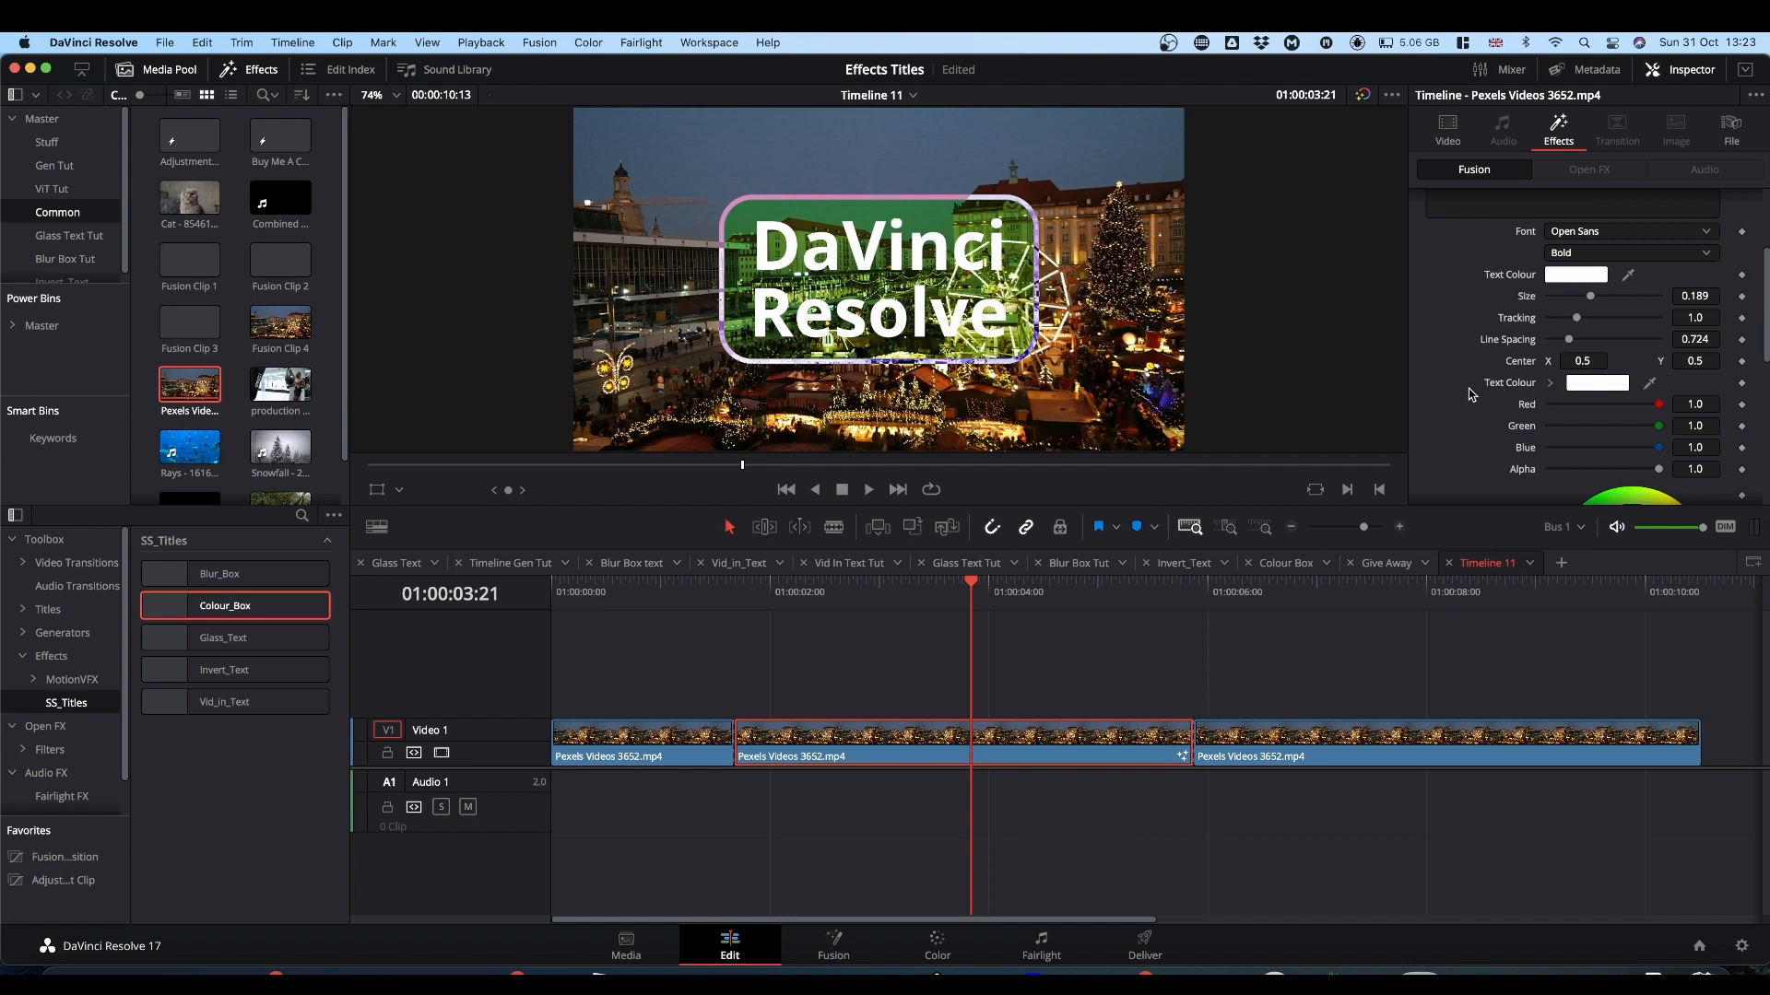
{"action": "mouse_move", "coordinate": [1567, 282]}
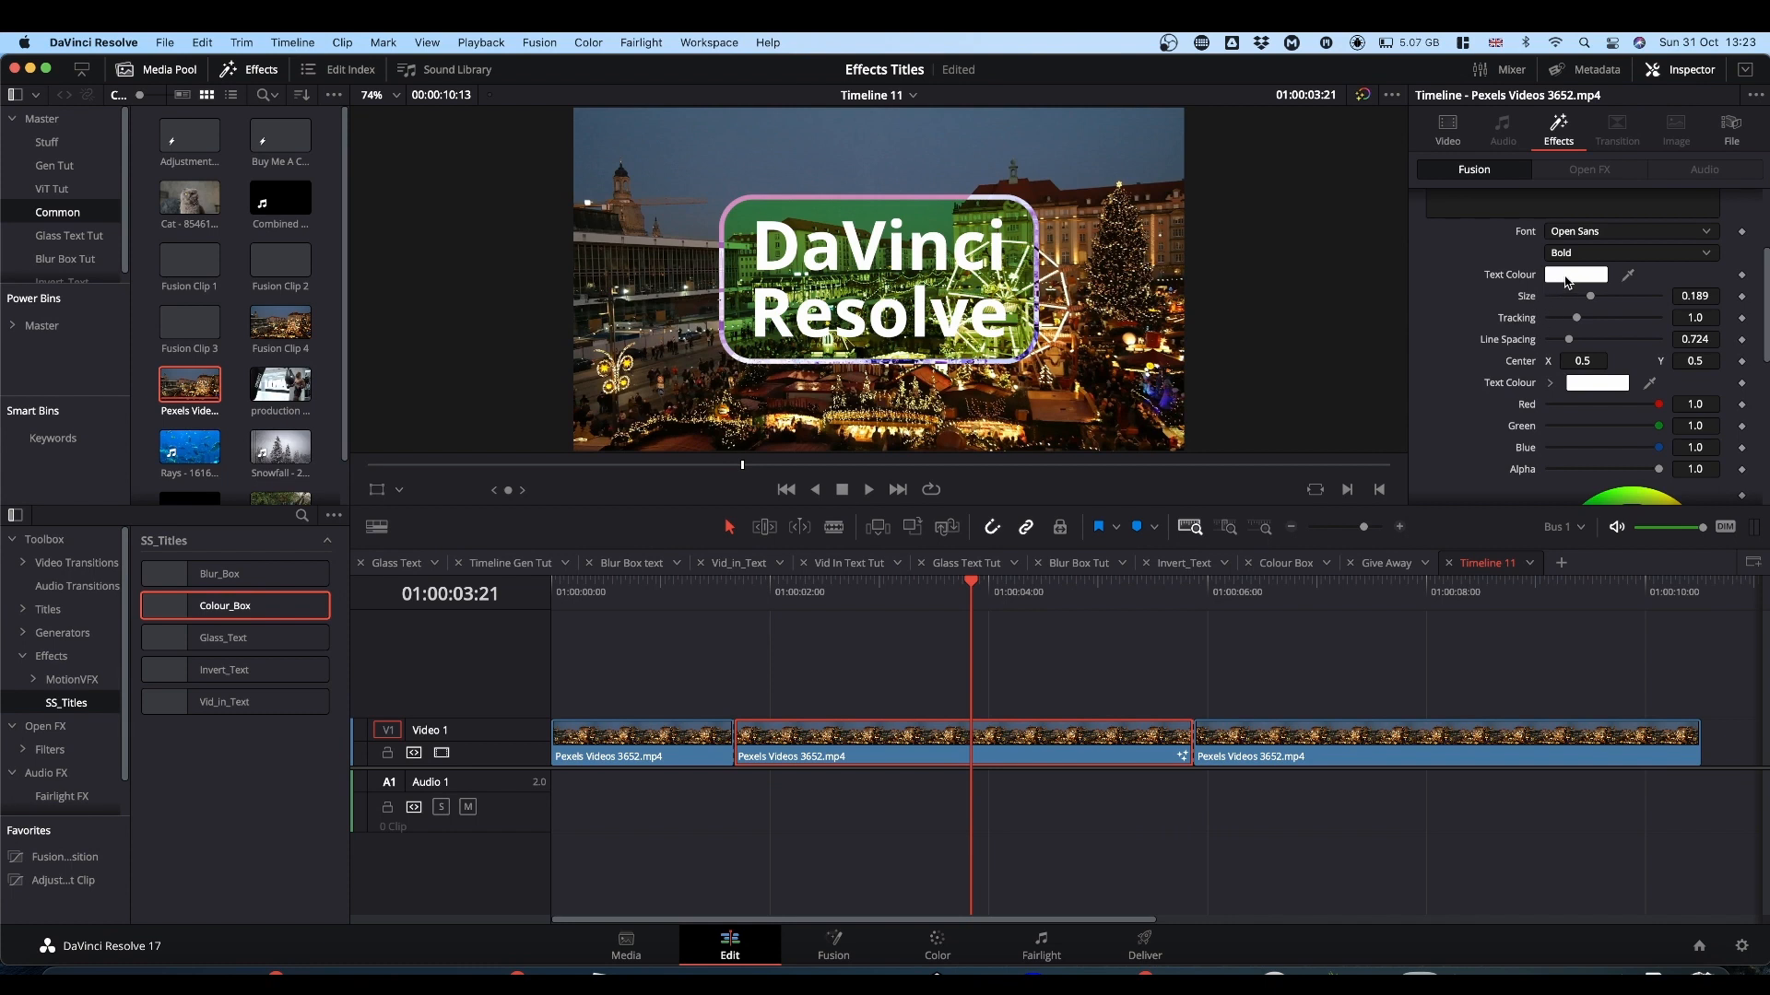
{"action": "left_click", "coordinate": [1578, 275]}
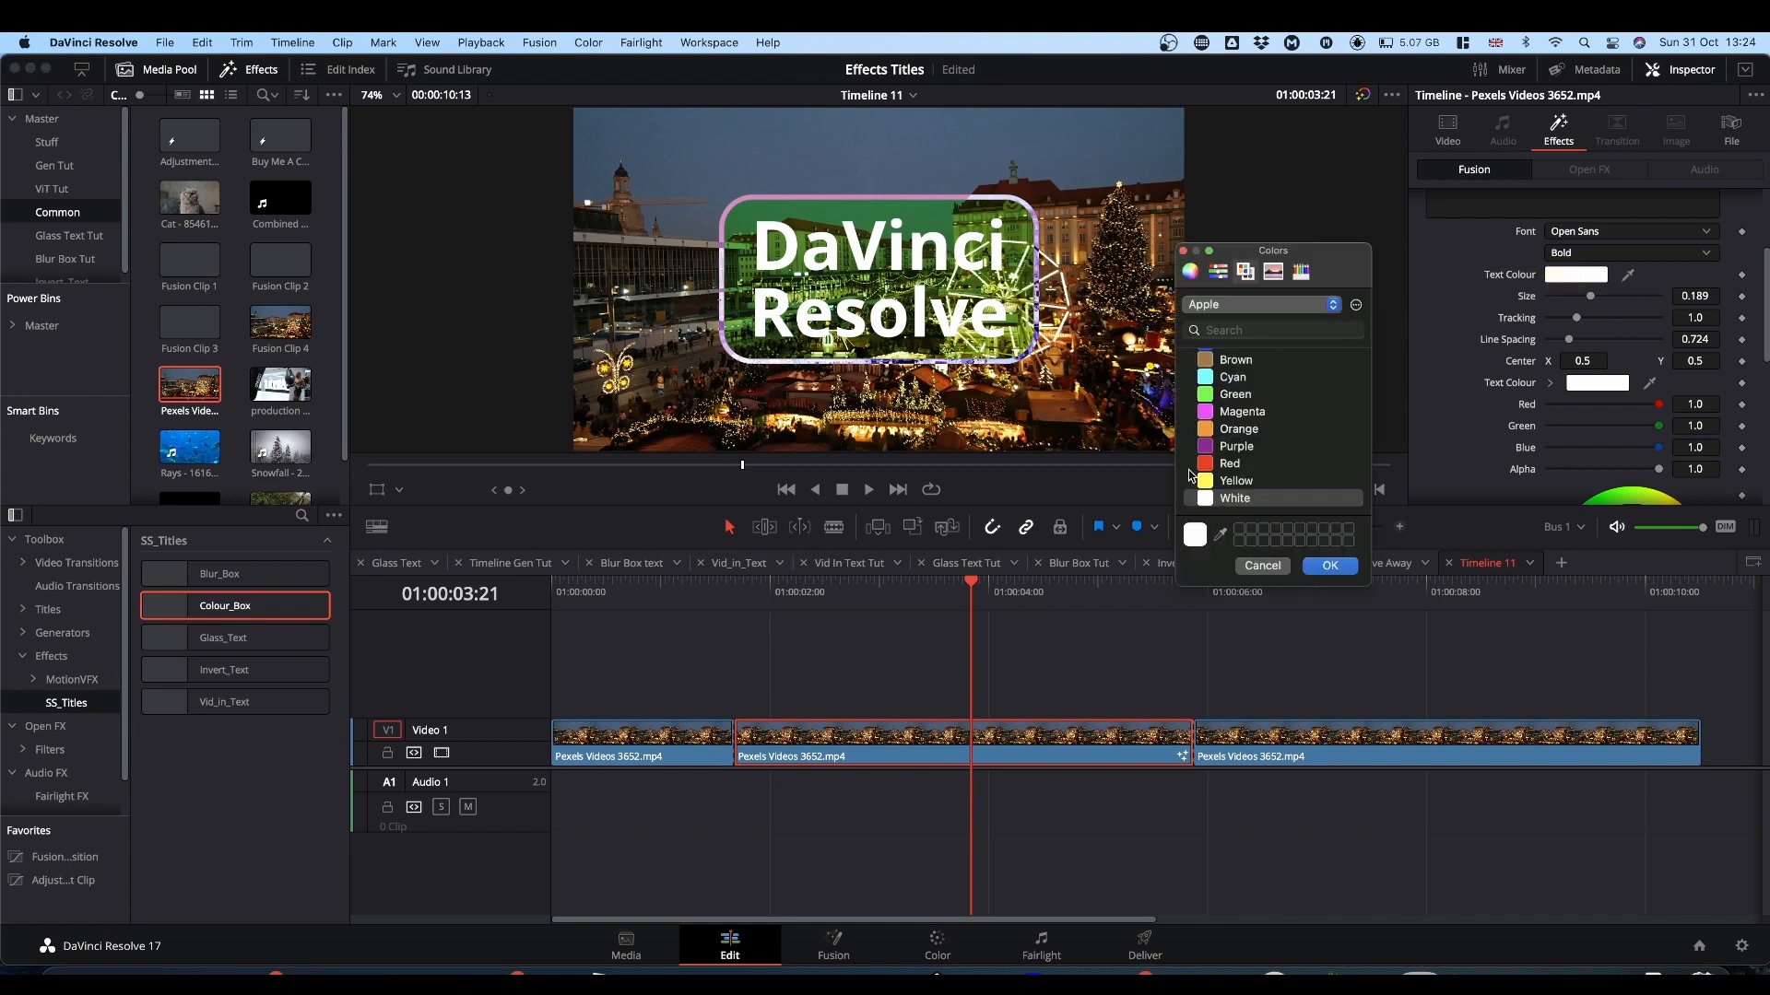
{"action": "left_click", "coordinate": [1261, 565]}
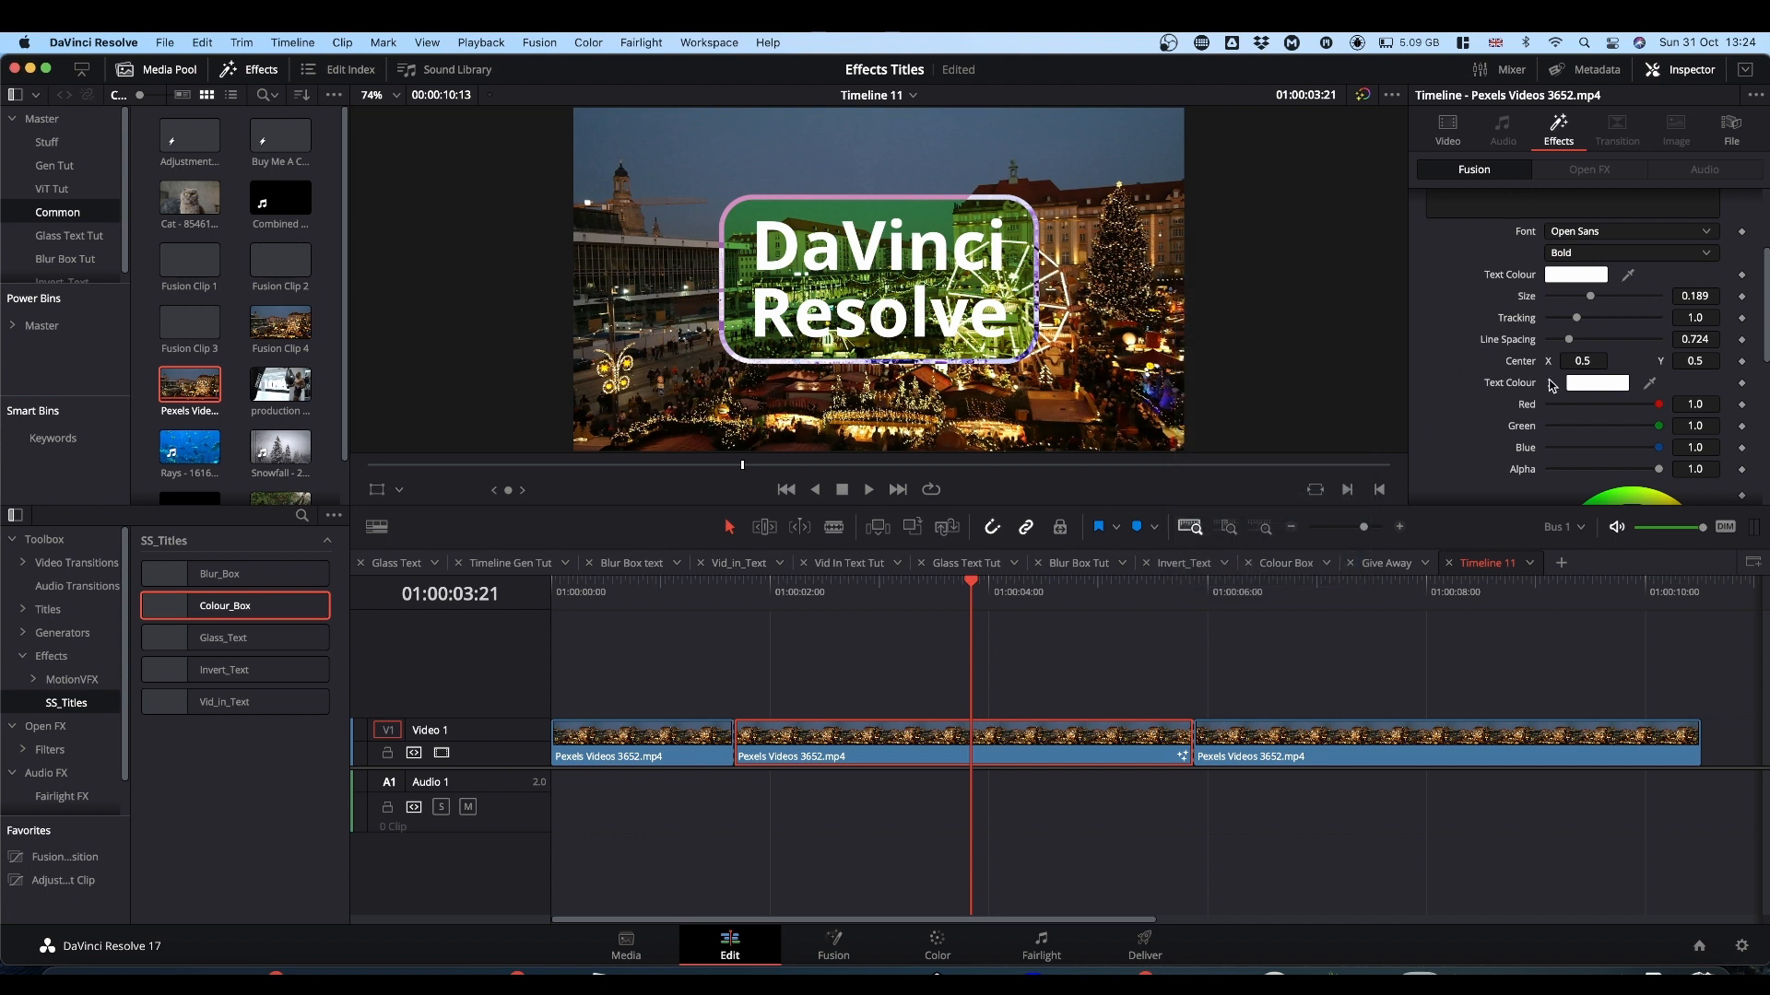
{"action": "left_click", "coordinate": [1597, 383]}
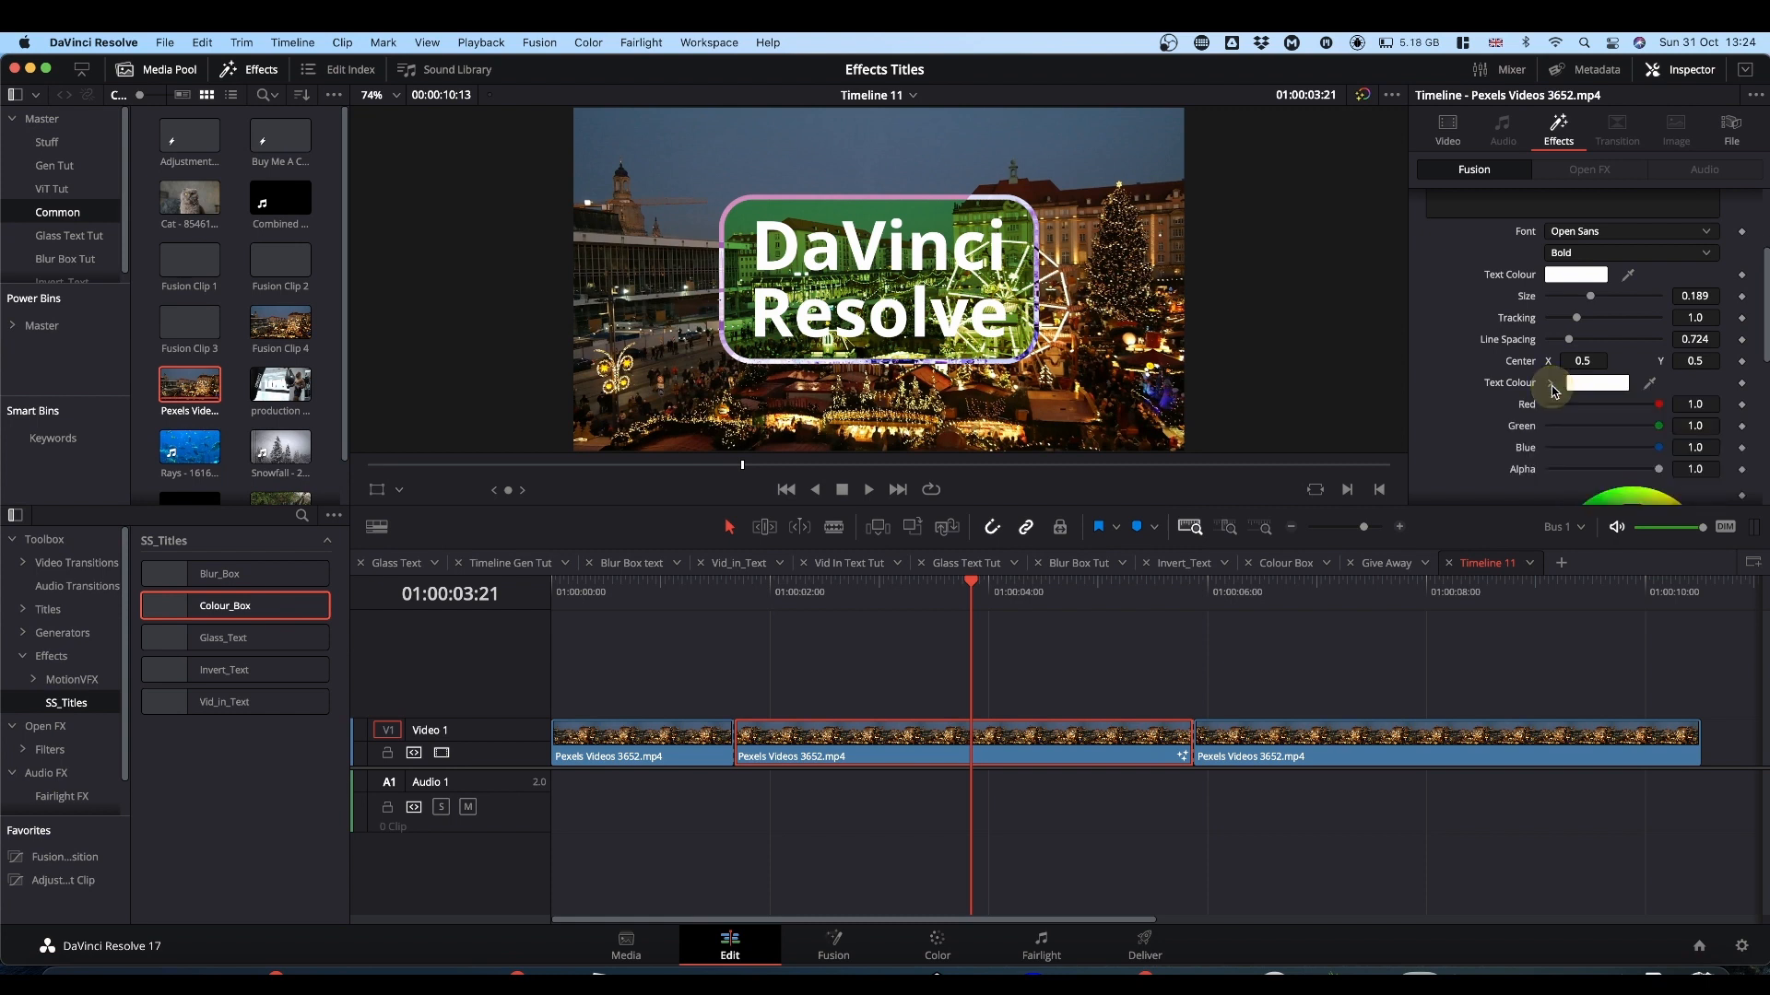
{"action": "left_click", "coordinate": [1575, 383]}
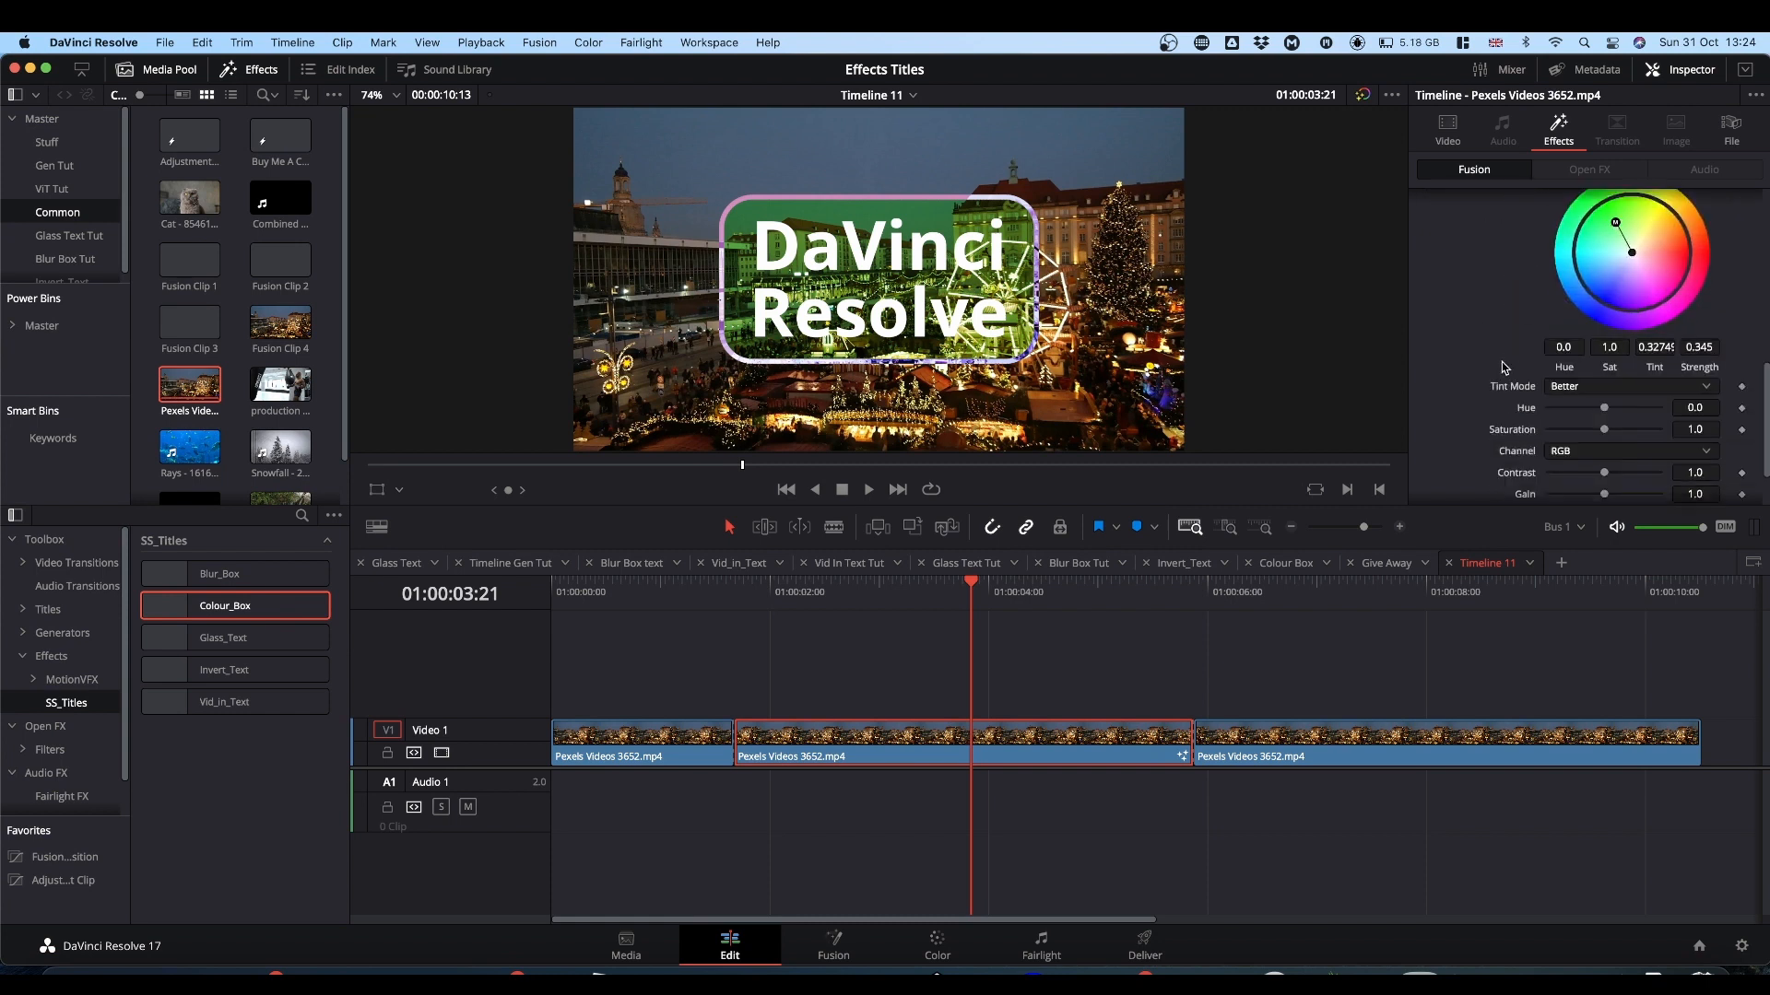
{"action": "mouse_move", "coordinate": [992, 221]}
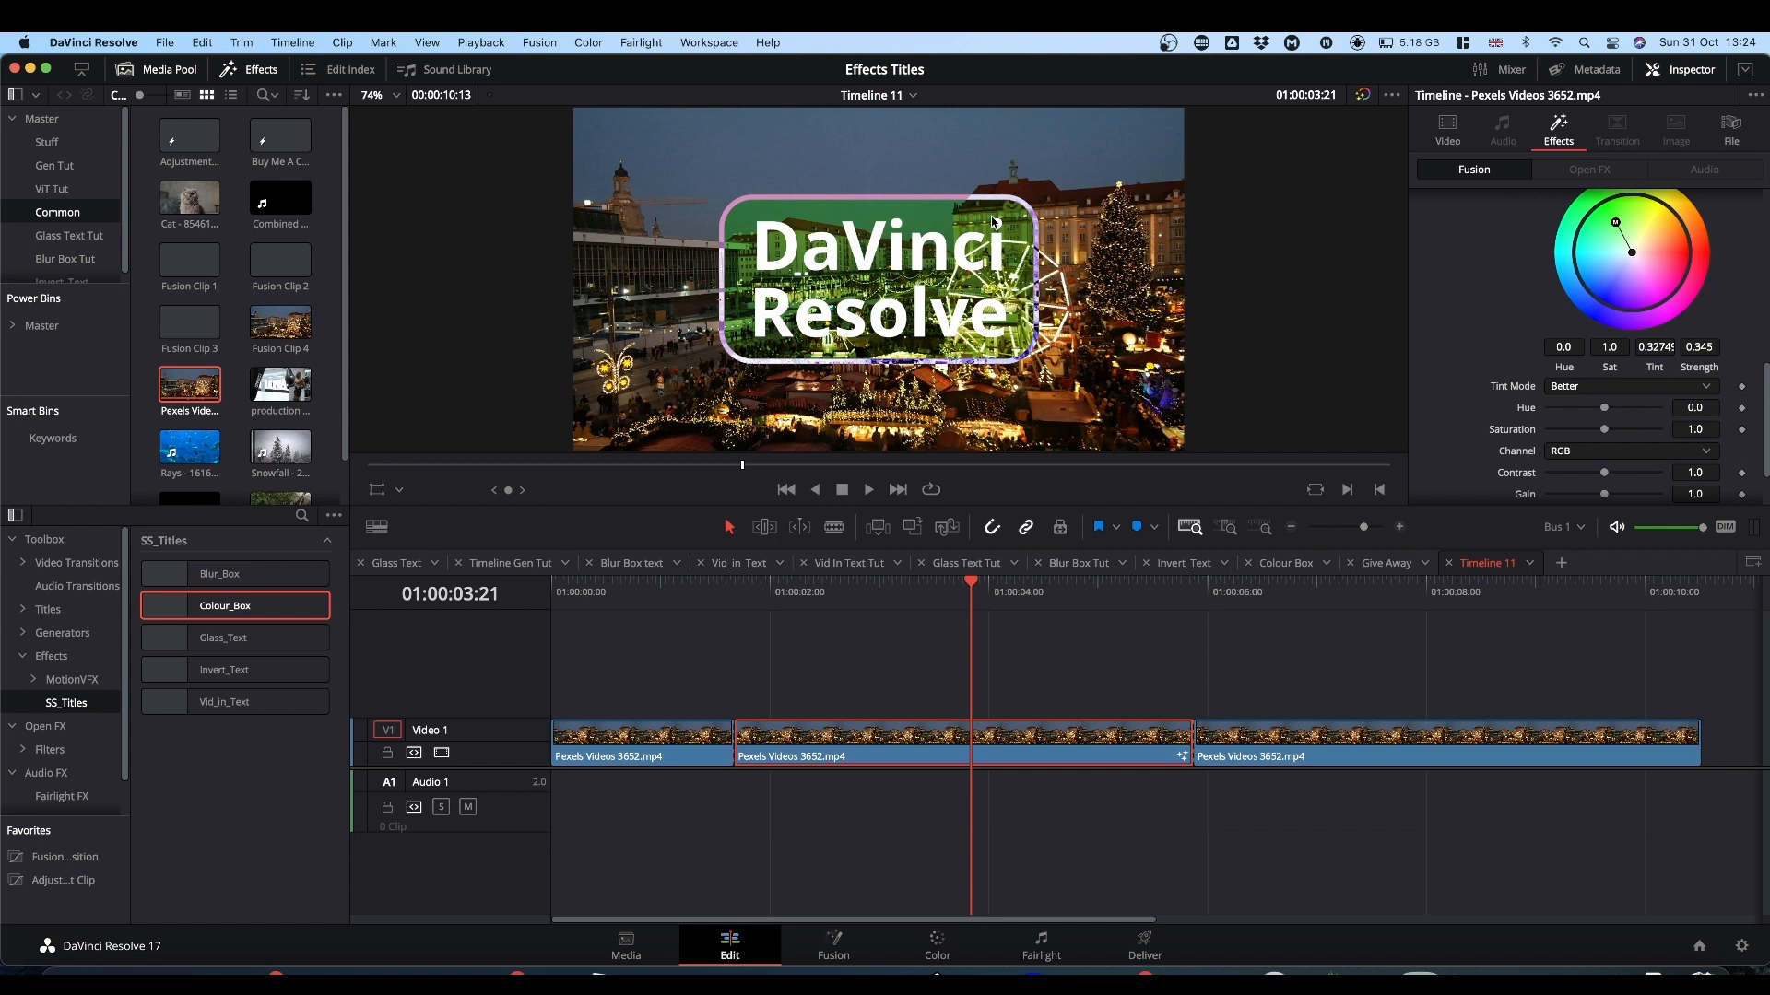
{"action": "mouse_move", "coordinate": [946, 286]}
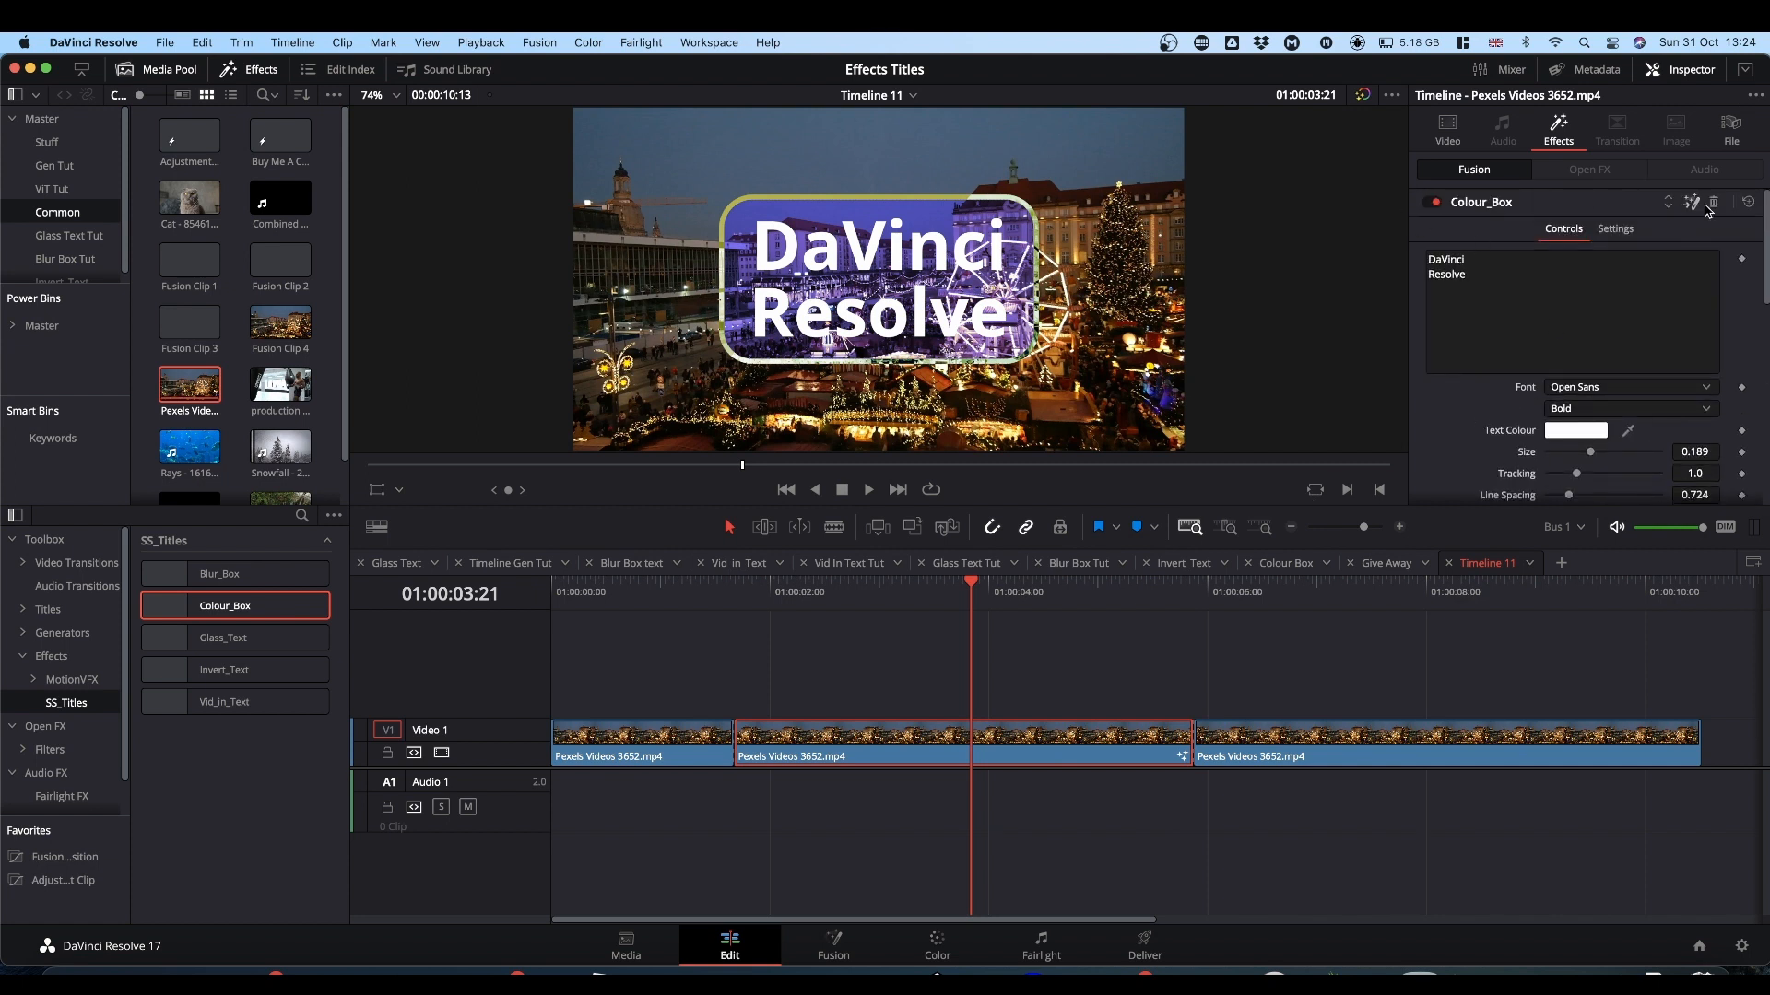
{"action": "mouse_move", "coordinate": [1713, 203]}
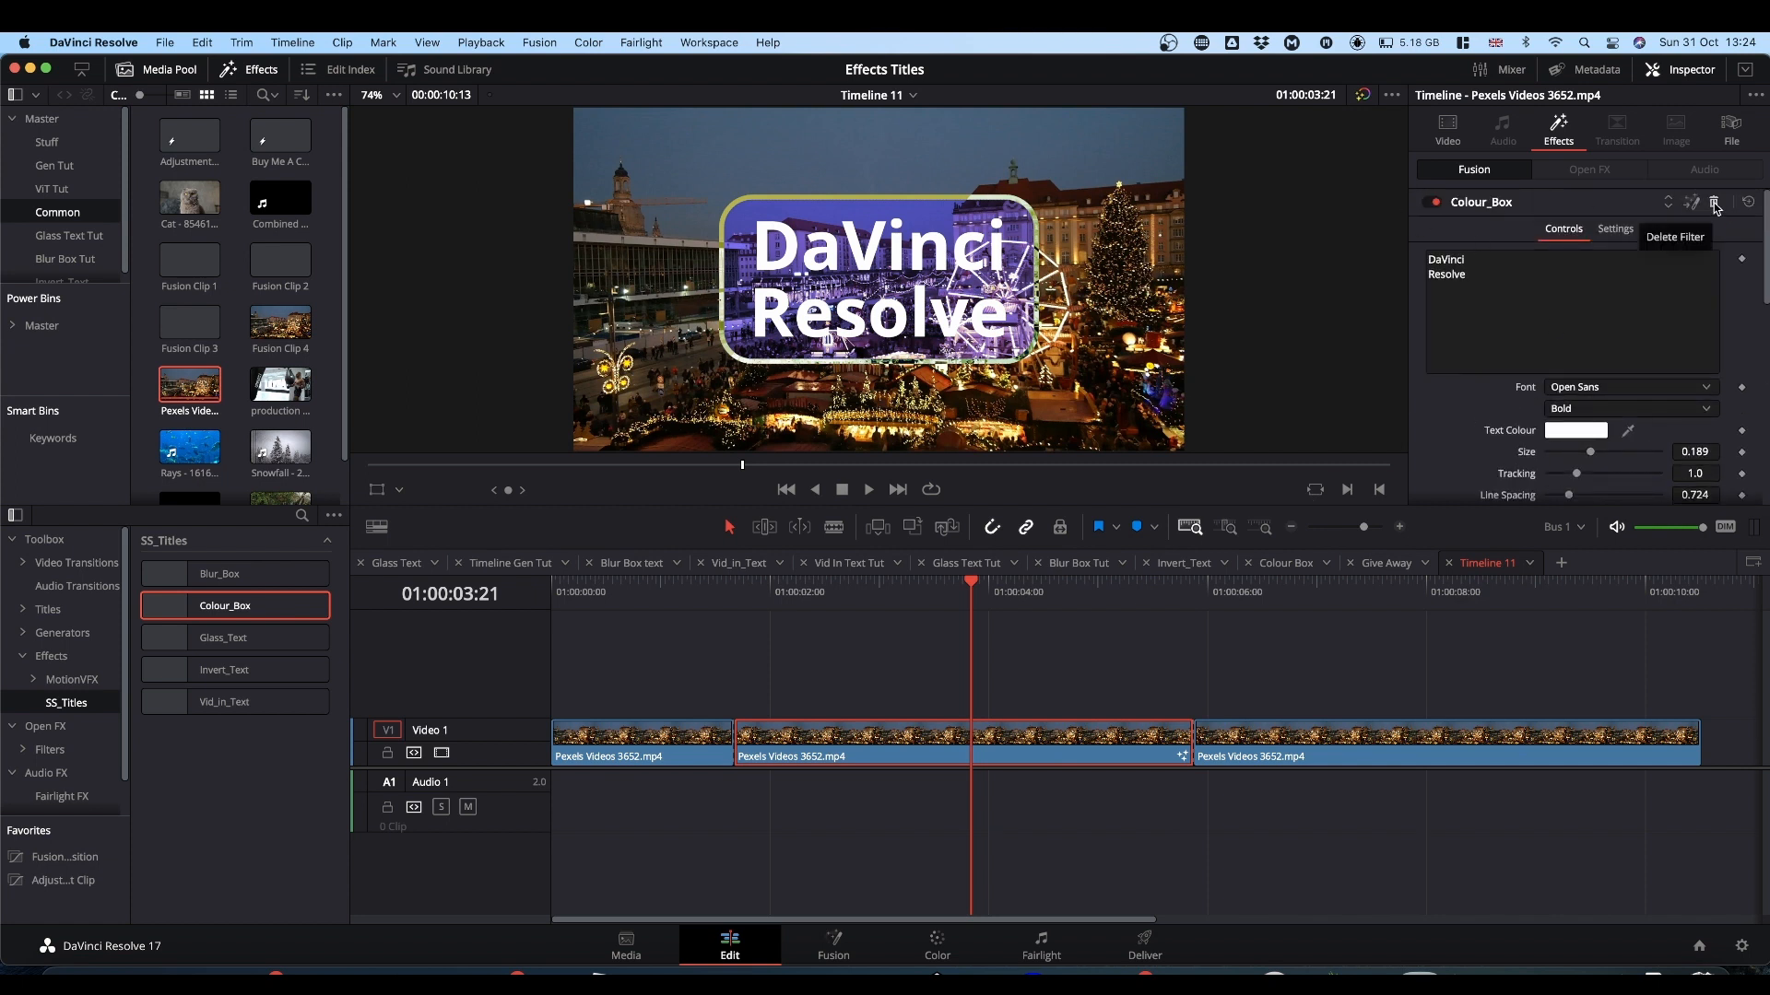
- Delete the Colour_Box filter and bring up the Glass_Text title settings
{"action": "left_click", "coordinate": [1713, 202]}
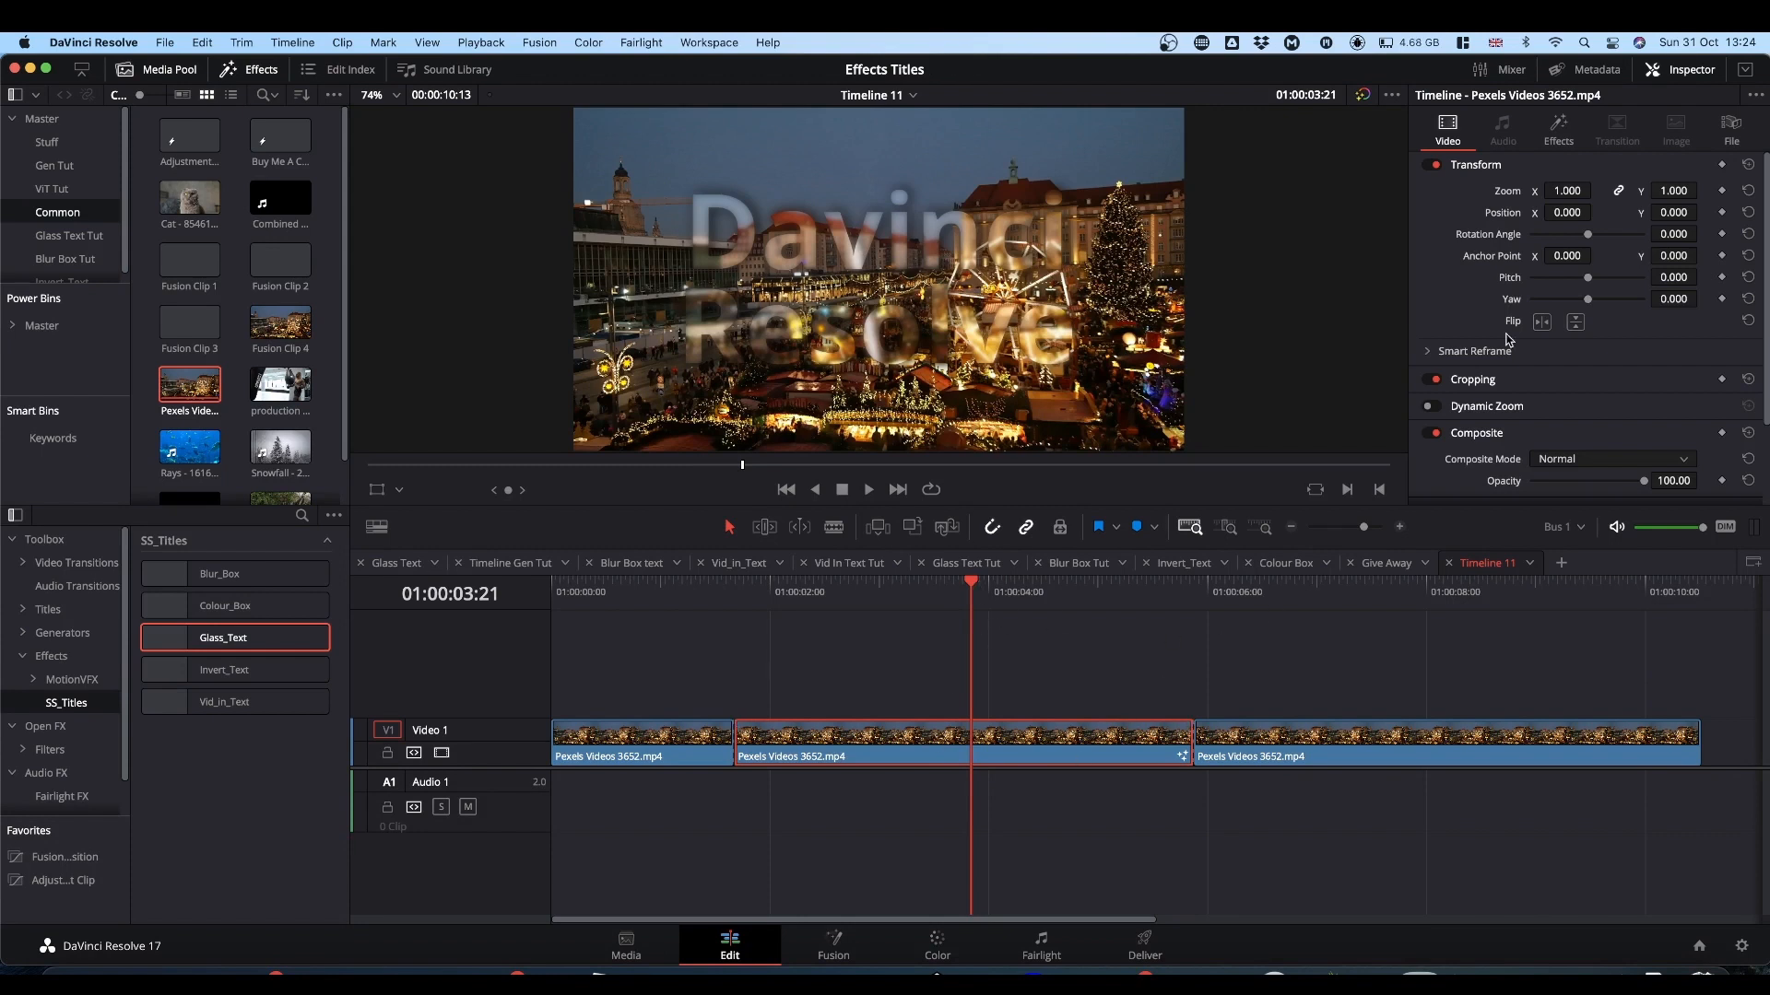
{"action": "left_click", "coordinate": [1558, 130]}
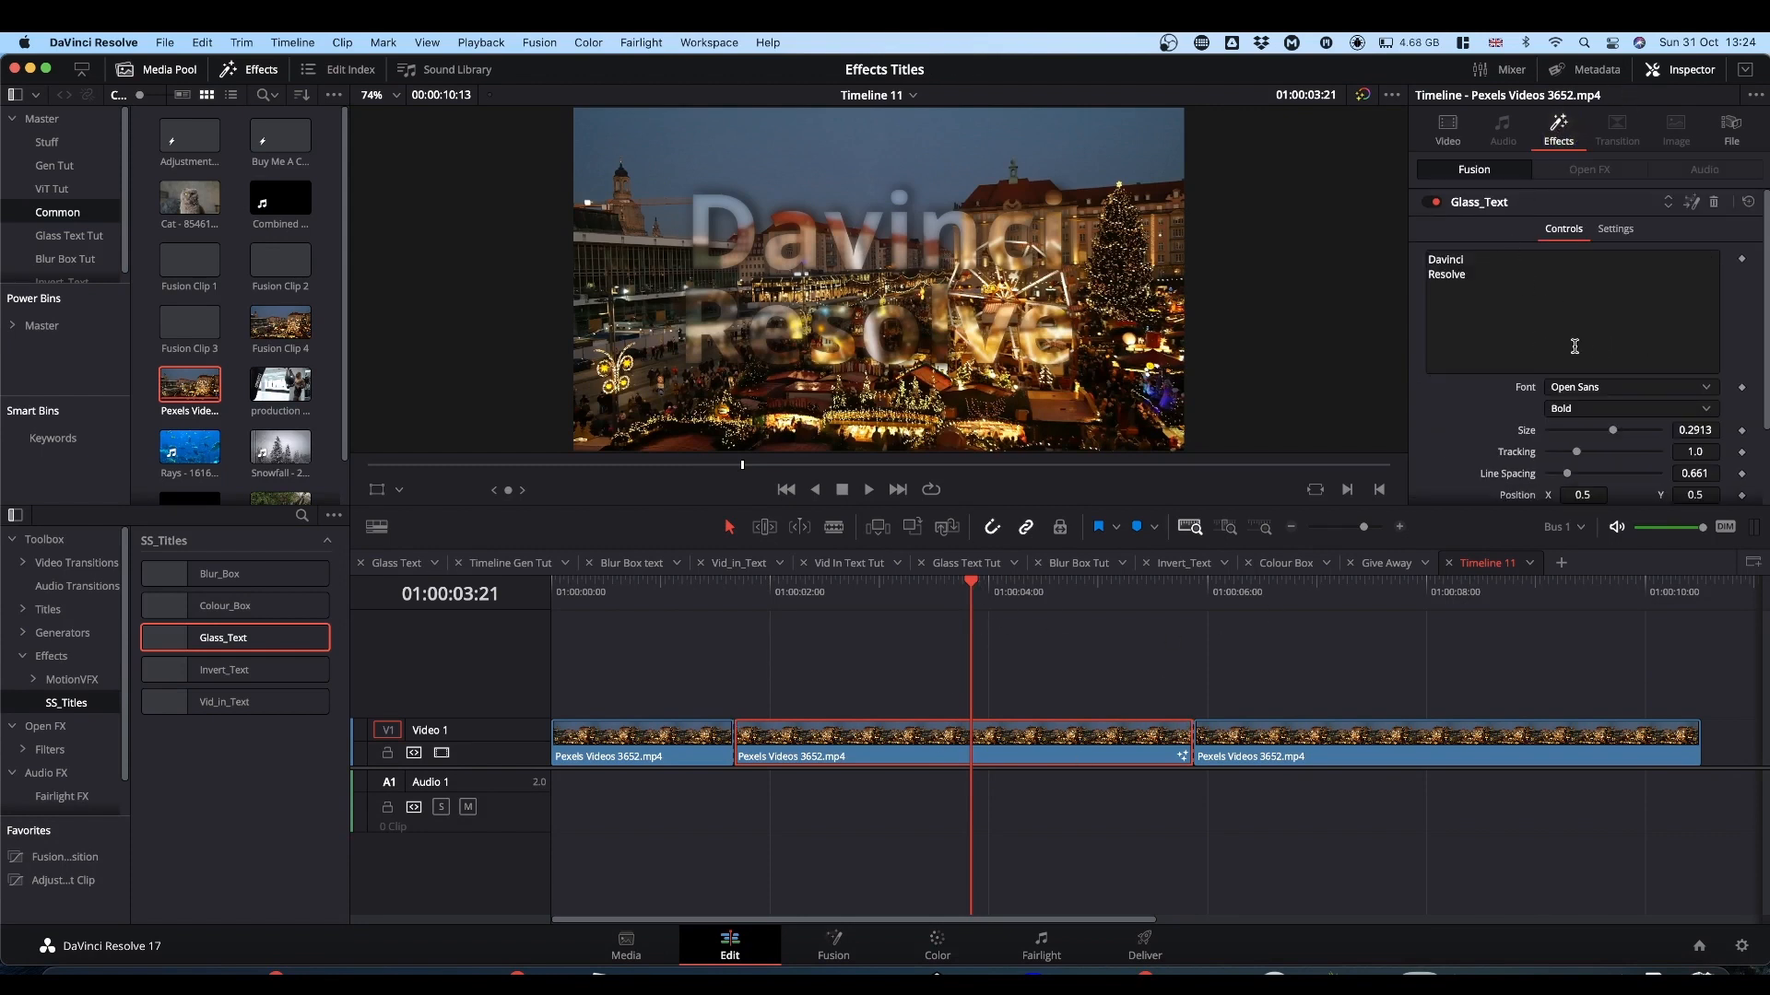
{"action": "scroll", "scroll_direction": "down", "scroll_amount": 3}
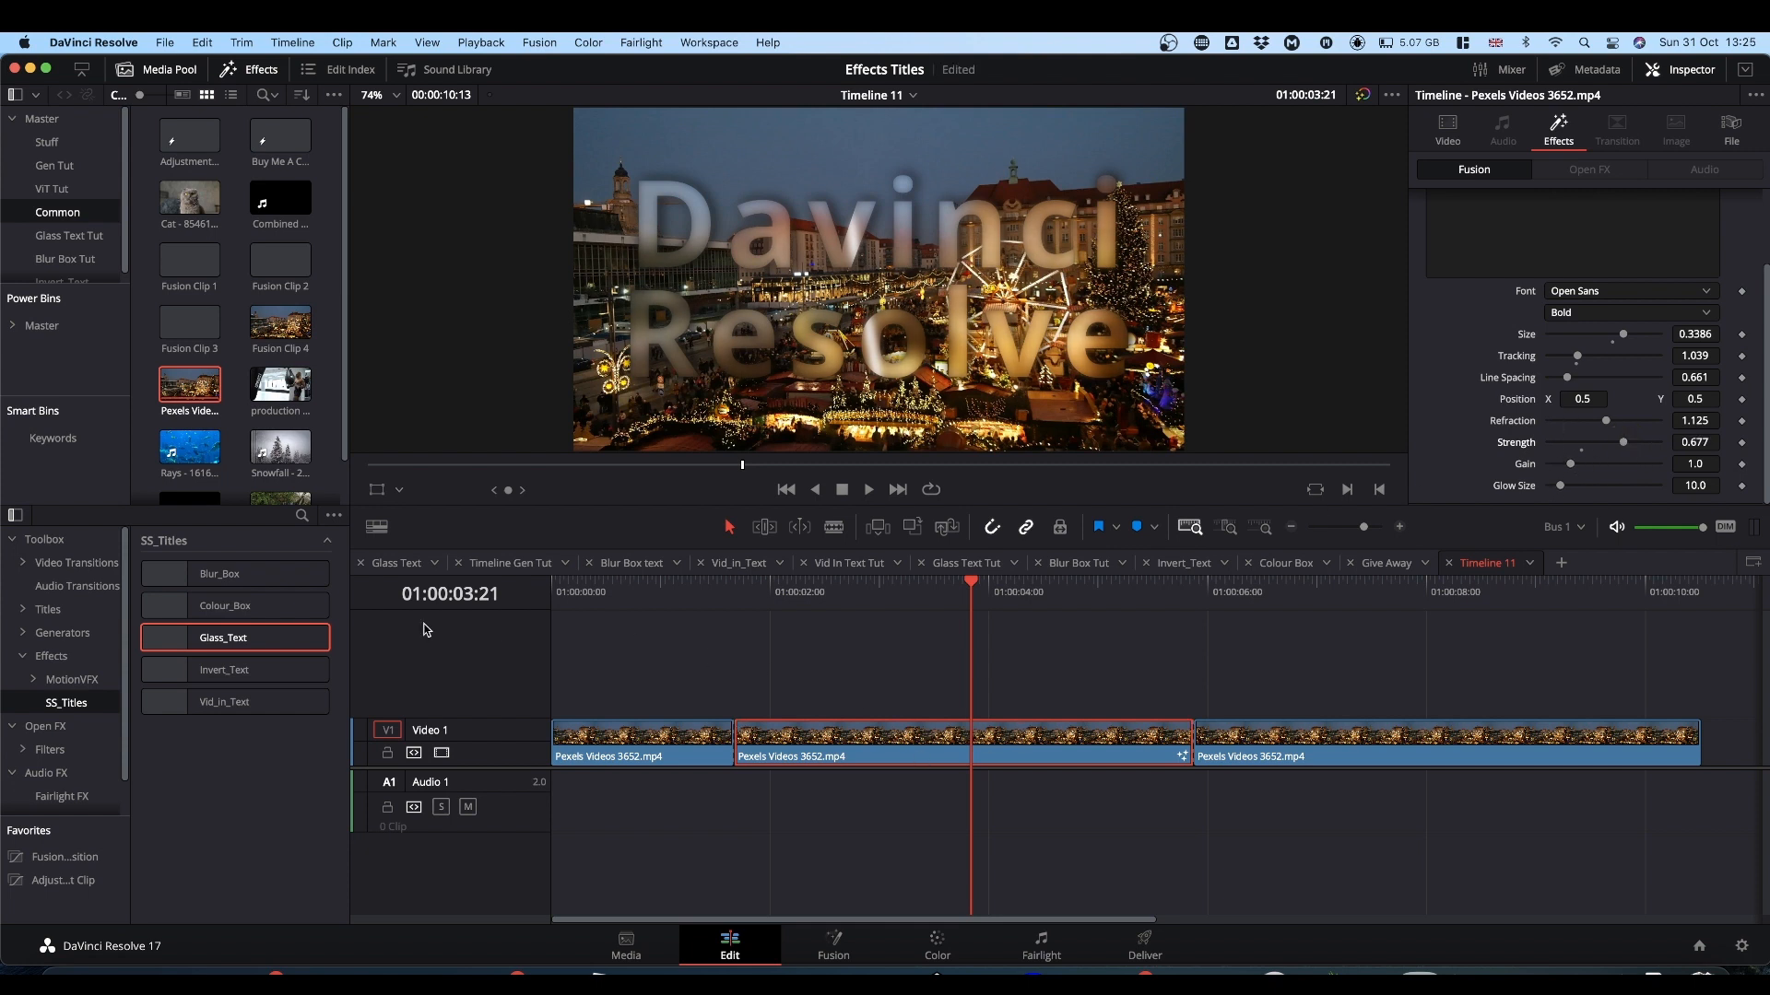
{"action": "mouse_move", "coordinate": [794, 664]}
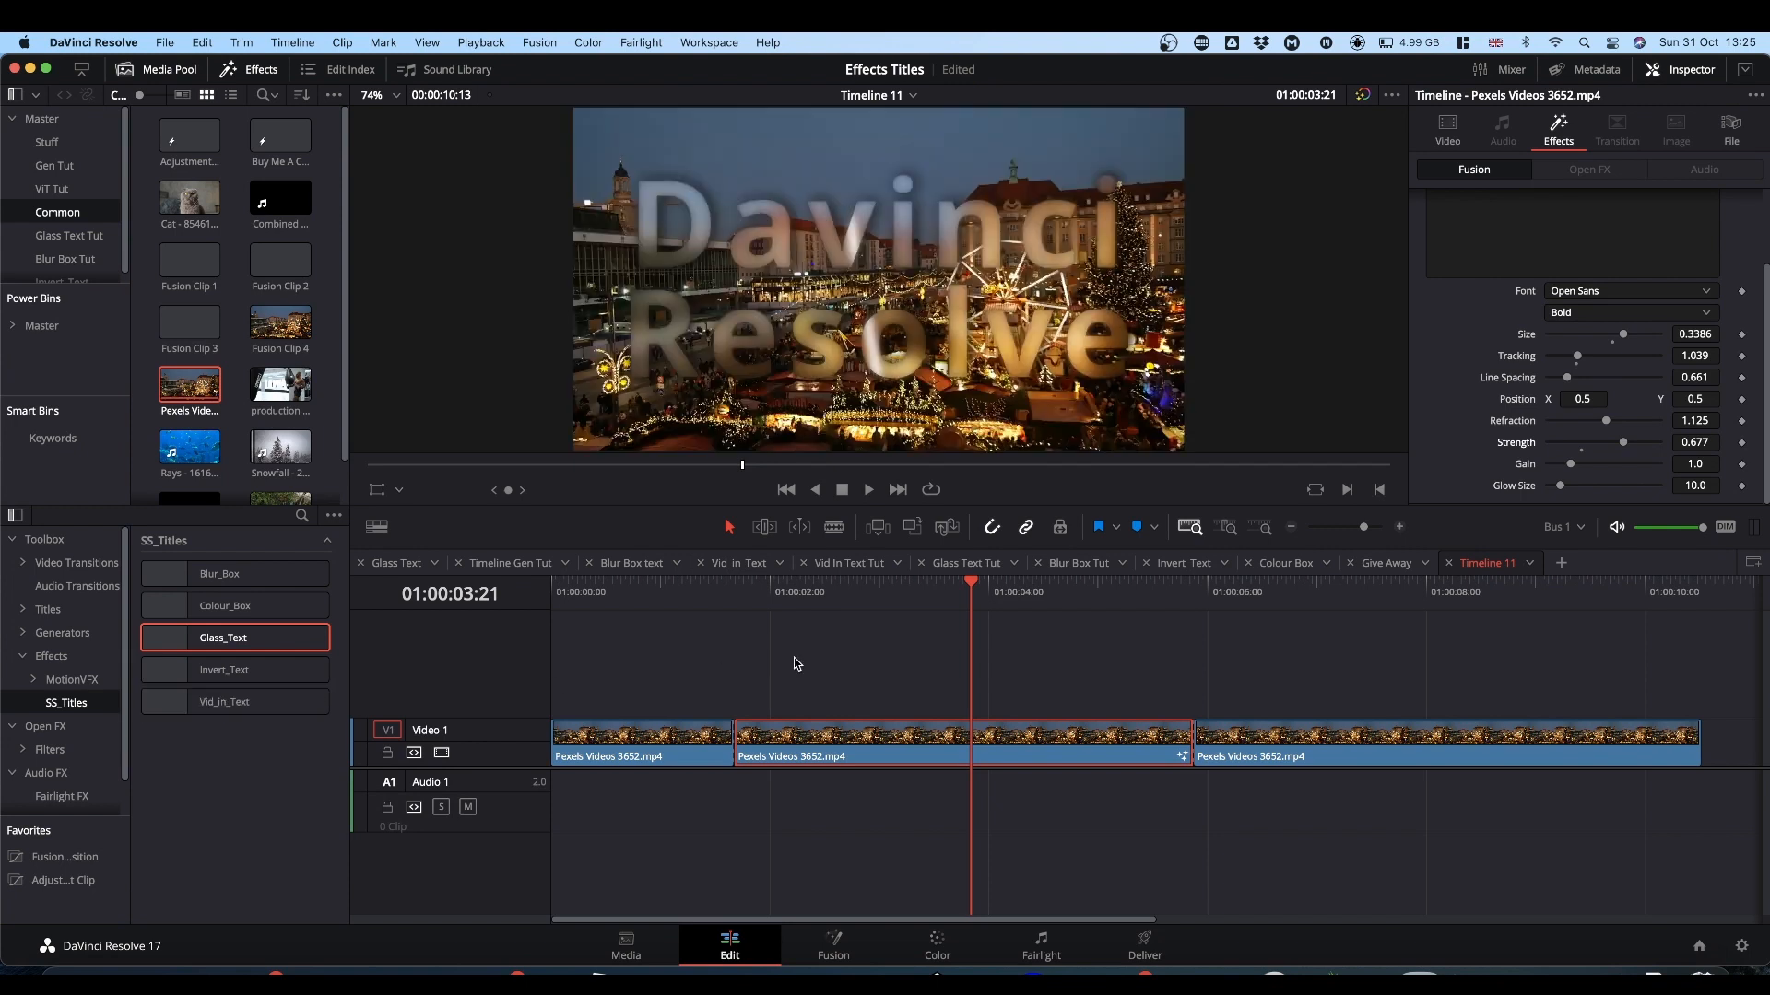
- Preview Vid_in_Text, Glass_Text and Blur_Box on the clip, then park the playhead at 01:00:03:21
{"action": "left_click", "coordinate": [223, 701]}
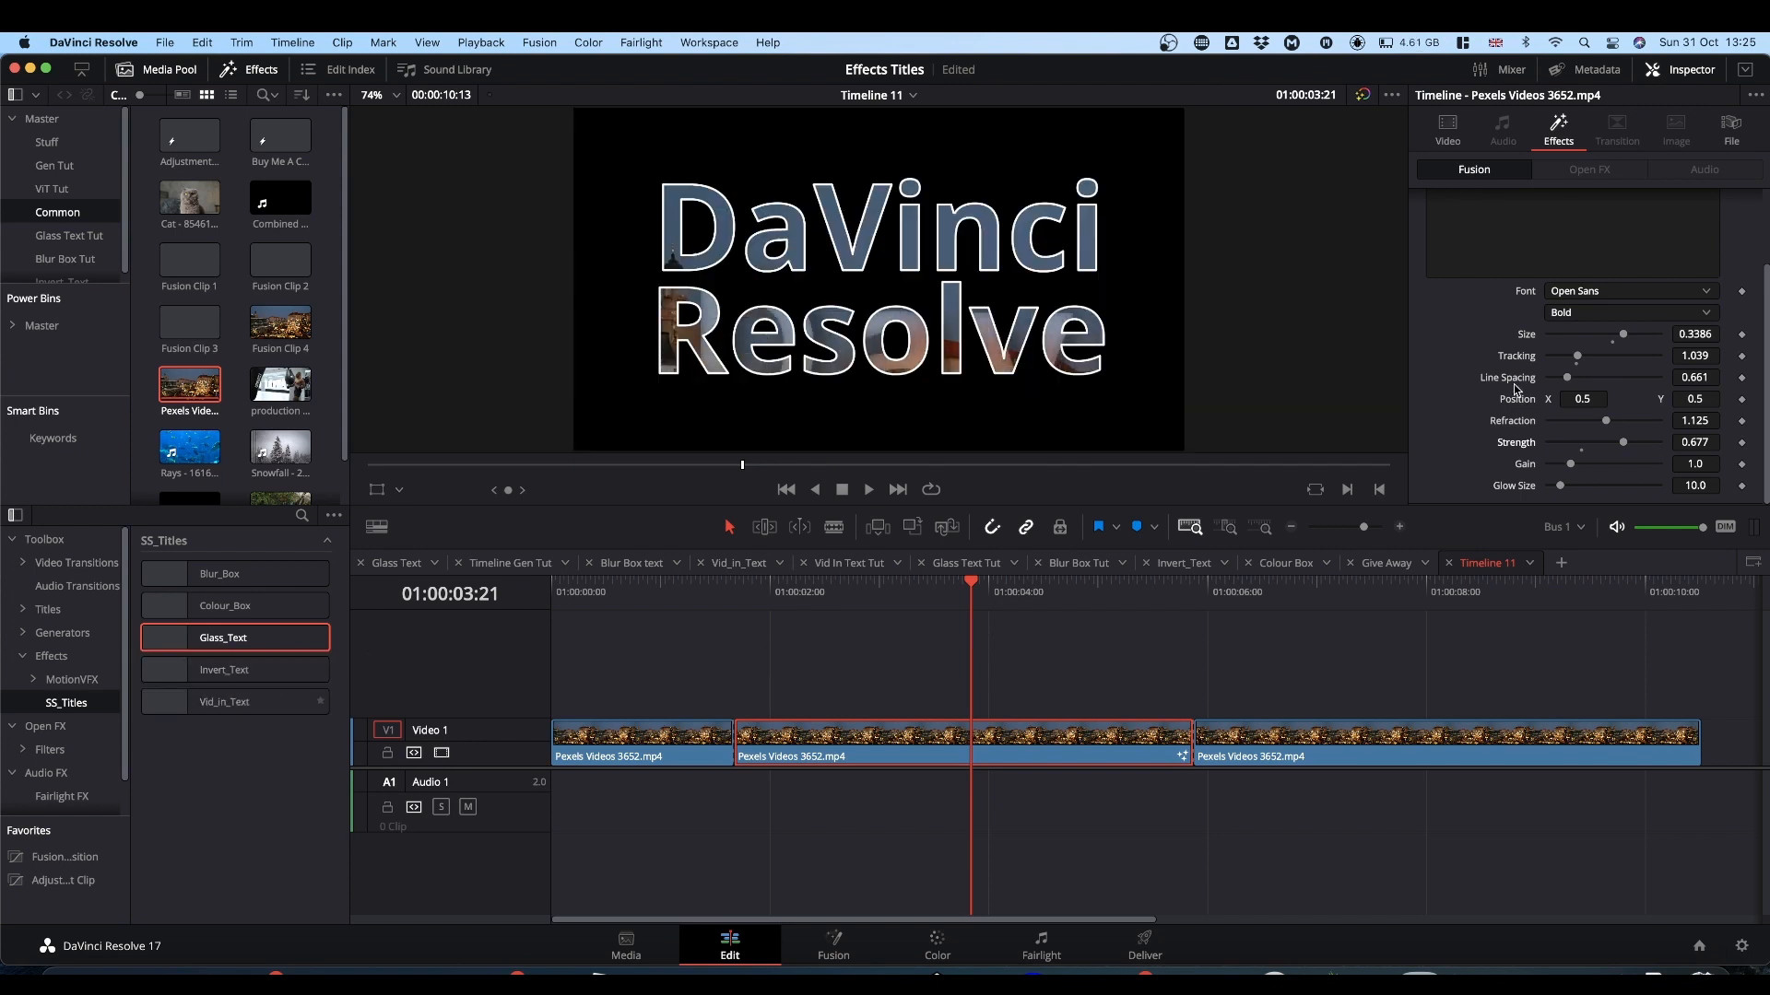
{"action": "left_click", "coordinate": [1446, 130]}
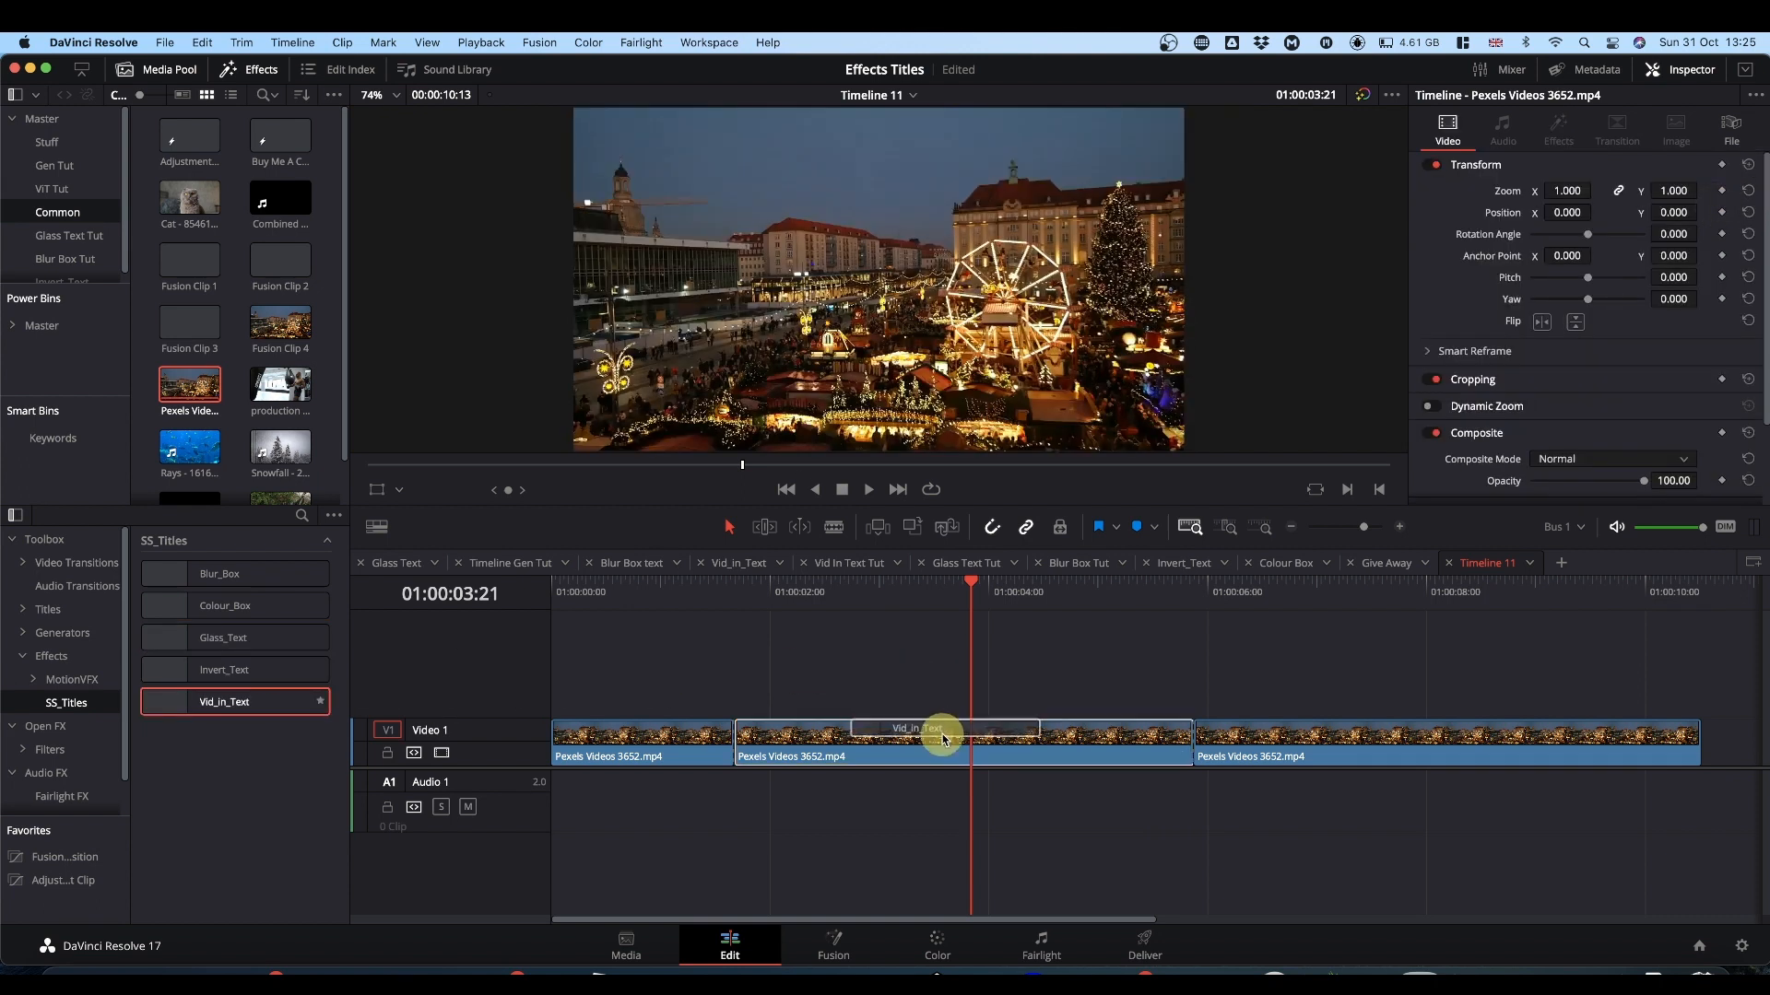
{"action": "left_click", "coordinate": [222, 637]}
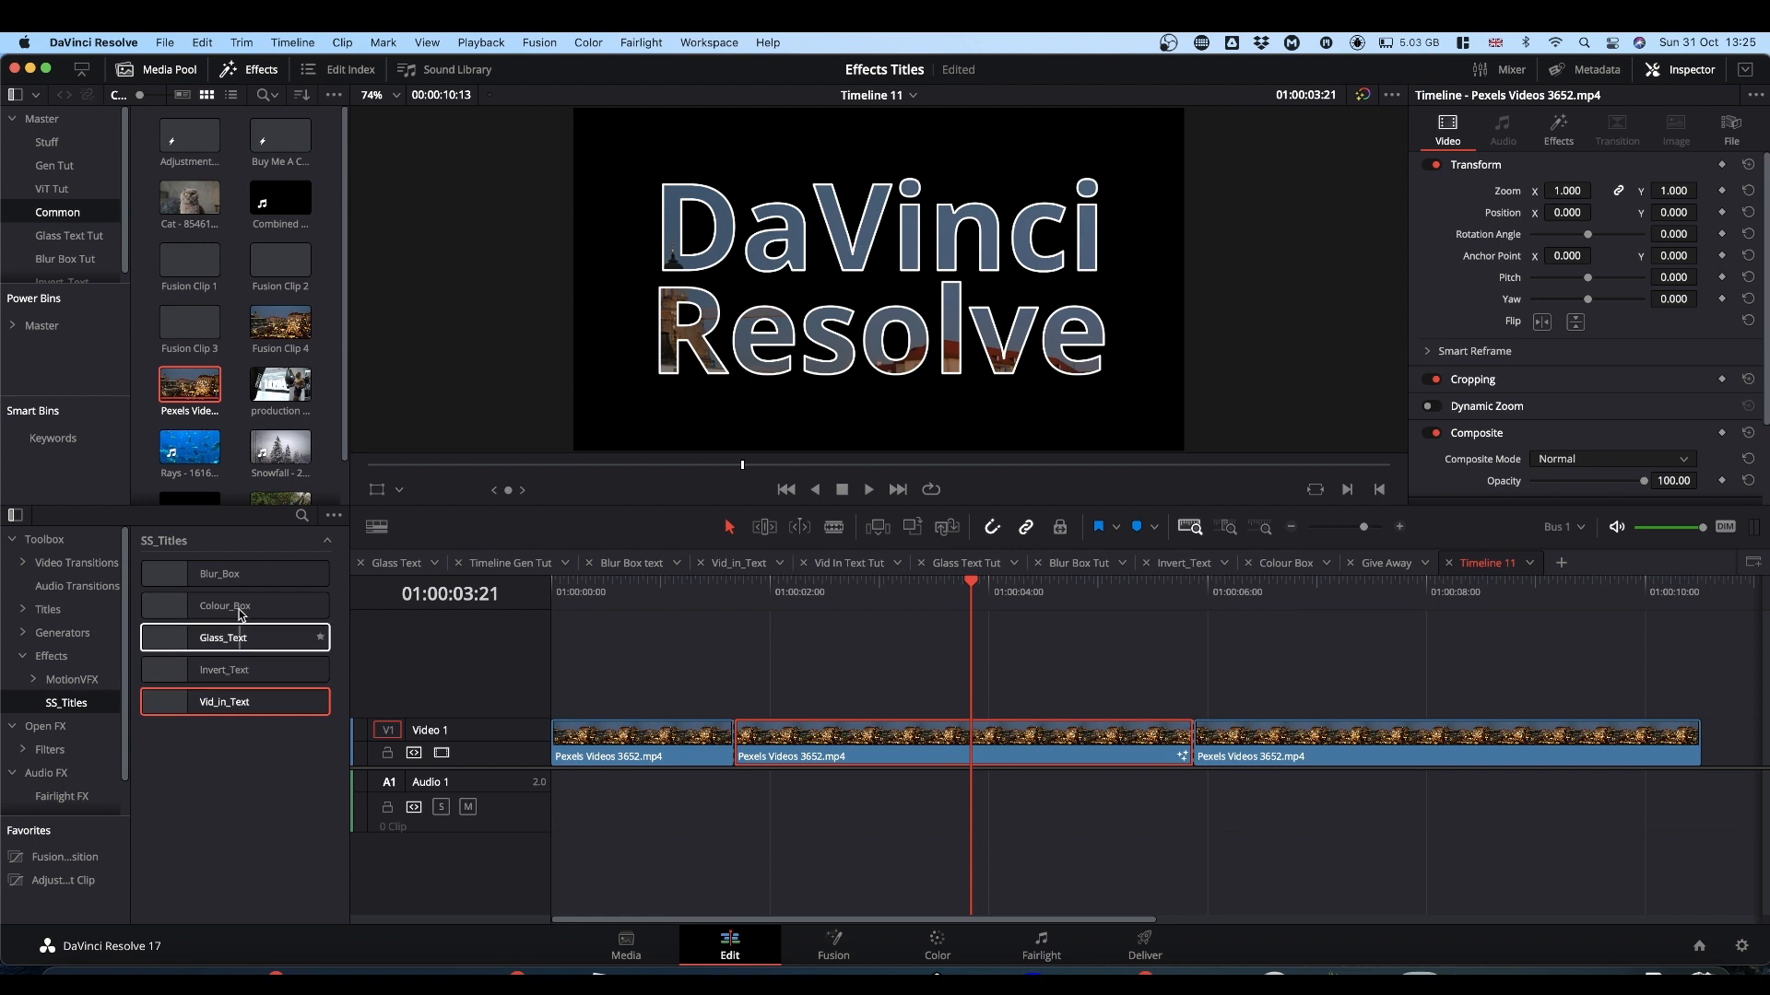
{"action": "left_click", "coordinate": [235, 574]}
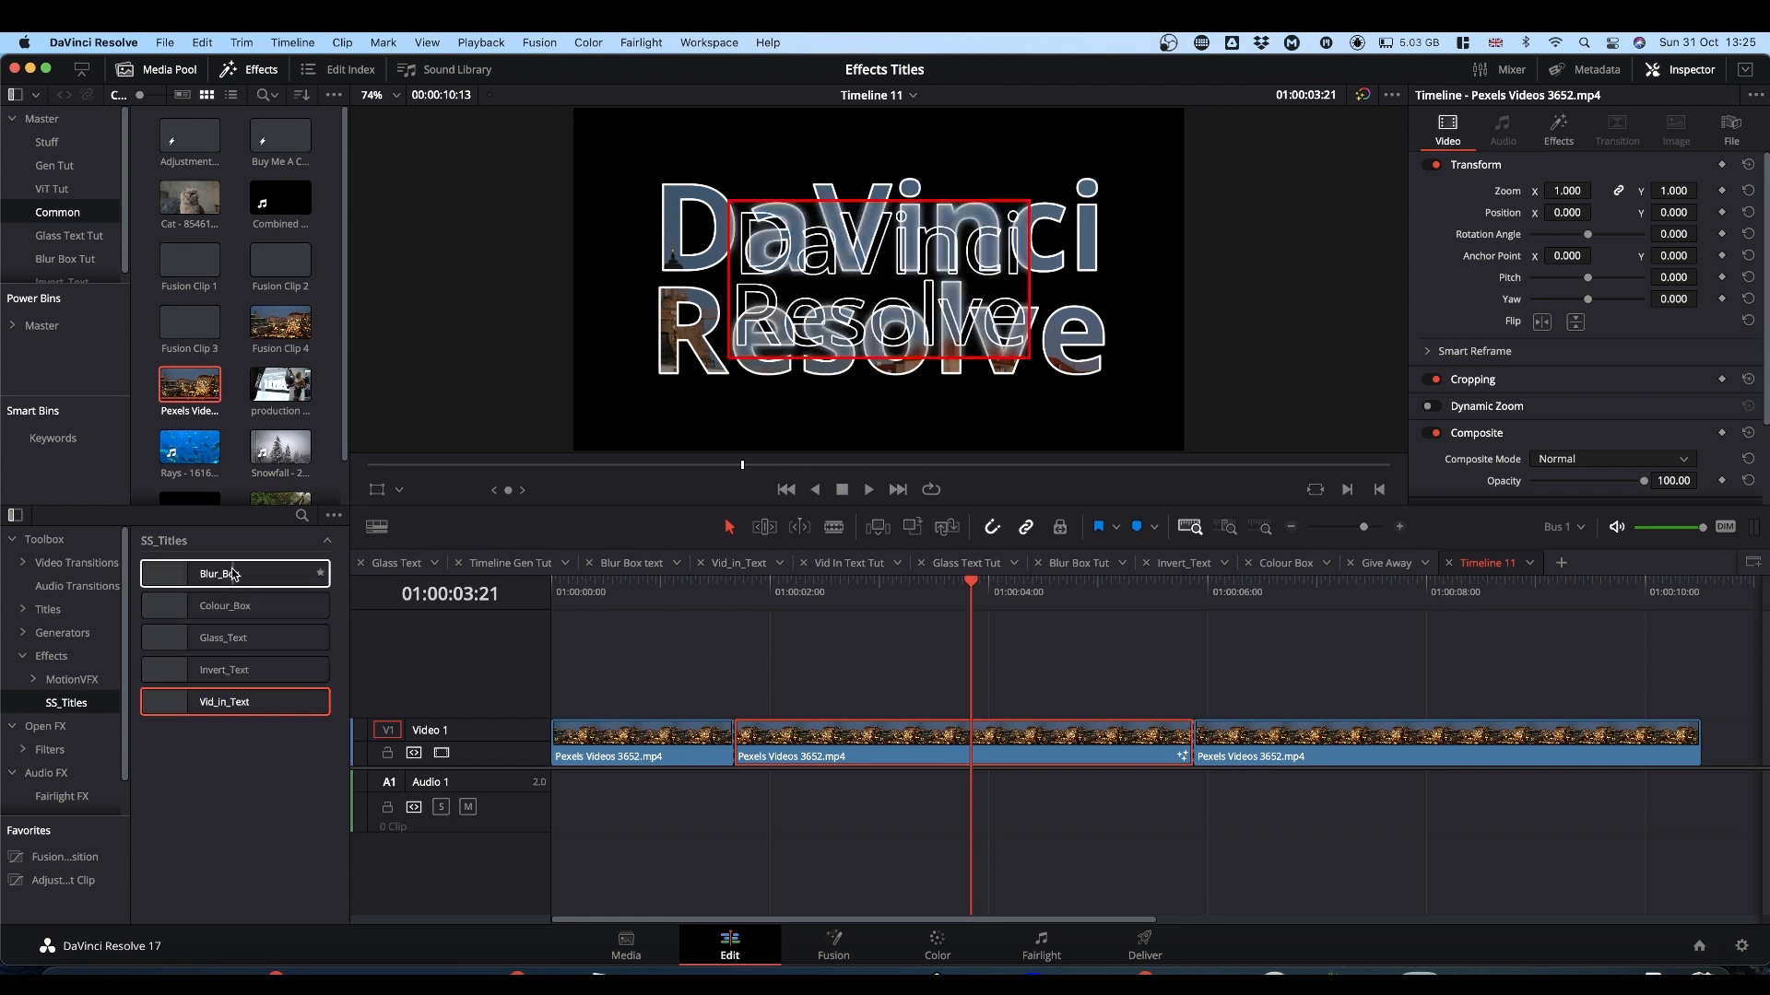
{"action": "left_click", "coordinate": [223, 701]}
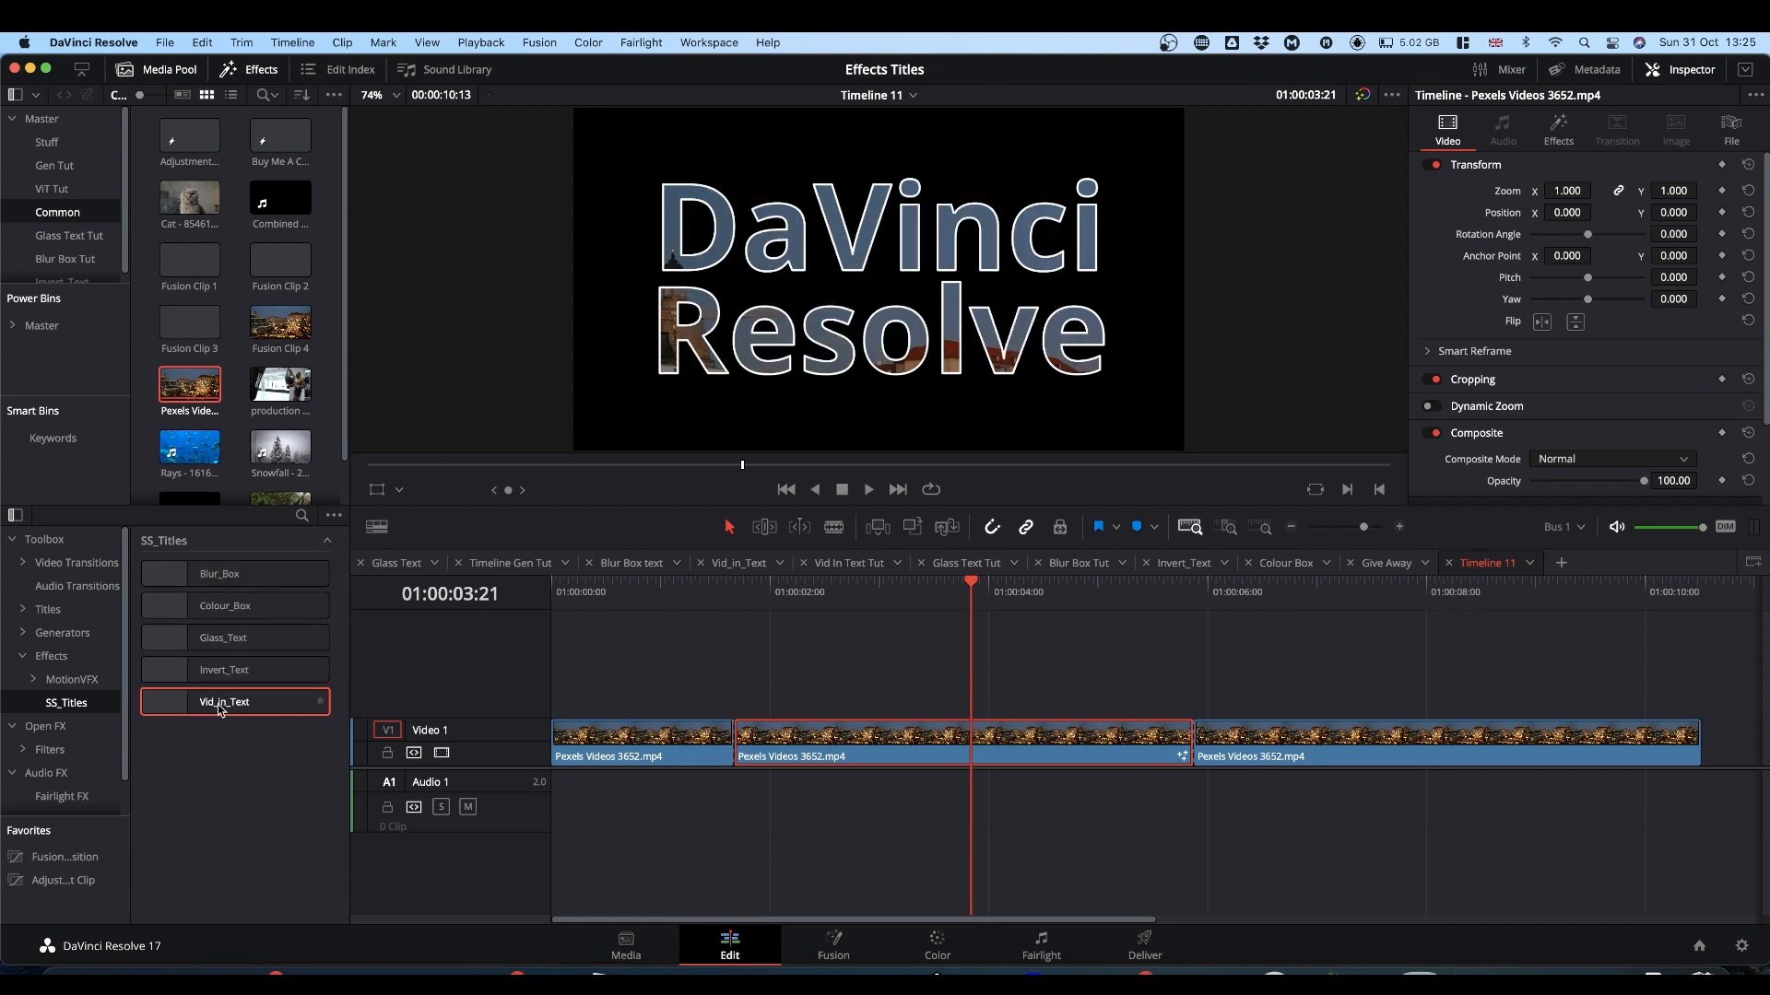
{"action": "mouse_move", "coordinate": [613, 709]}
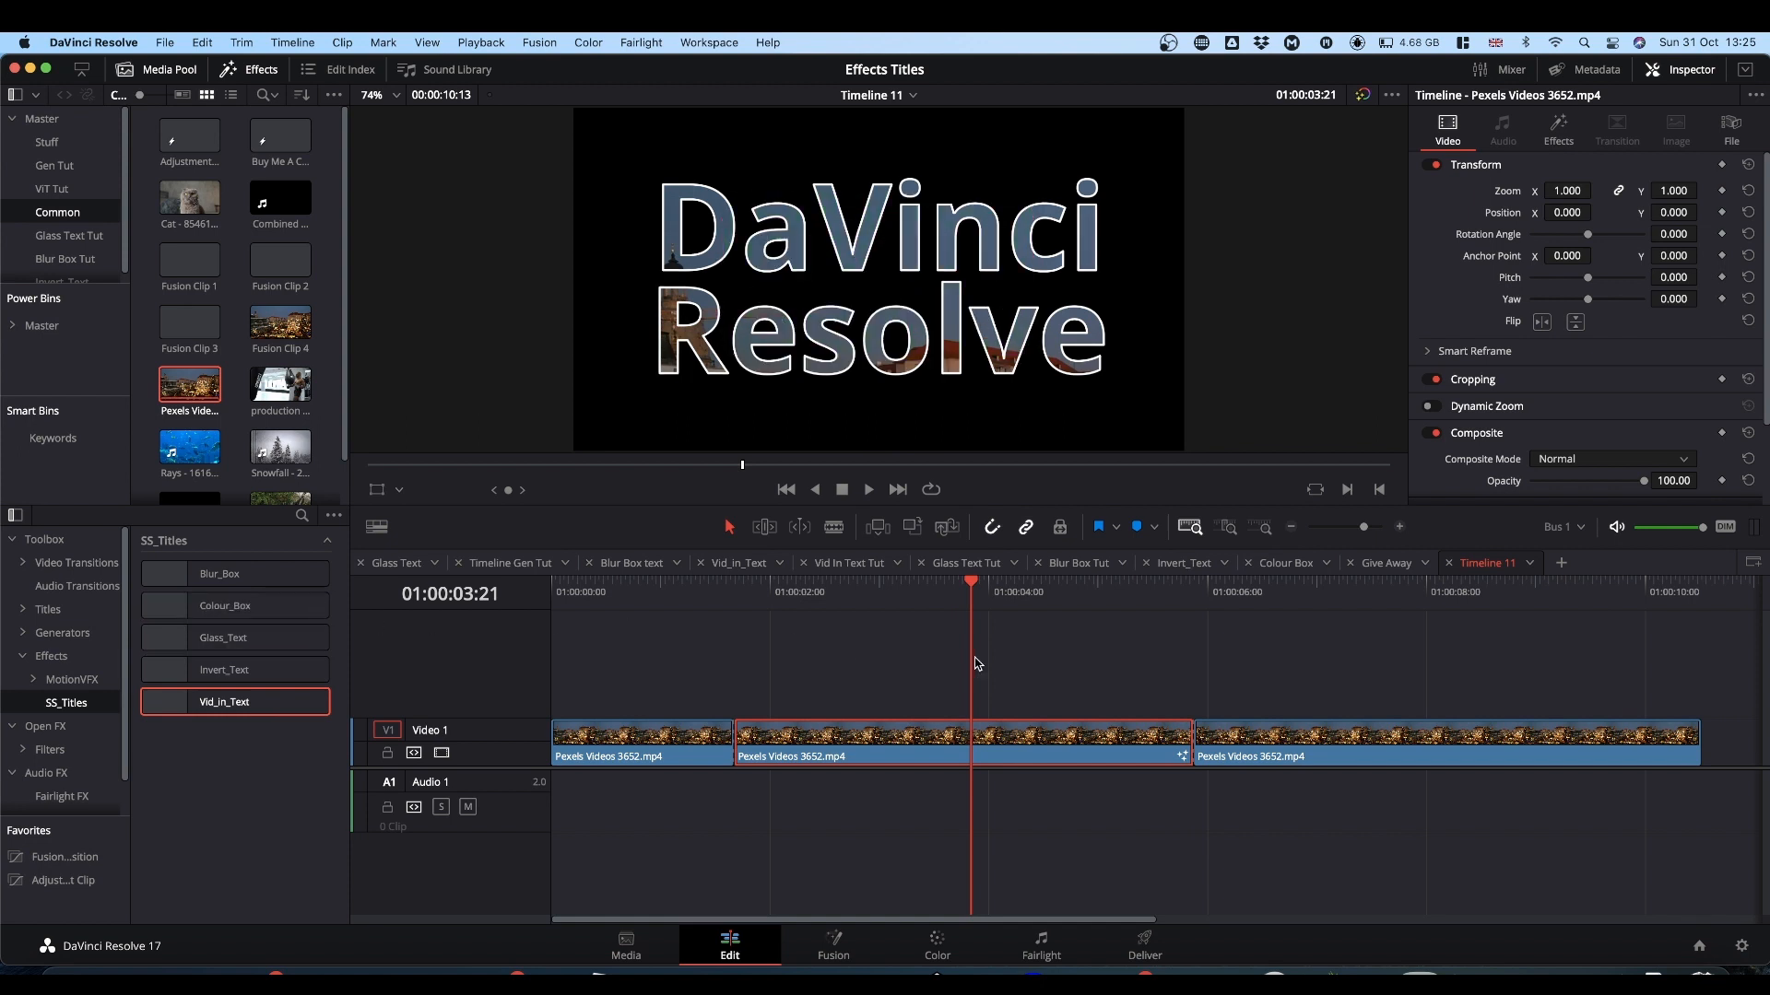
{"action": "mouse_move", "coordinate": [1006, 641]}
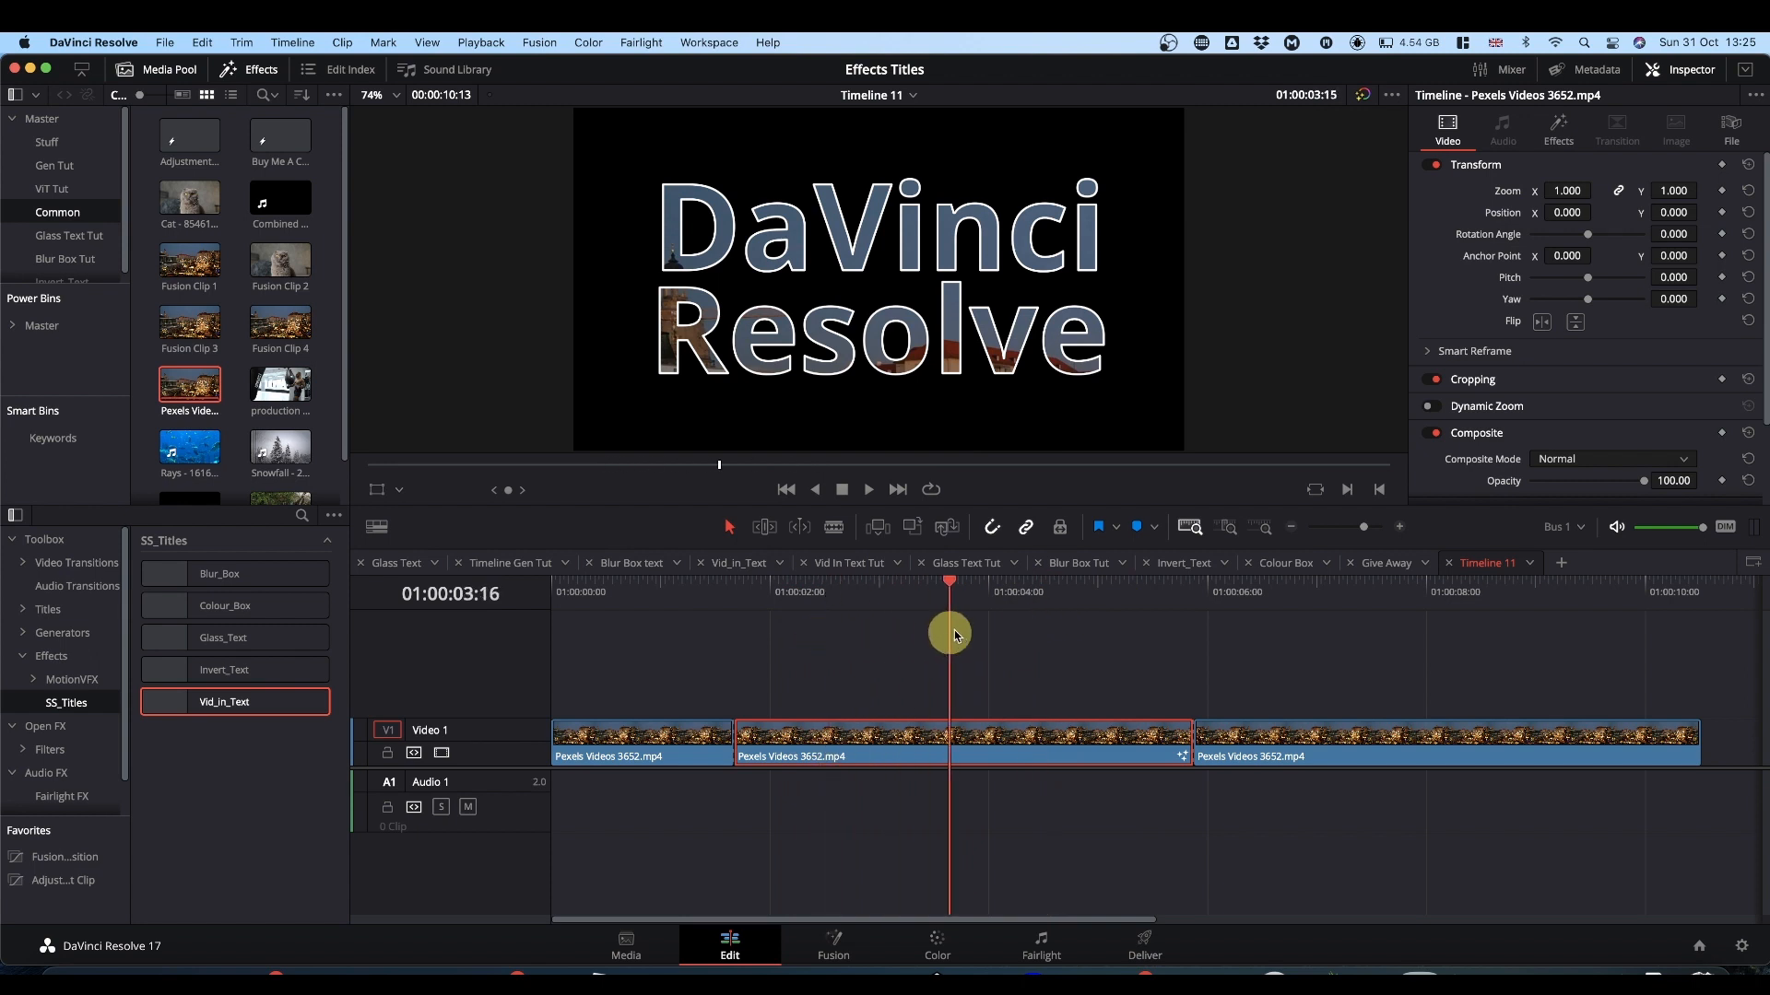
{"action": "left_click", "coordinate": [971, 583]}
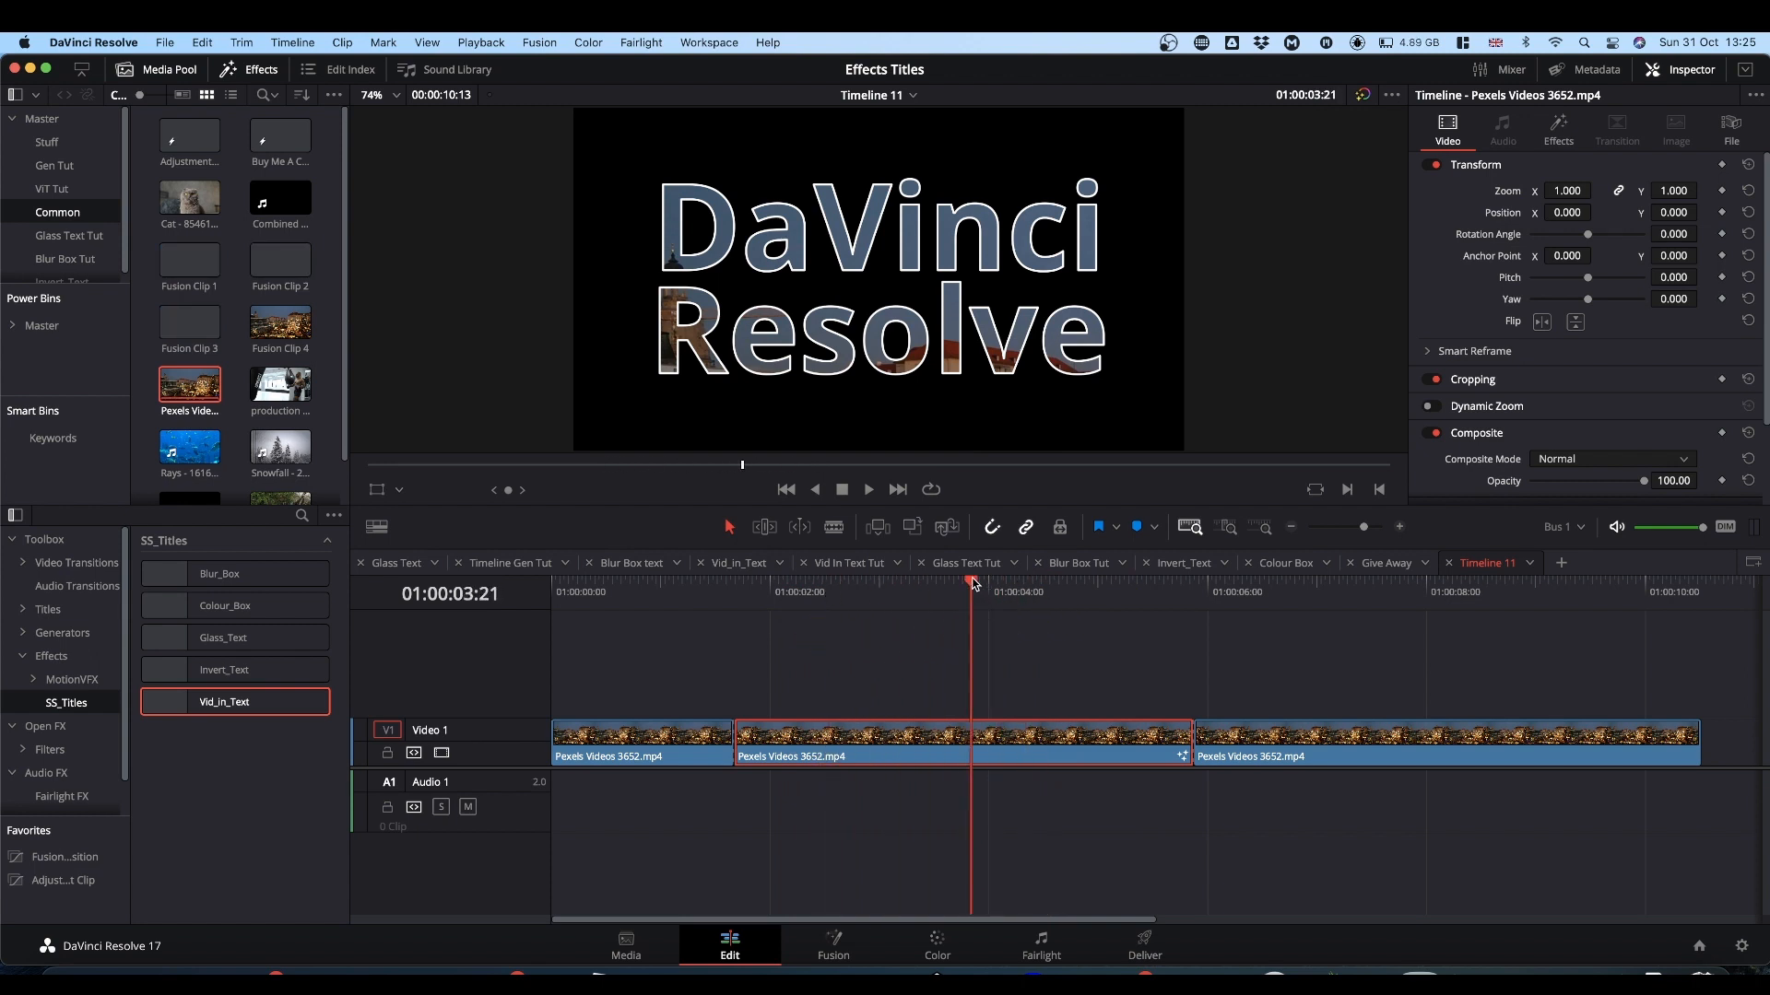